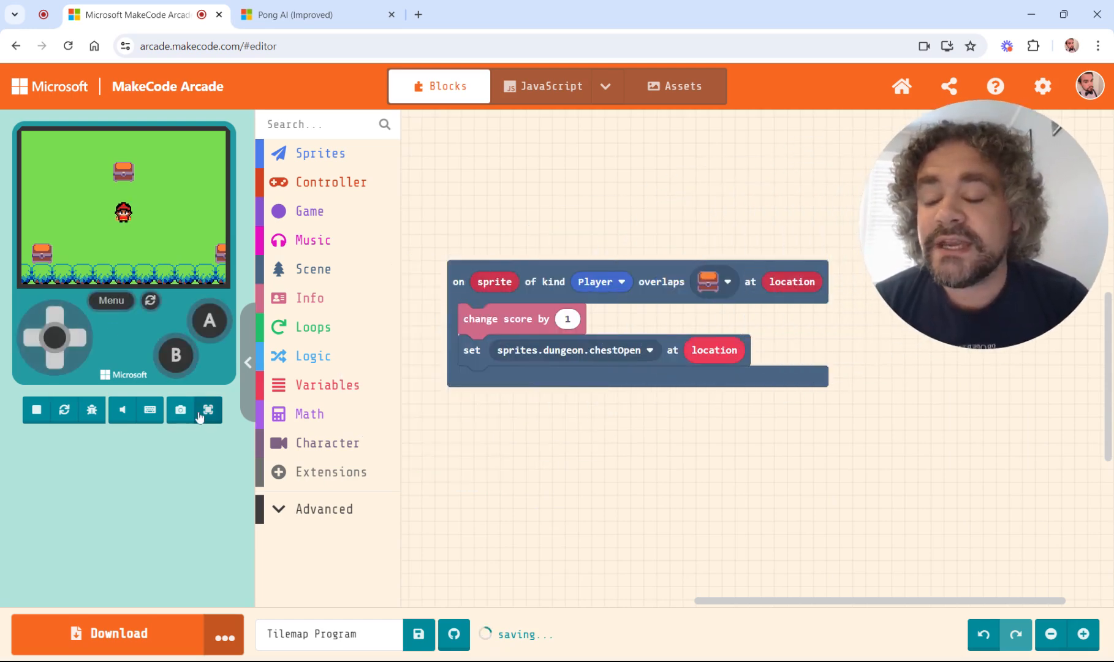
Step: Add the arcade-text extension to the project from the Extensions gallery
{"action": "left_click", "coordinate": [209, 409]}
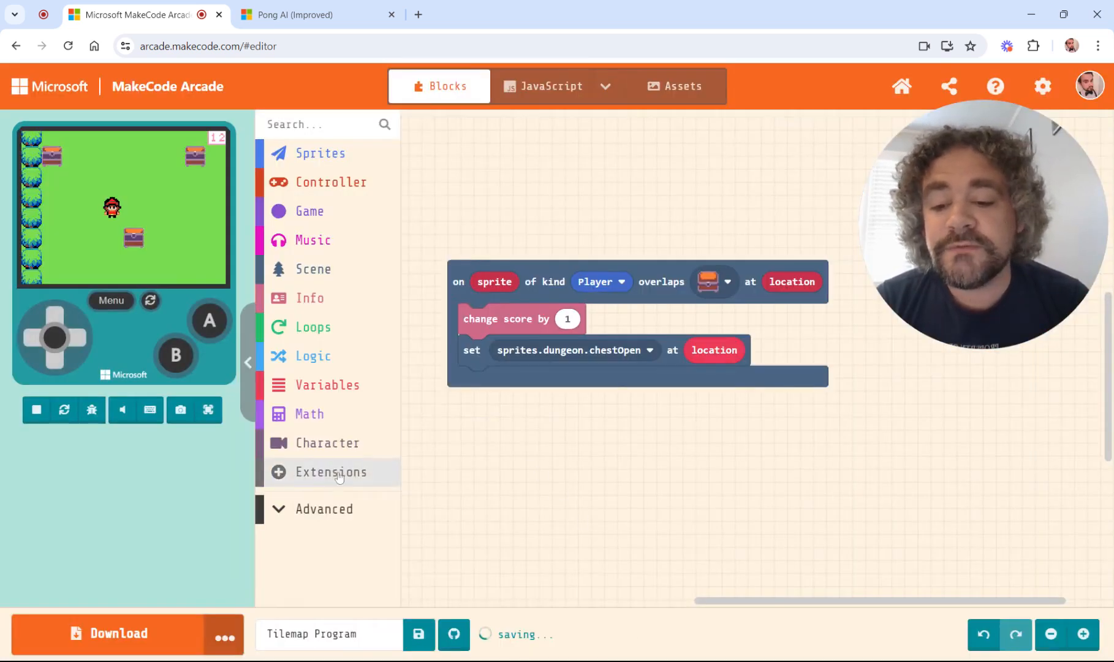
{"action": "left_click", "coordinate": [330, 471]}
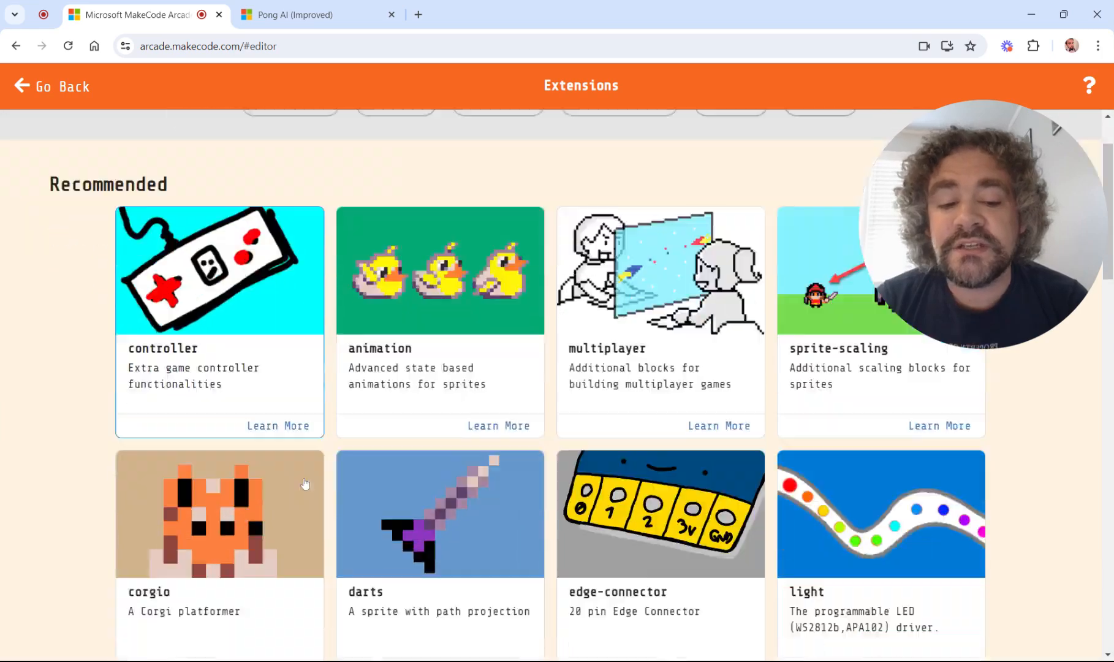
{"action": "scroll", "scroll_direction": "down", "scroll_amount": 3}
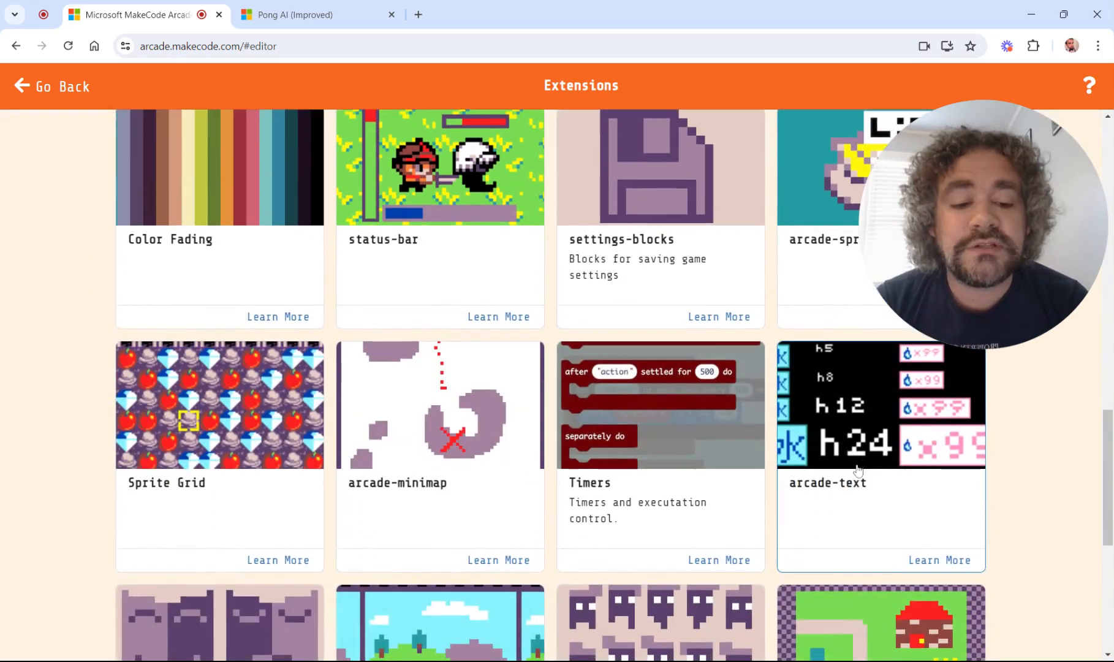
{"action": "mouse_move", "coordinate": [1073, 430]}
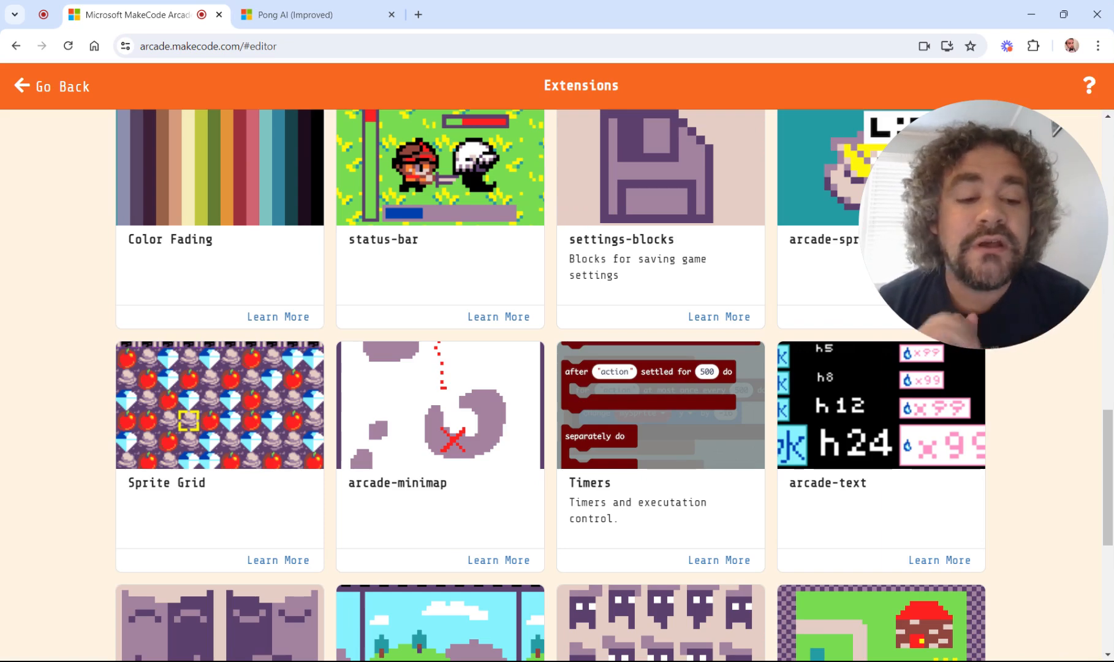
{"action": "left_click", "coordinate": [659, 406]}
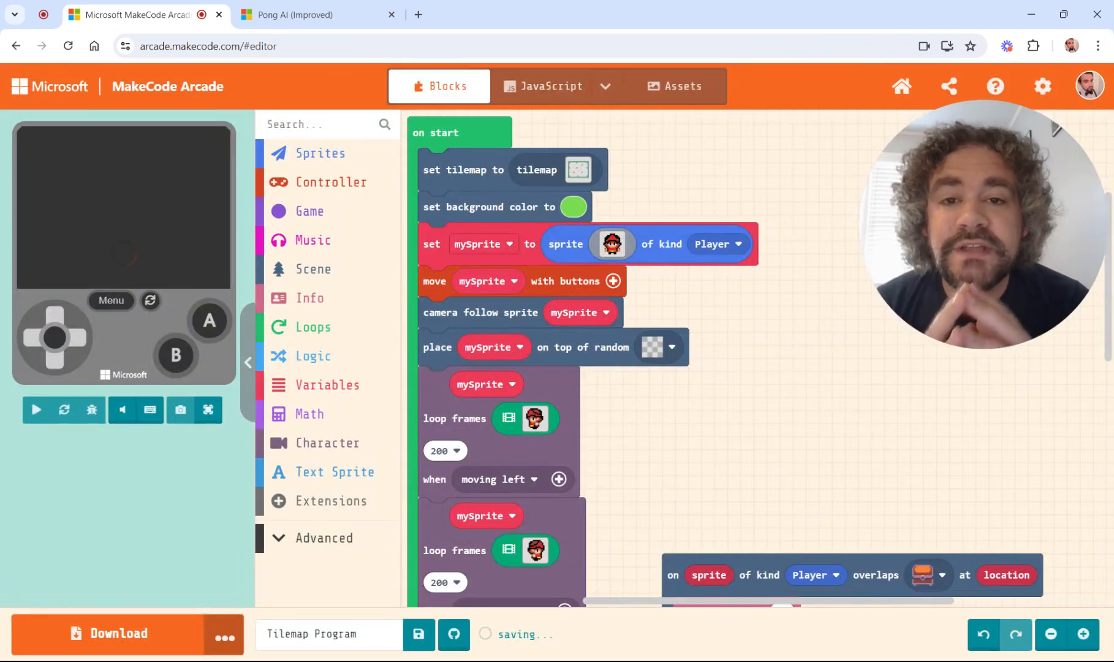
{"action": "left_click", "coordinate": [36, 409]}
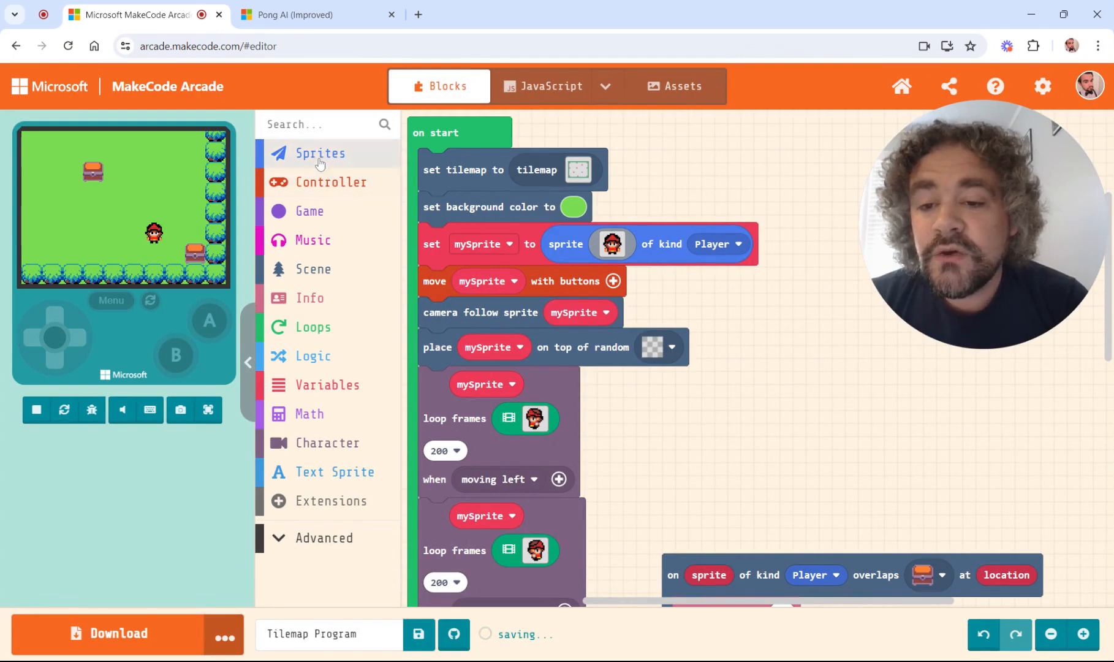
{"action": "left_click", "coordinate": [312, 268]}
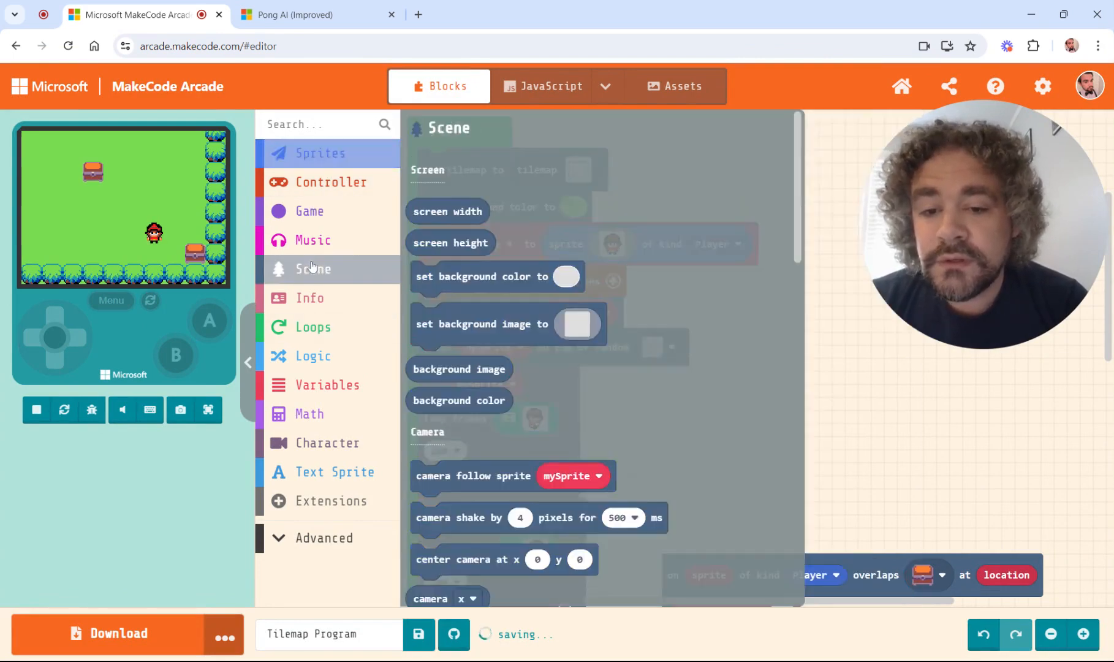
{"action": "scroll", "scroll_direction": "down", "scroll_amount": 3}
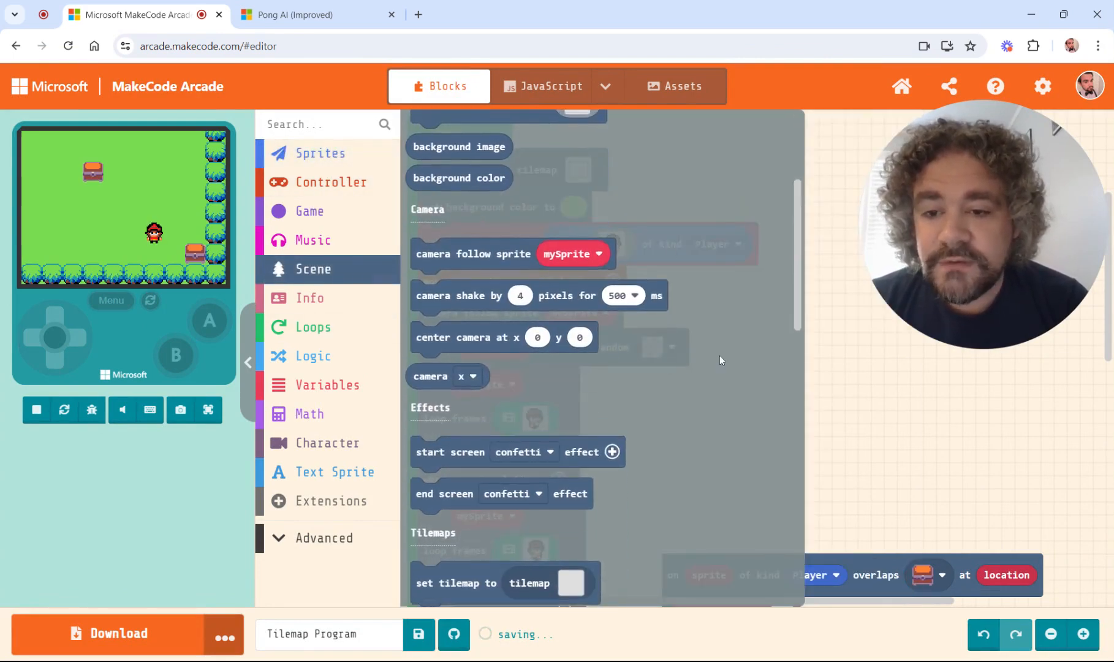
{"action": "left_click", "coordinate": [310, 211]}
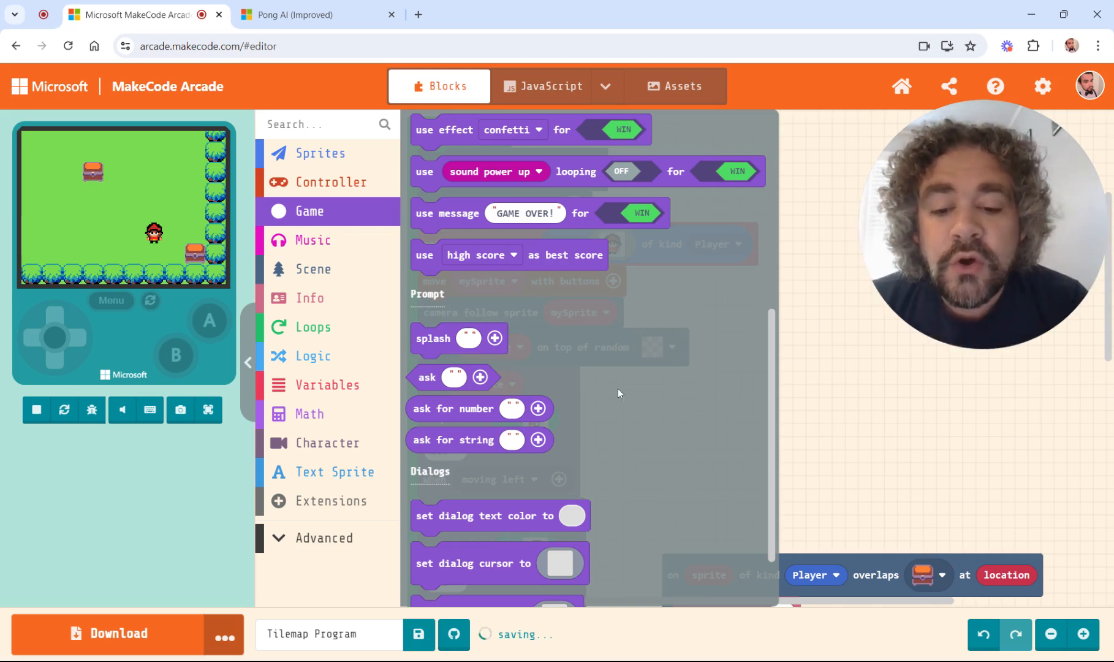
{"action": "scroll", "scroll_direction": "down", "scroll_amount": 3}
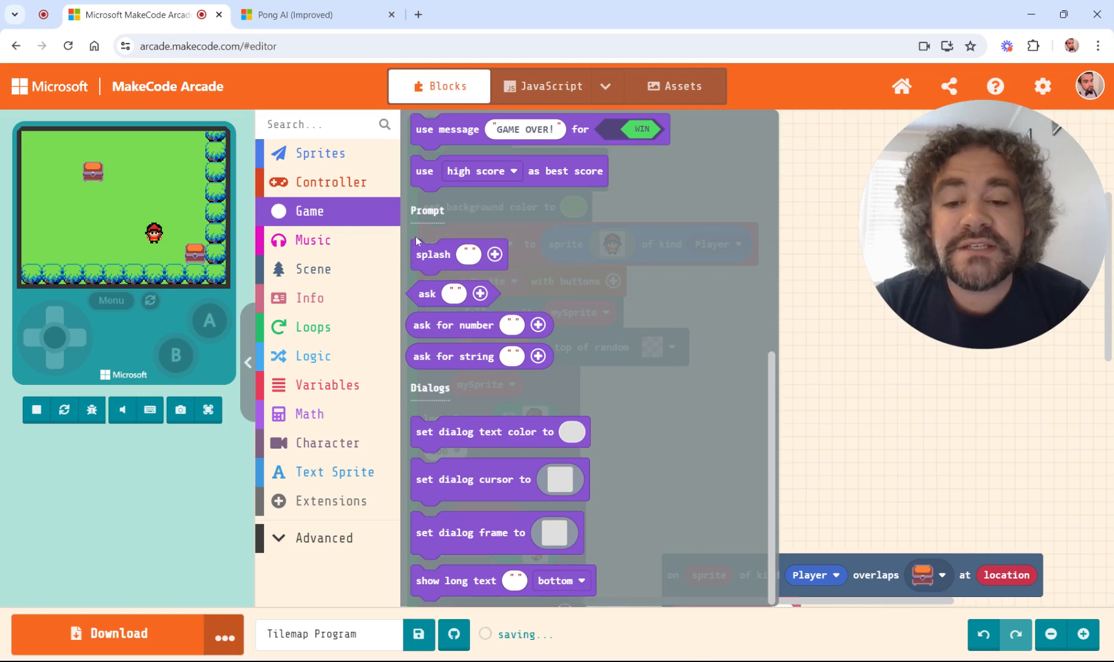
{"action": "left_click", "coordinate": [433, 254]}
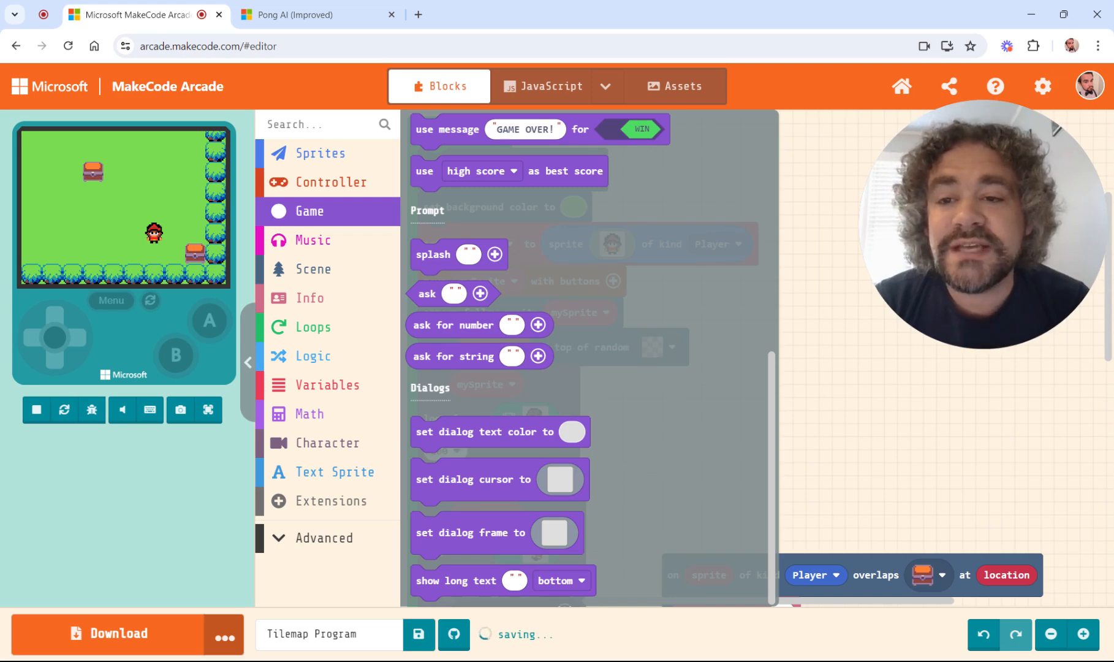
{"action": "left_click", "coordinate": [318, 14]}
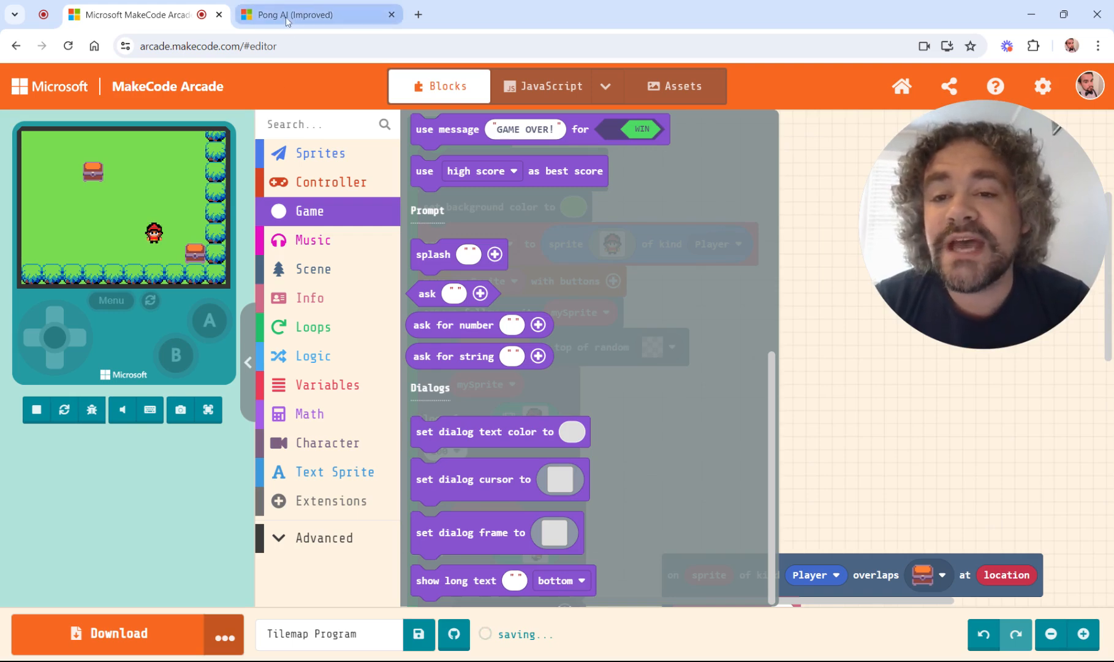
Step: Switch to the Pong AI (Improved) browser tab and read its rules screens
{"action": "left_click", "coordinate": [316, 14]}
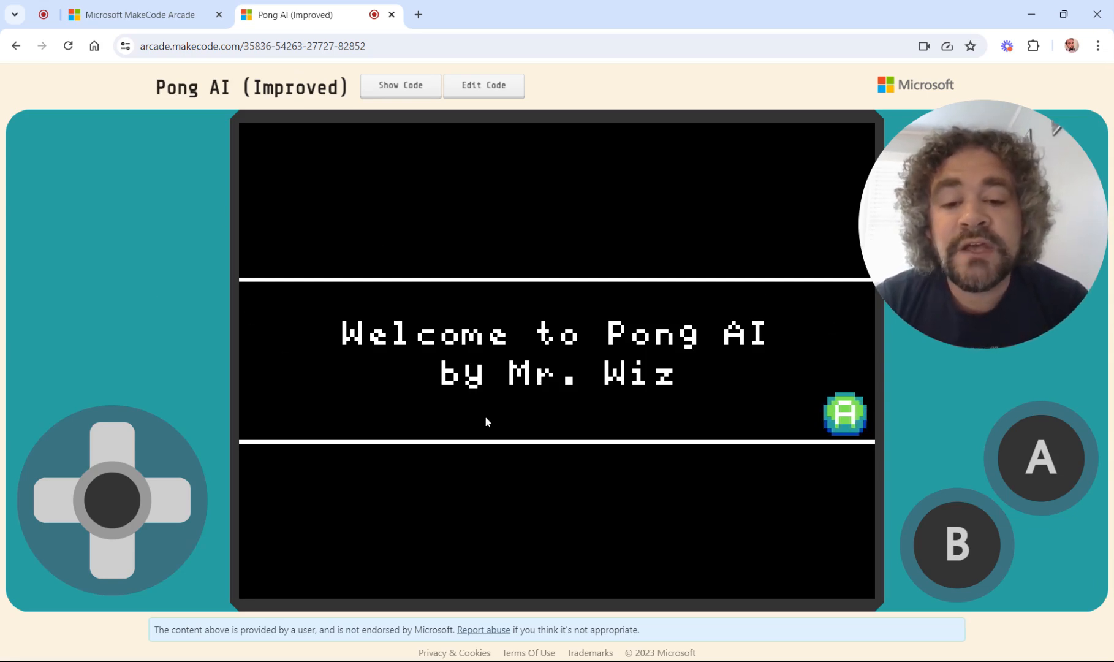
{"action": "mouse_move", "coordinate": [419, 423]}
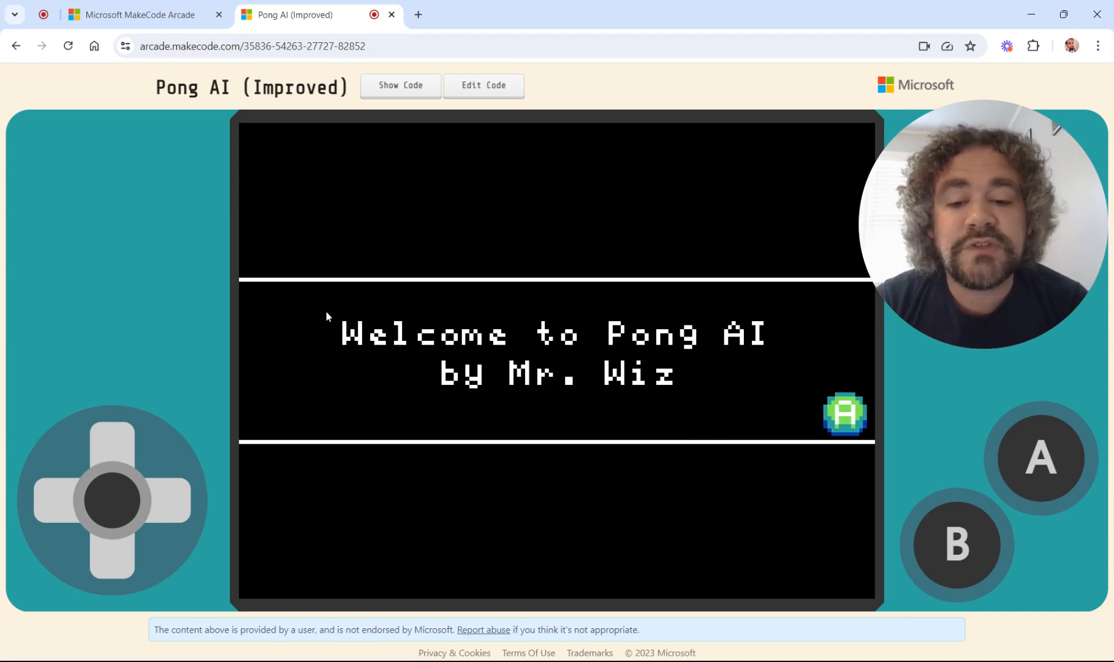
{"action": "mouse_move", "coordinate": [615, 360]}
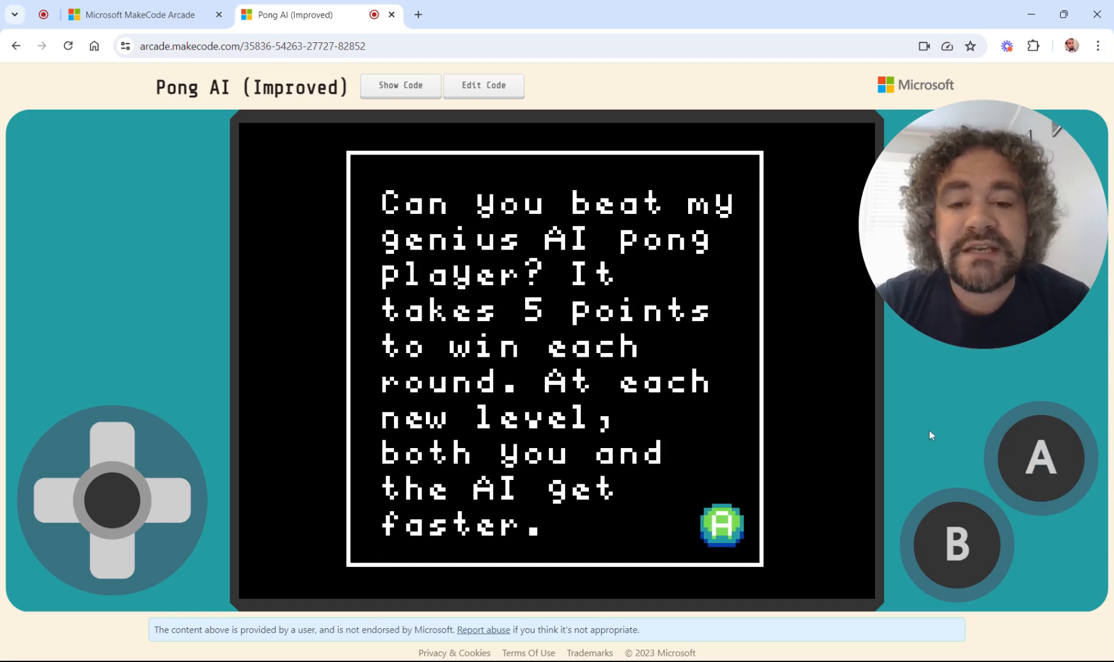
{"action": "mouse_move", "coordinate": [514, 221]}
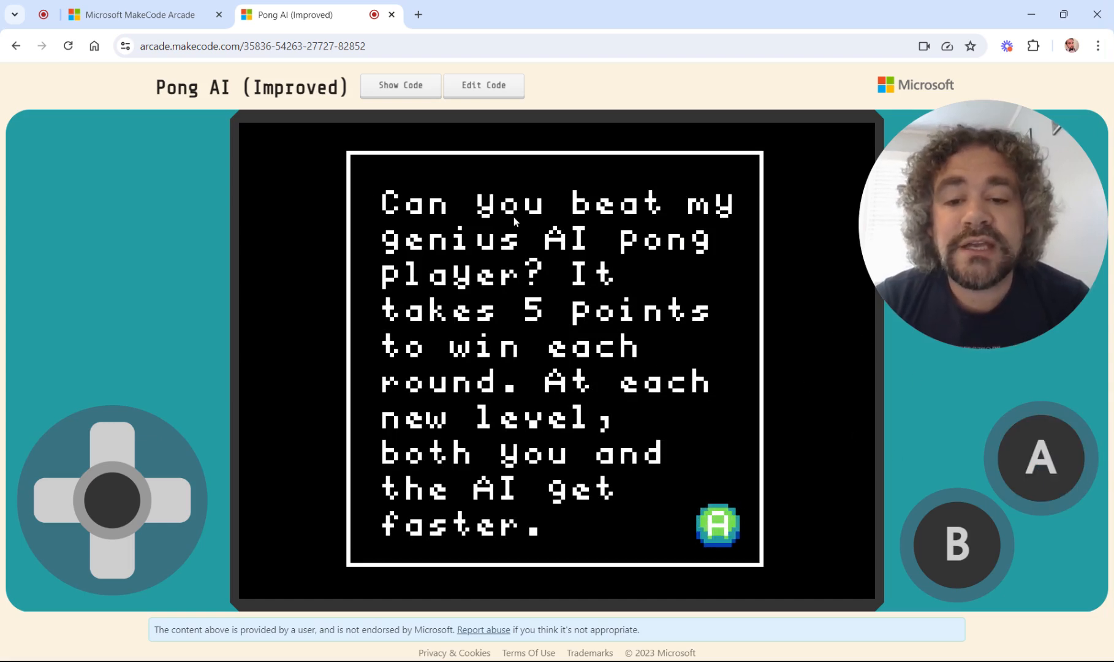
{"action": "mouse_move", "coordinate": [536, 384]}
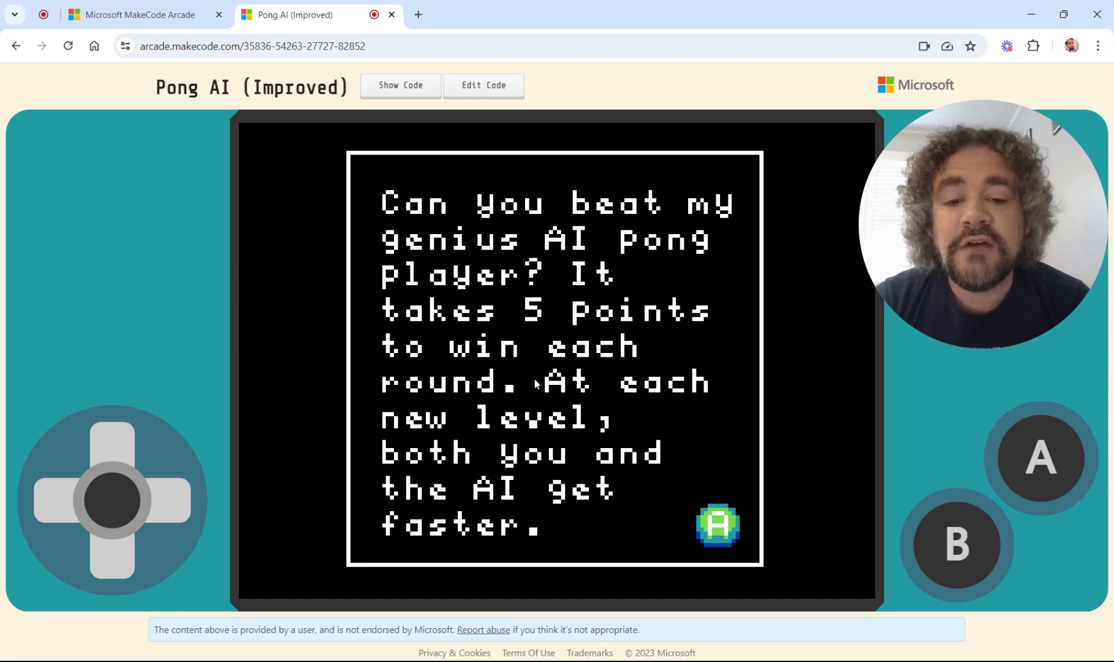
{"action": "mouse_move", "coordinate": [636, 298]}
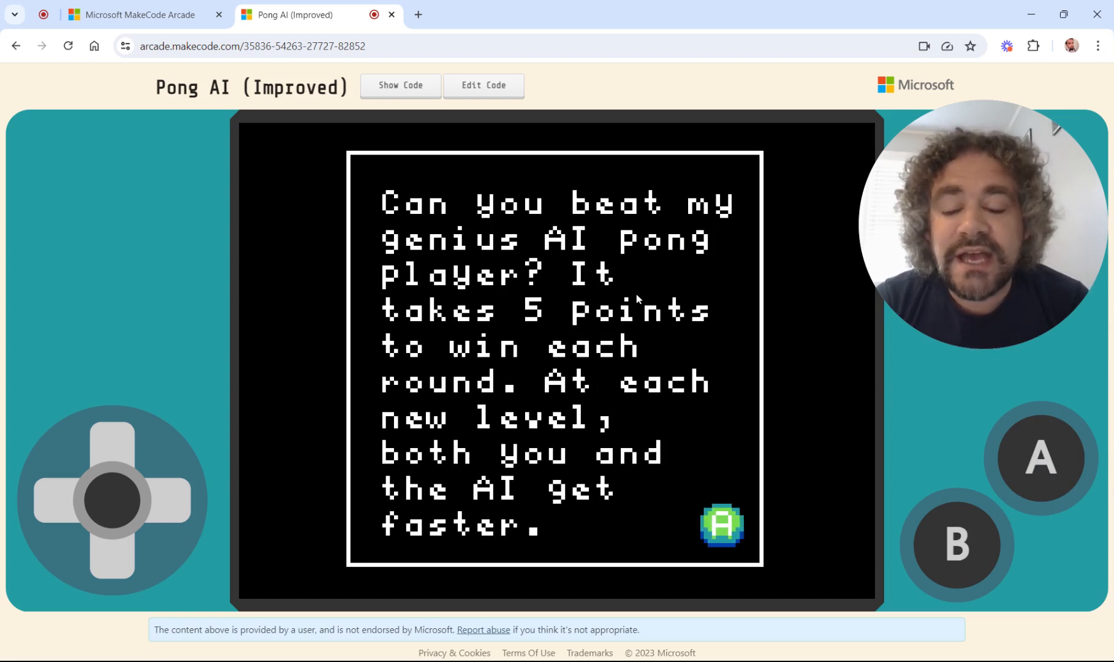
{"action": "mouse_move", "coordinate": [790, 516]}
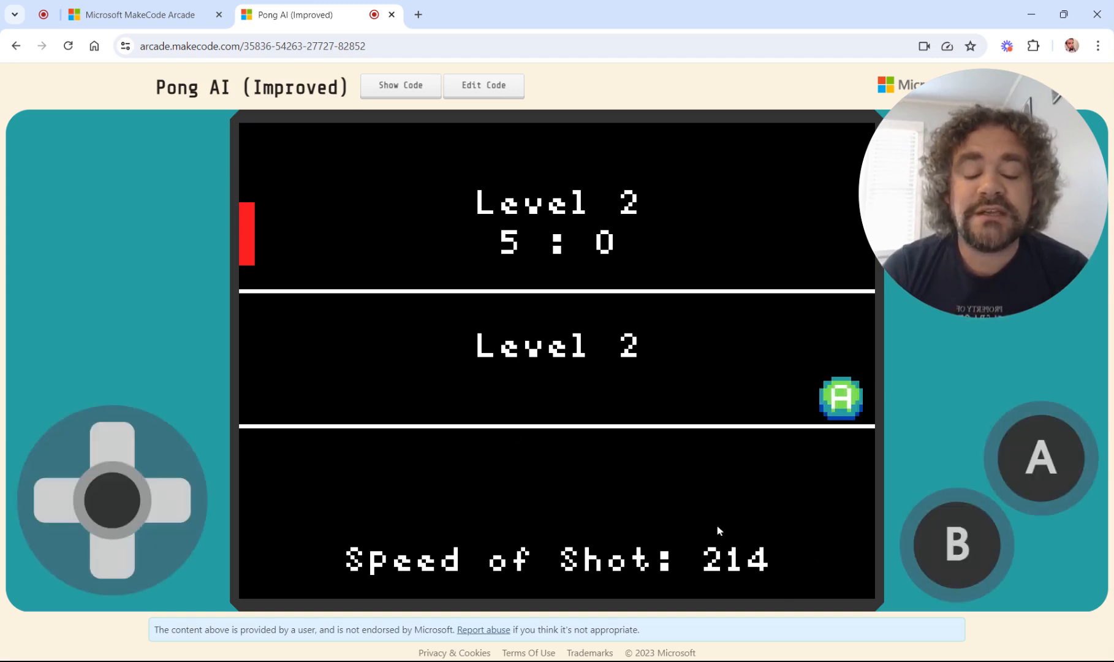
{"action": "mouse_move", "coordinate": [836, 521]}
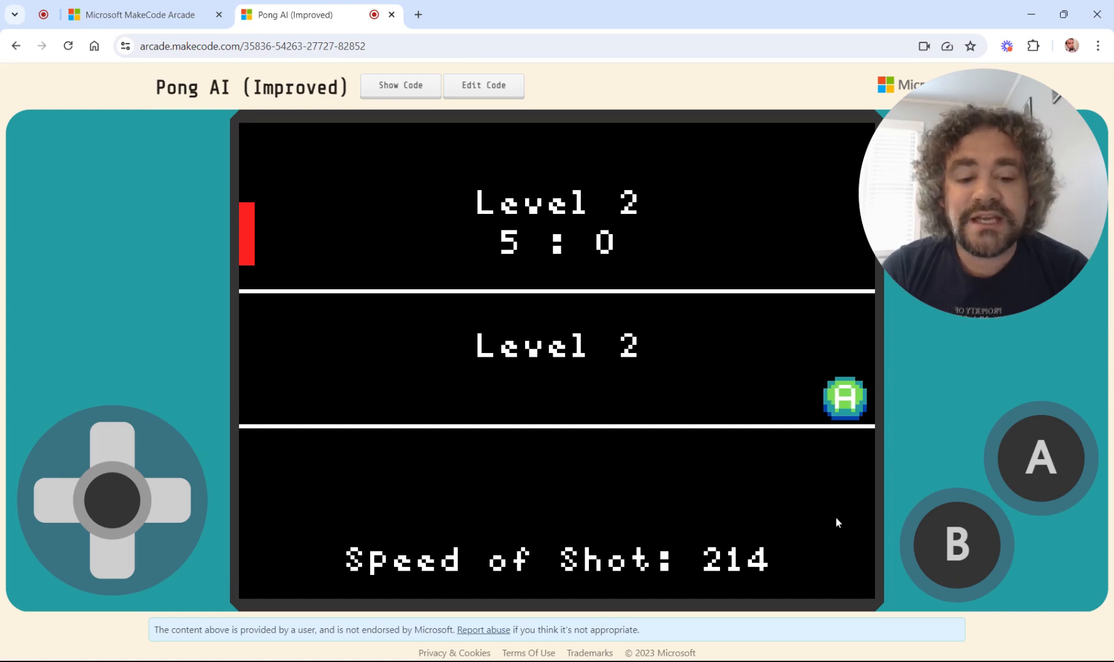
{"action": "mouse_move", "coordinate": [615, 608]}
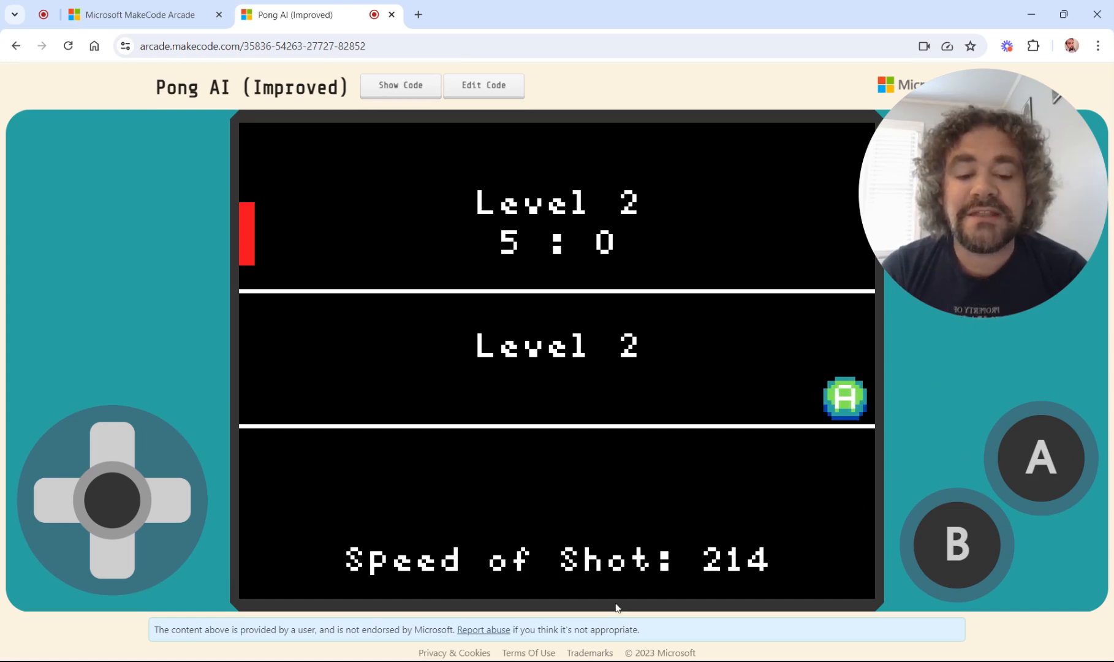
{"action": "mouse_move", "coordinate": [913, 421]}
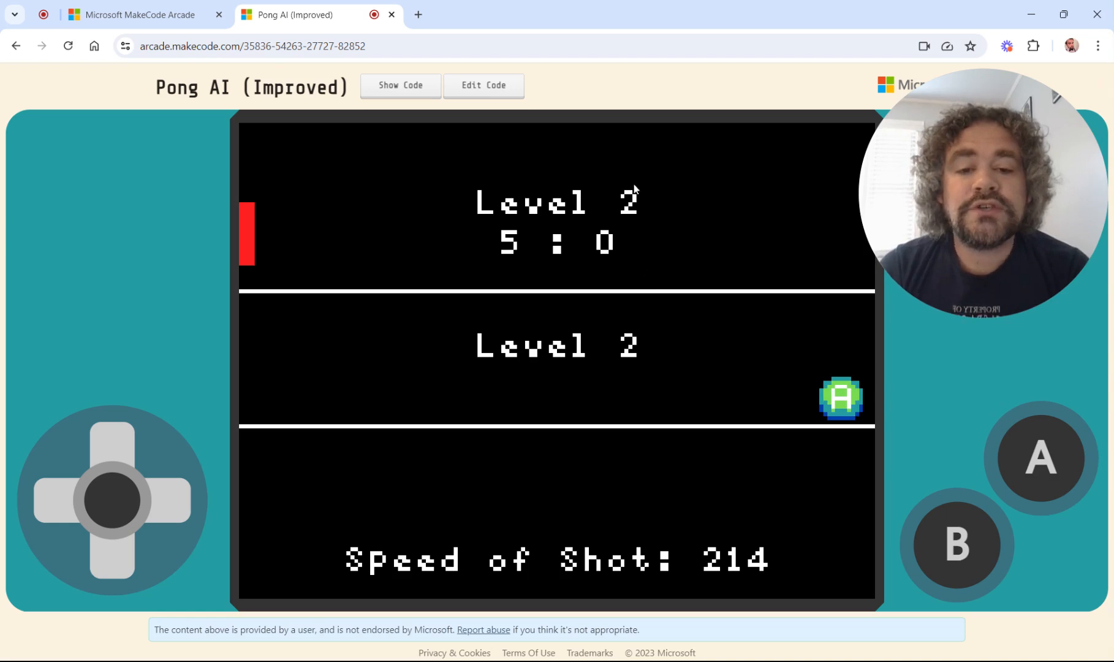
{"action": "mouse_move", "coordinate": [654, 538]}
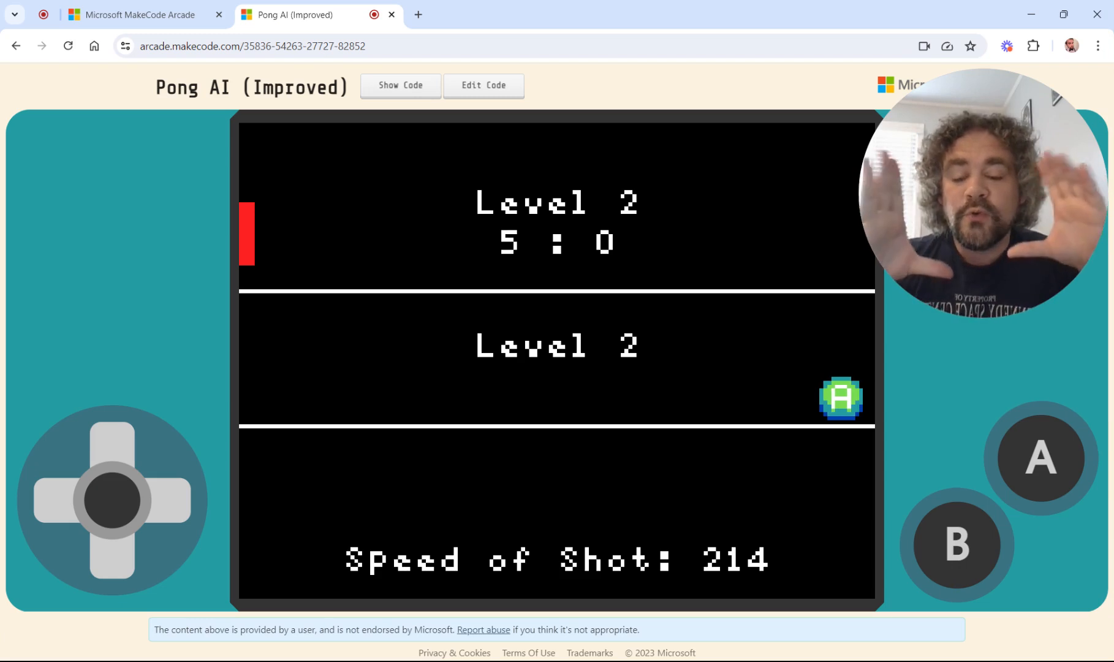
{"action": "mouse_move", "coordinate": [401, 223]}
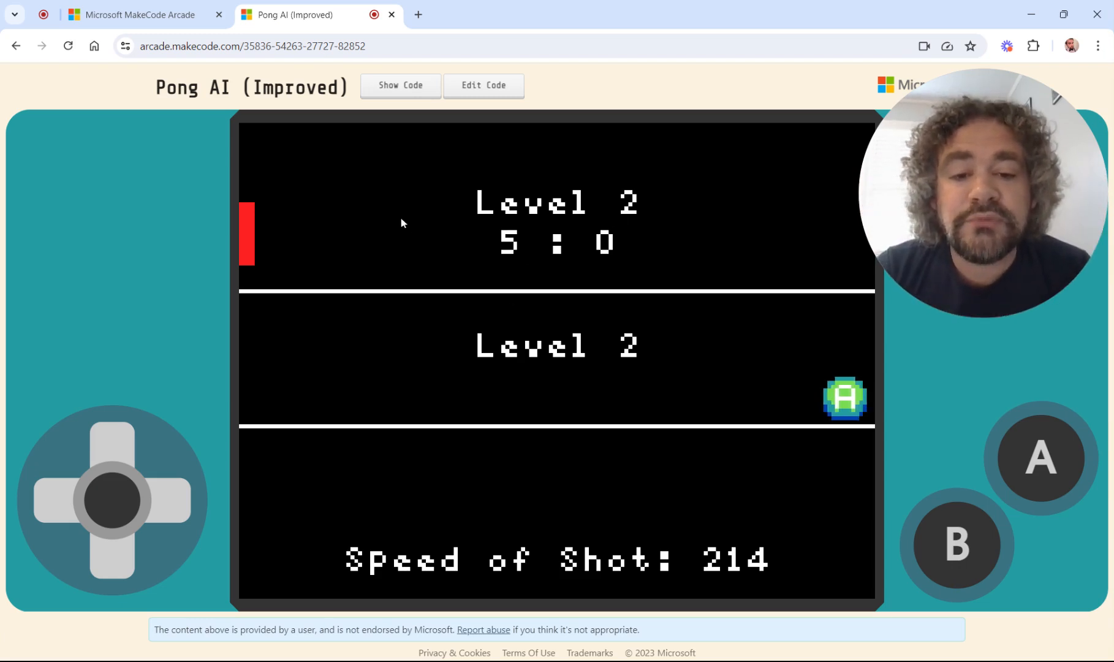
{"action": "mouse_move", "coordinate": [423, 207]}
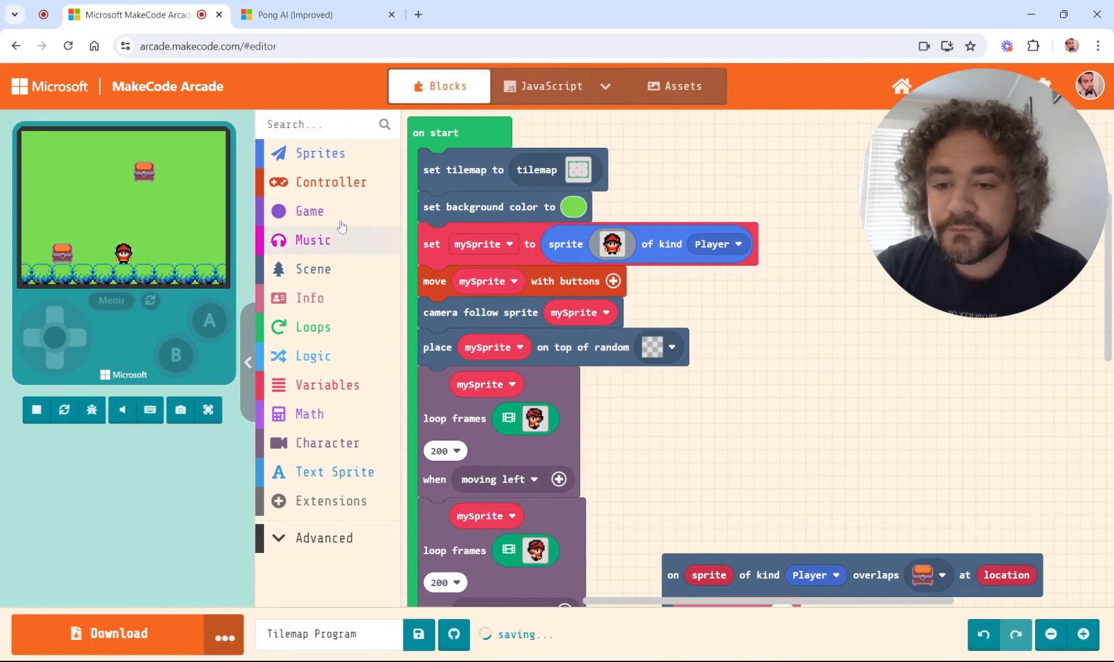
{"action": "mouse_move", "coordinate": [266, 487]}
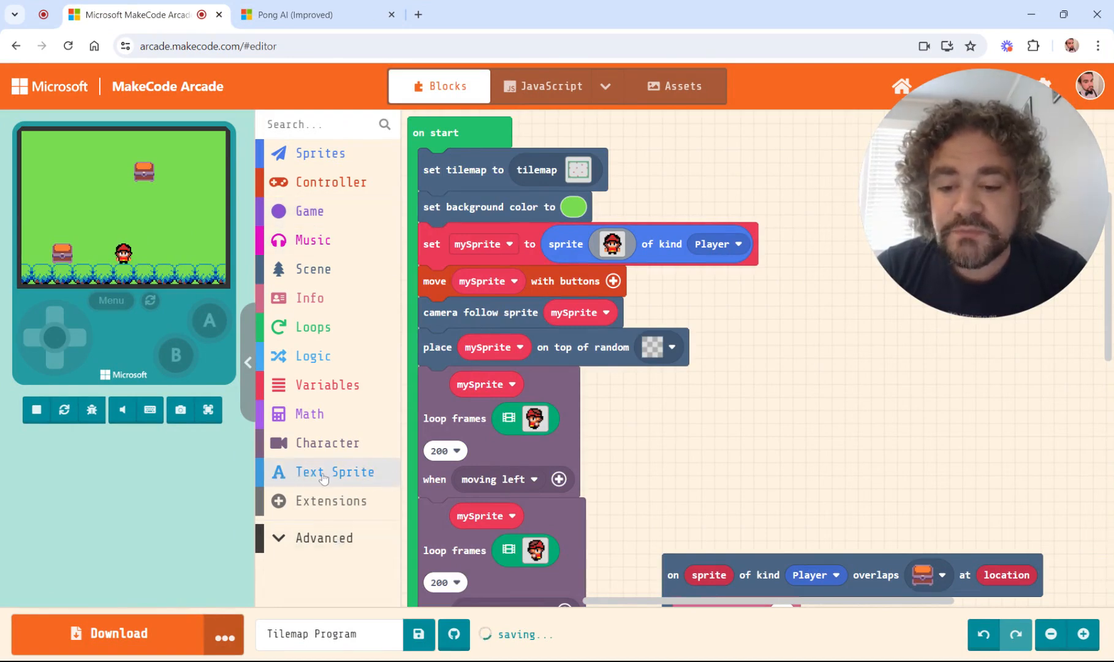
Step: Open the Text Sprite toolbox category to list its text sprite blocks
{"action": "left_click", "coordinate": [334, 471]}
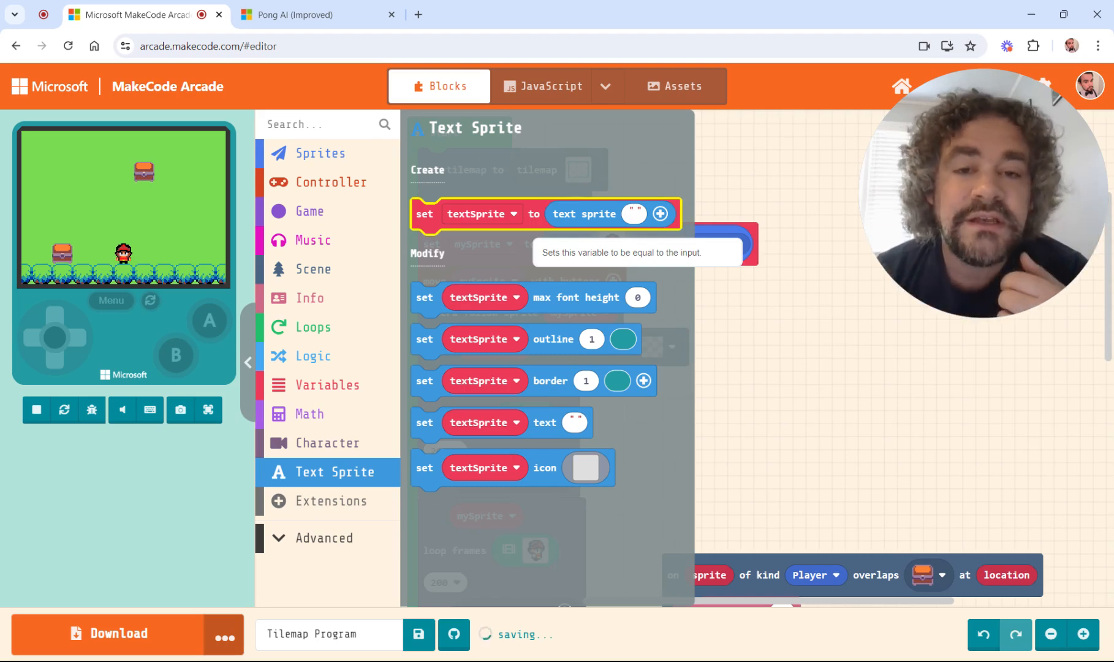
Step: Browse the Sprites and Text Sprite drawers, then run the game full screen
{"action": "left_click", "coordinate": [320, 152]}
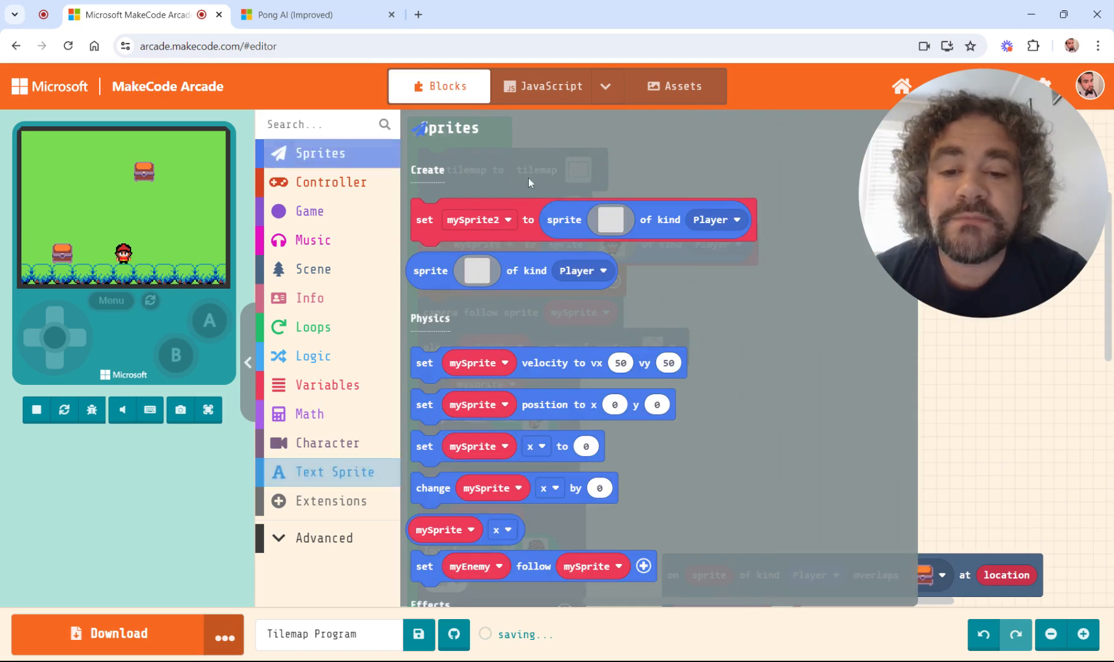
{"action": "scroll", "scroll_direction": "down", "scroll_amount": 3}
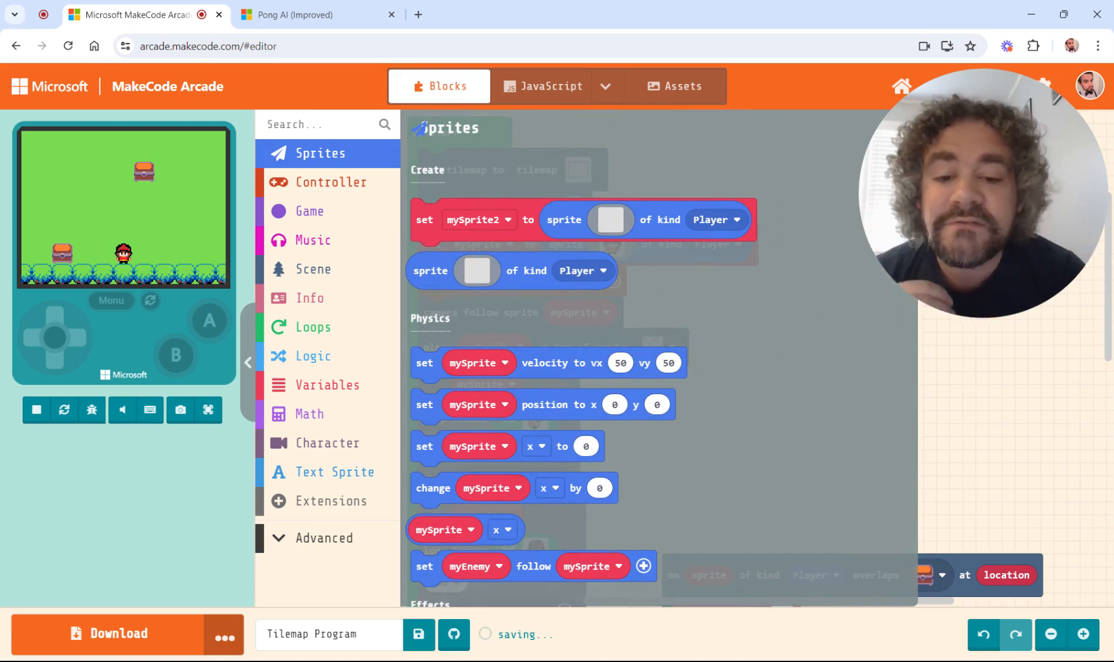
{"action": "scroll", "scroll_direction": "down", "scroll_amount": 3}
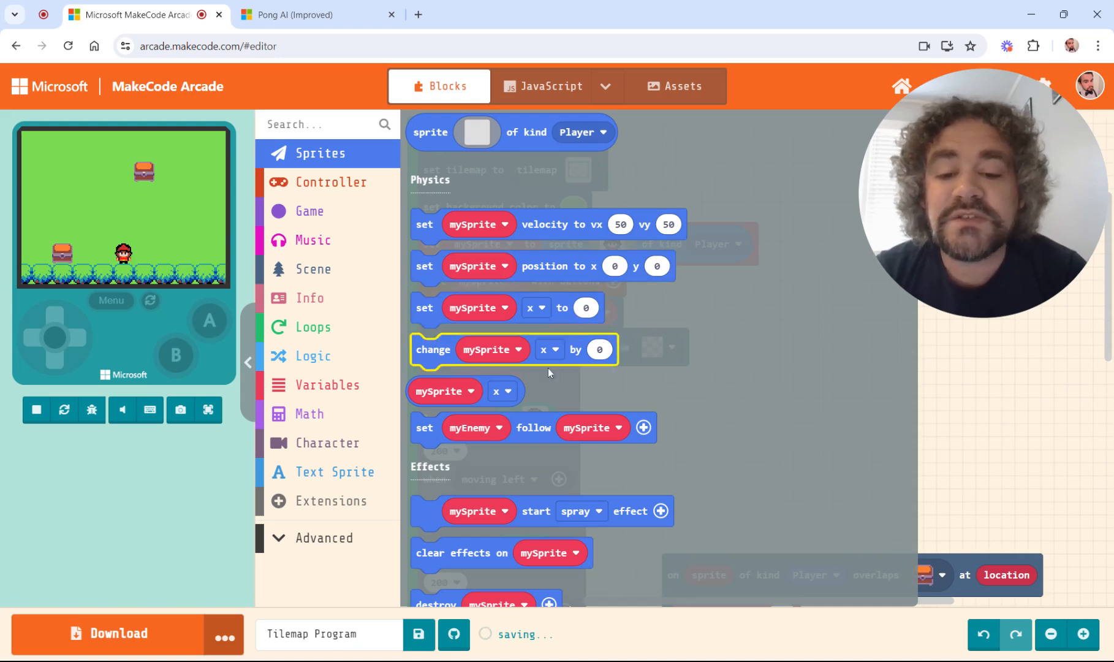
{"action": "scroll", "scroll_direction": "down", "scroll_amount": 3}
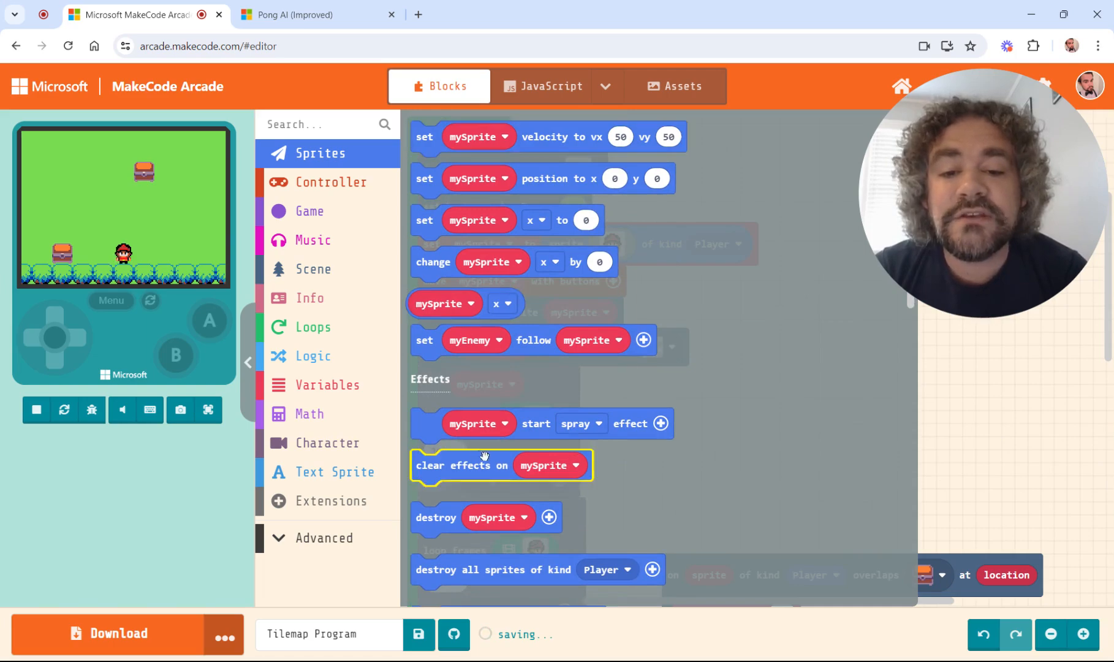
{"action": "scroll", "scroll_direction": "down", "scroll_amount": 3}
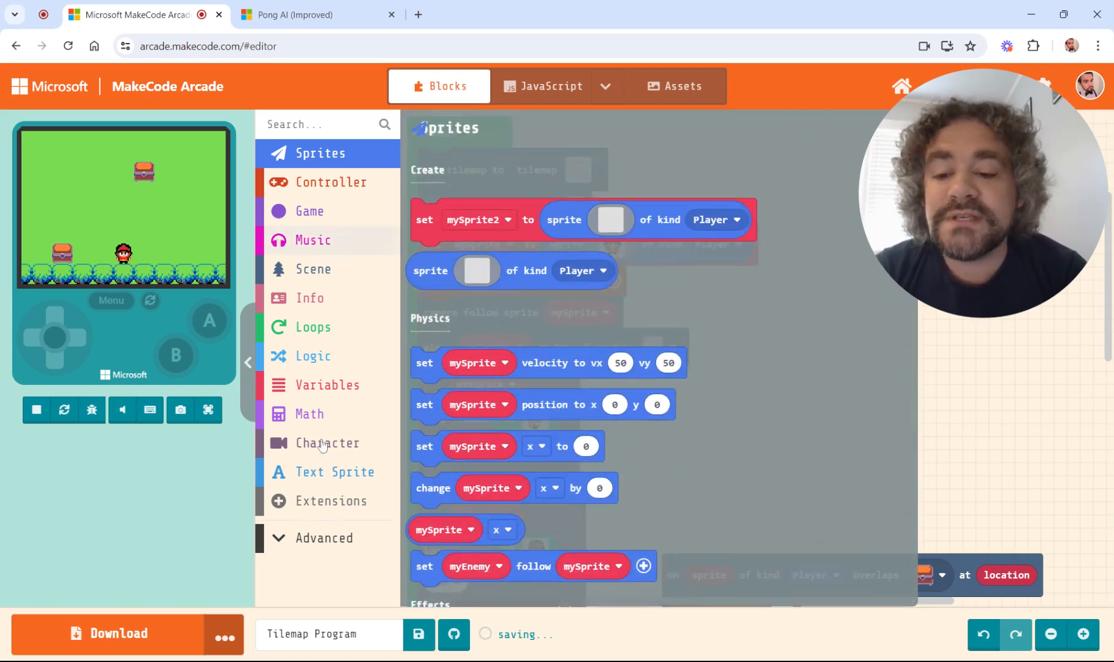
{"action": "left_click", "coordinate": [335, 471]}
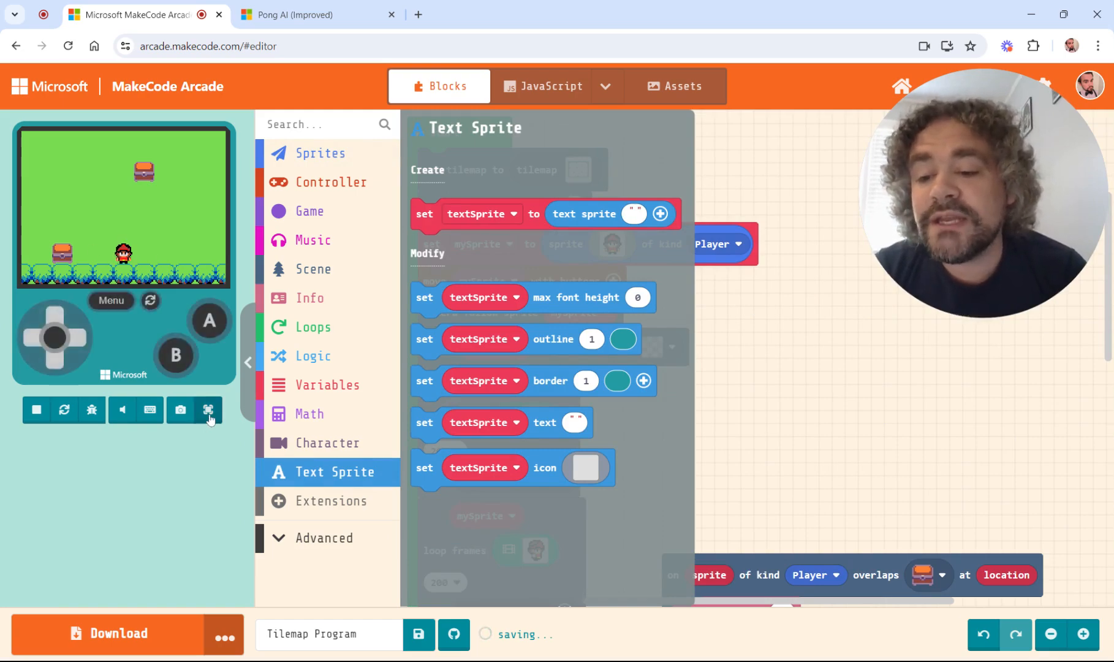
{"action": "left_click", "coordinate": [208, 410]}
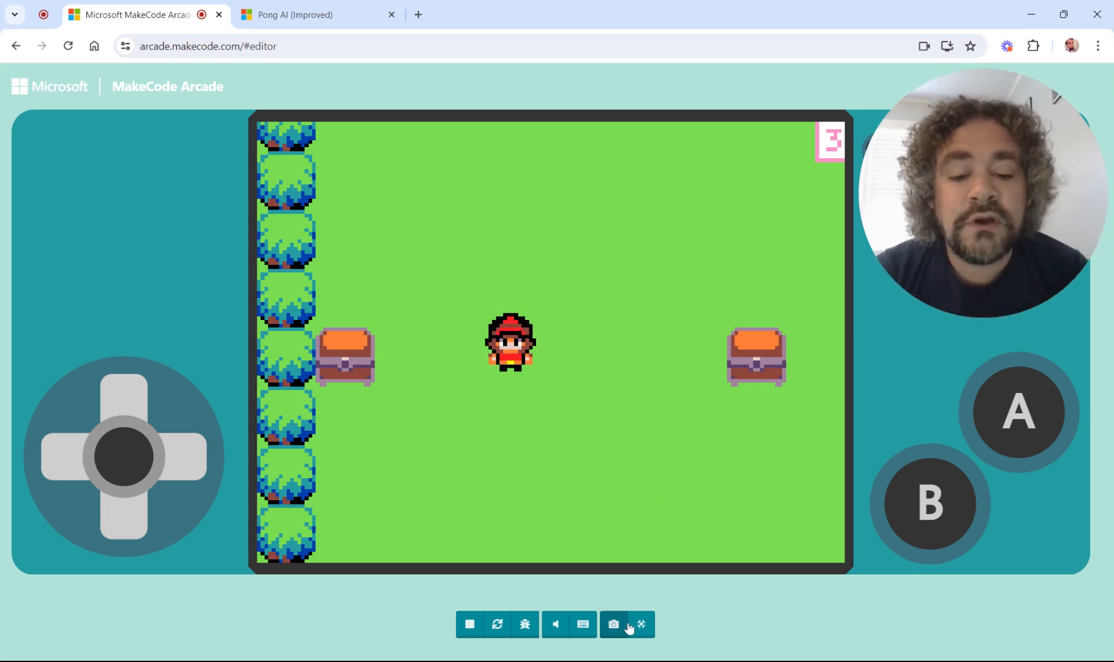
Step: Exit full-screen view, returning to the block editor with the side simulator running
{"action": "left_click", "coordinate": [641, 624]}
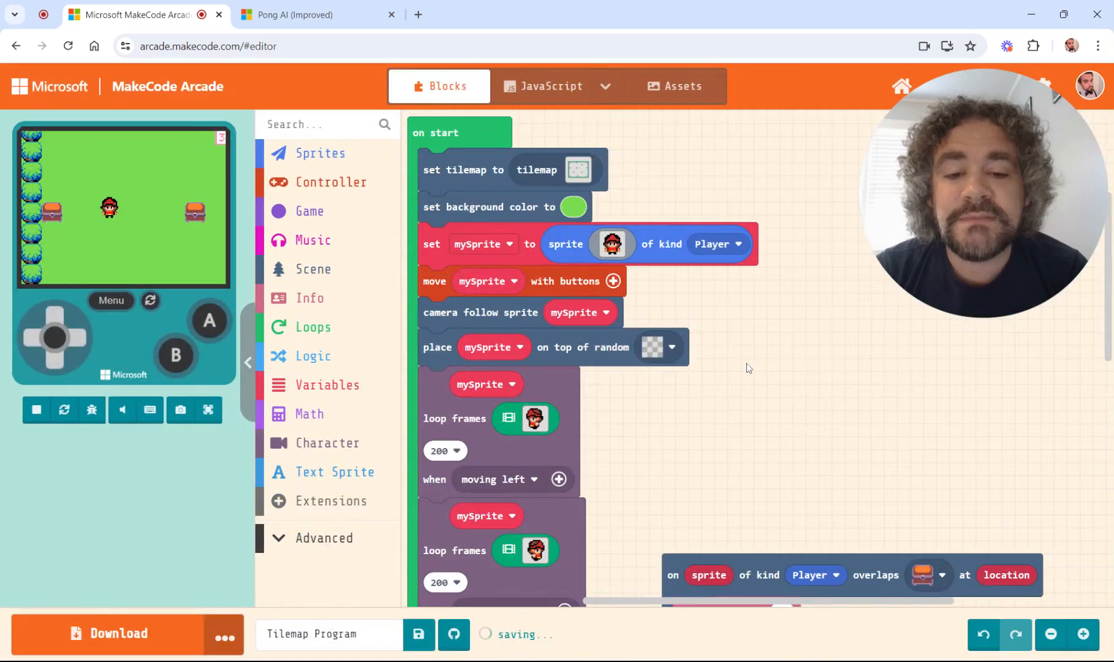
Step: Add 'set textSprite to text sprite' to on start with text 'Treasure Found: 0'
{"action": "left_click", "coordinate": [341, 471]}
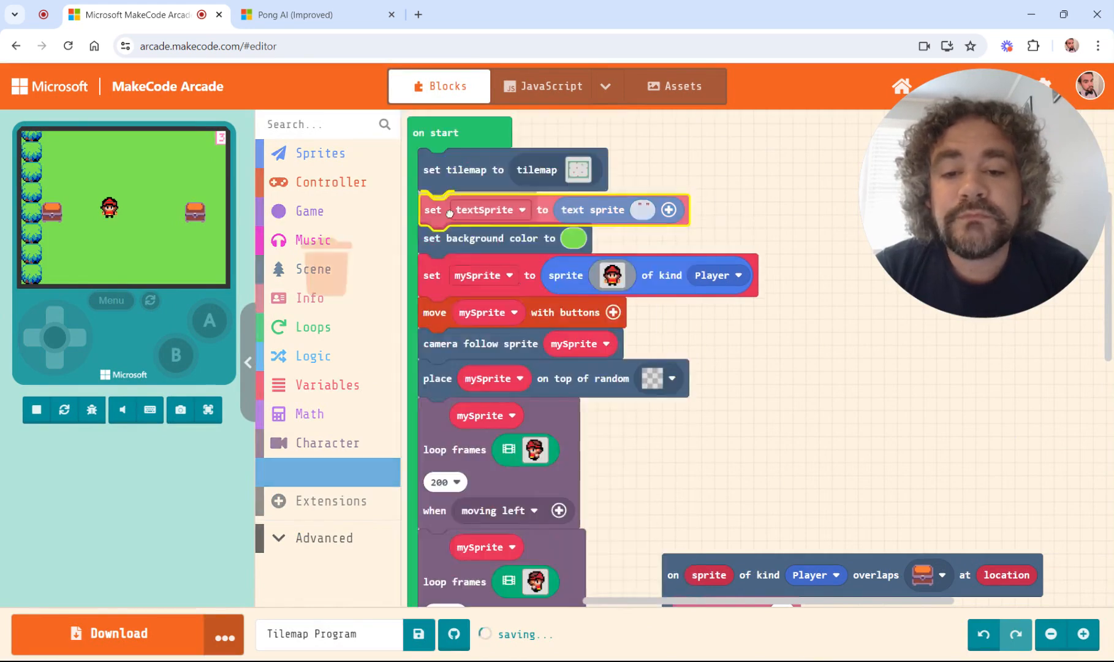
{"action": "left_click_drag", "start_coordinate": [432, 209], "coordinate": [447, 187]}
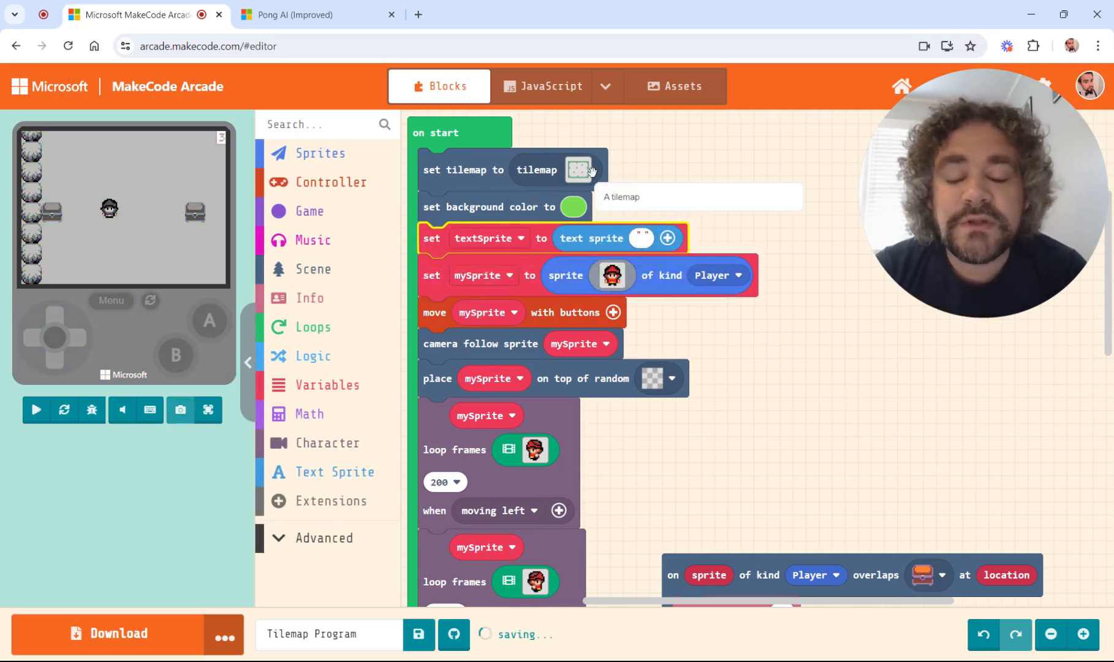
{"action": "left_click", "coordinate": [36, 410]}
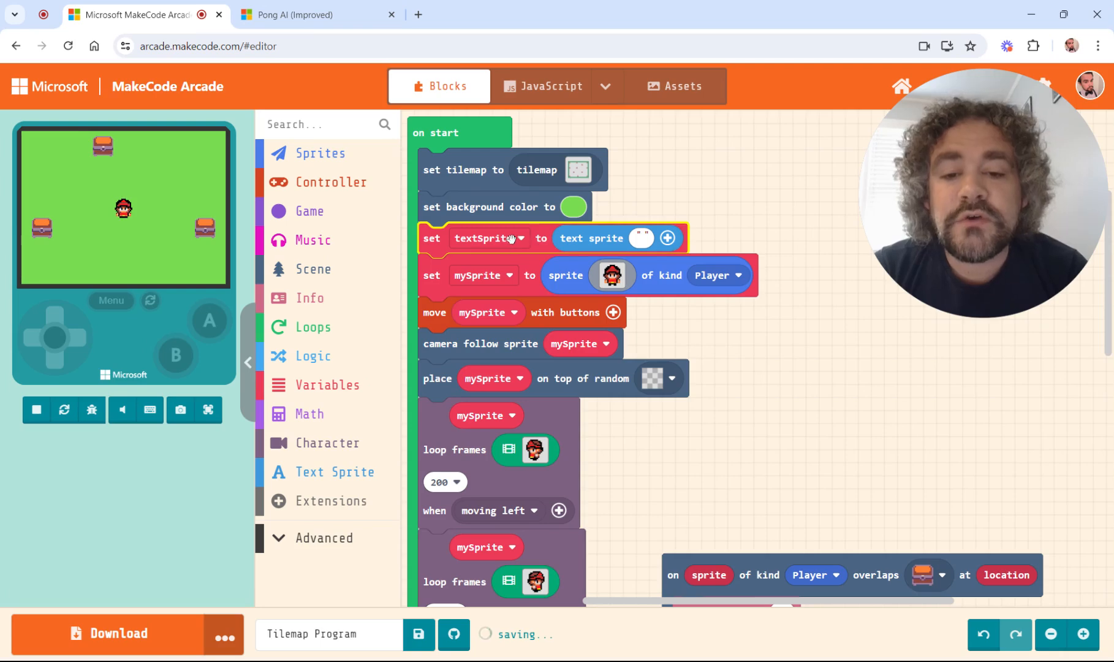
{"action": "mouse_move", "coordinate": [519, 238]}
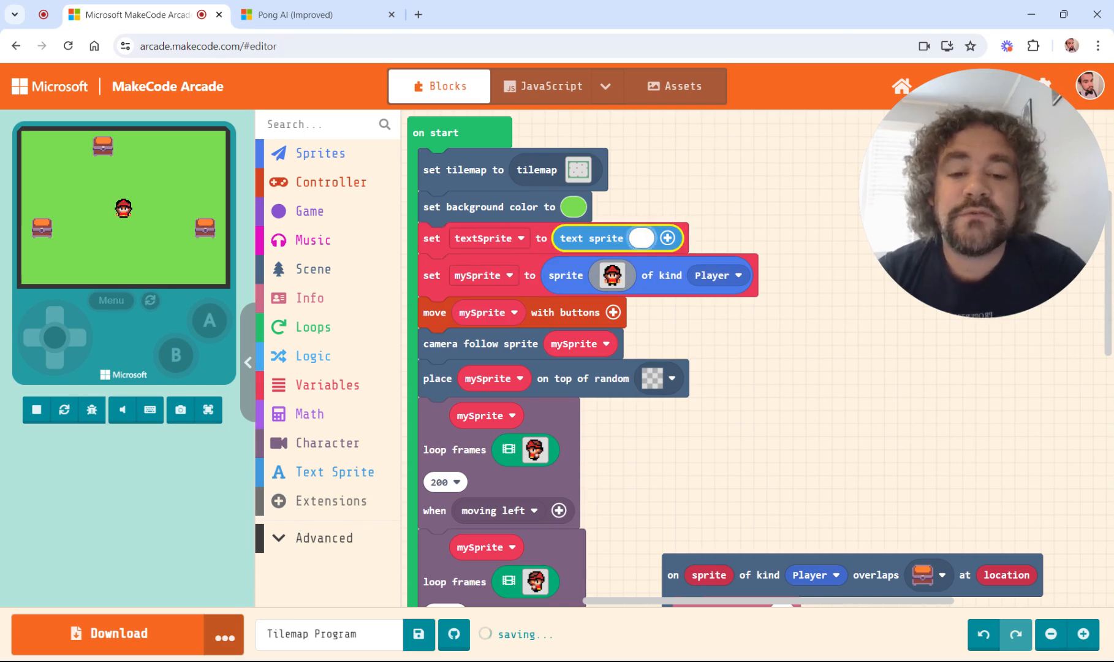
{"action": "type", "text": "Treasure Found:"}
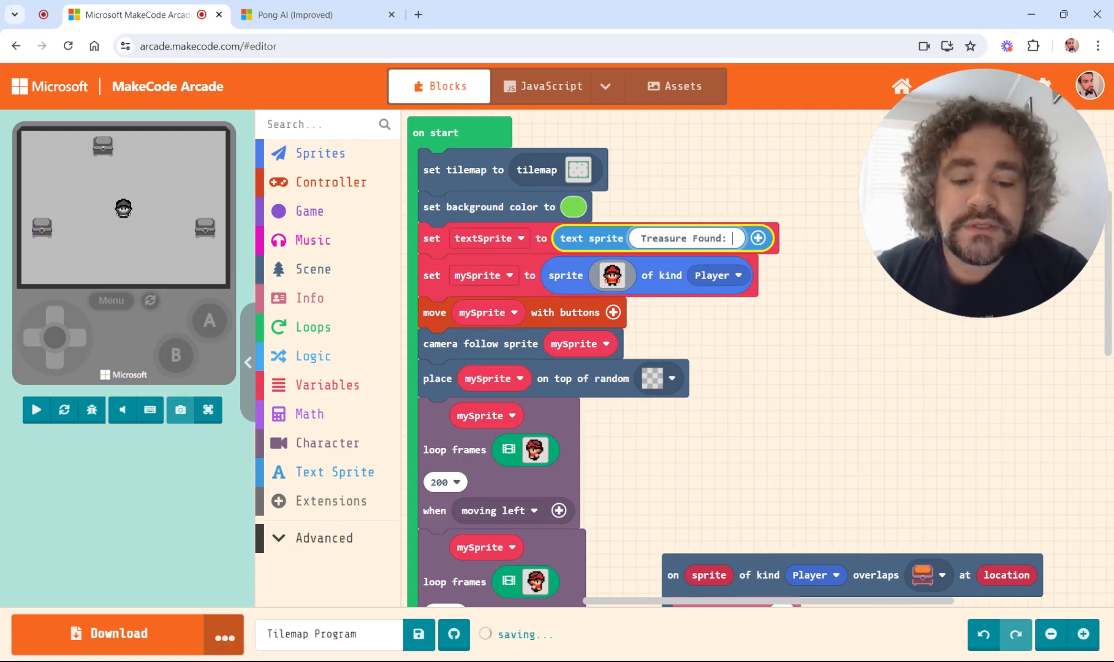
{"action": "type", "text": "0"}
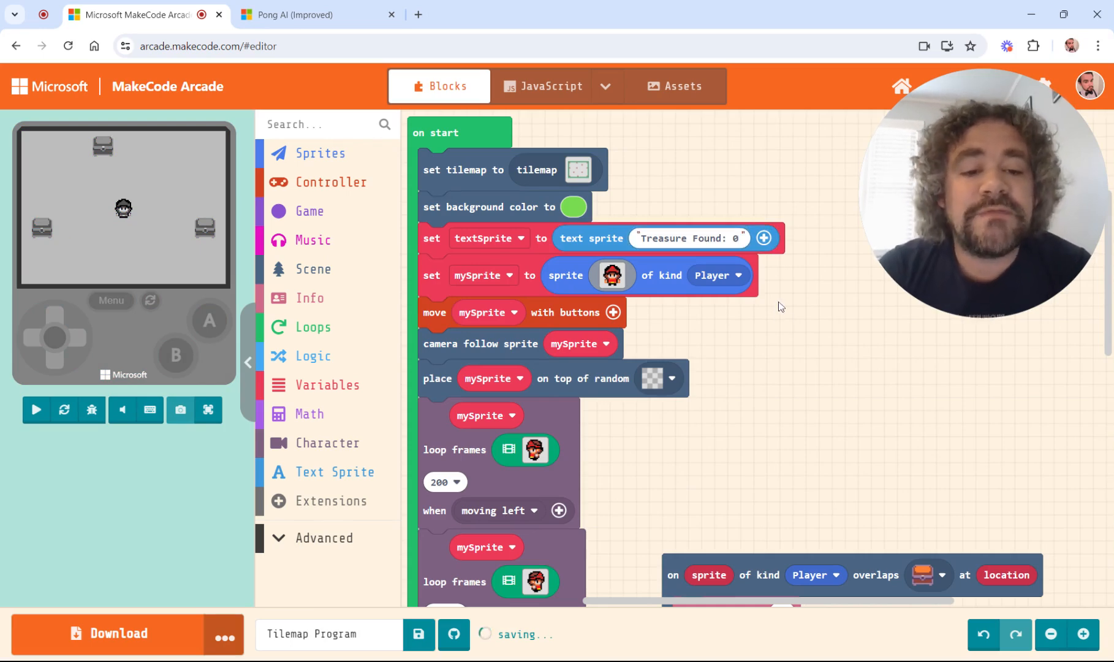
{"action": "left_click", "coordinate": [36, 409]}
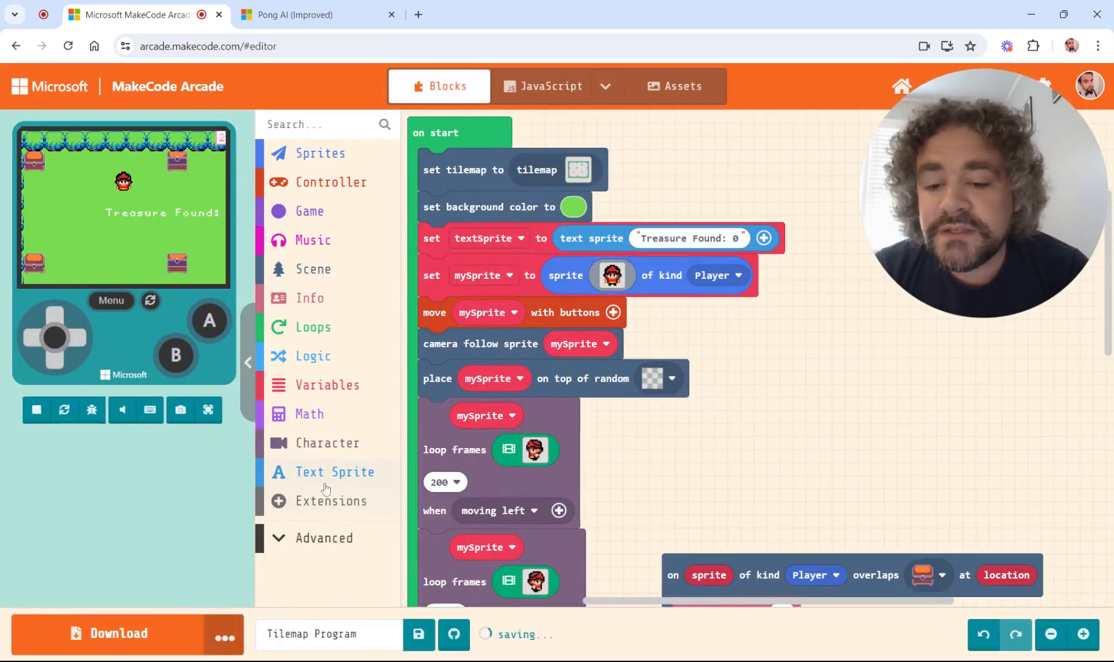
Step: Add a 'set textSprite outline 1' block under the text sprite block and restart
{"action": "left_click", "coordinate": [338, 471]}
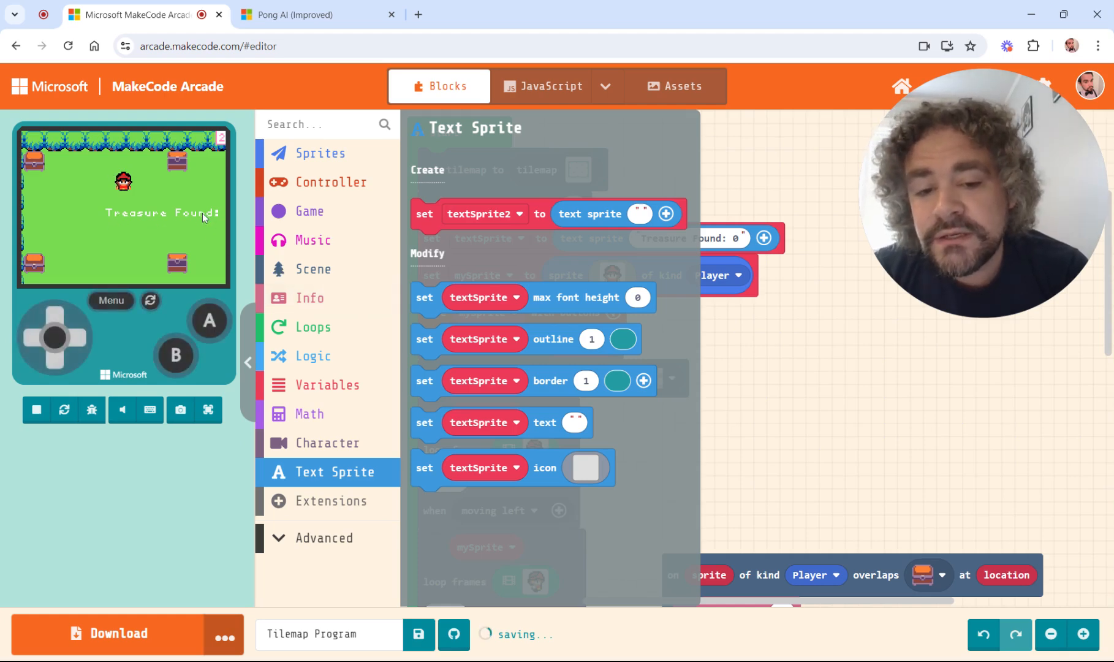
{"action": "left_click", "coordinate": [425, 339]}
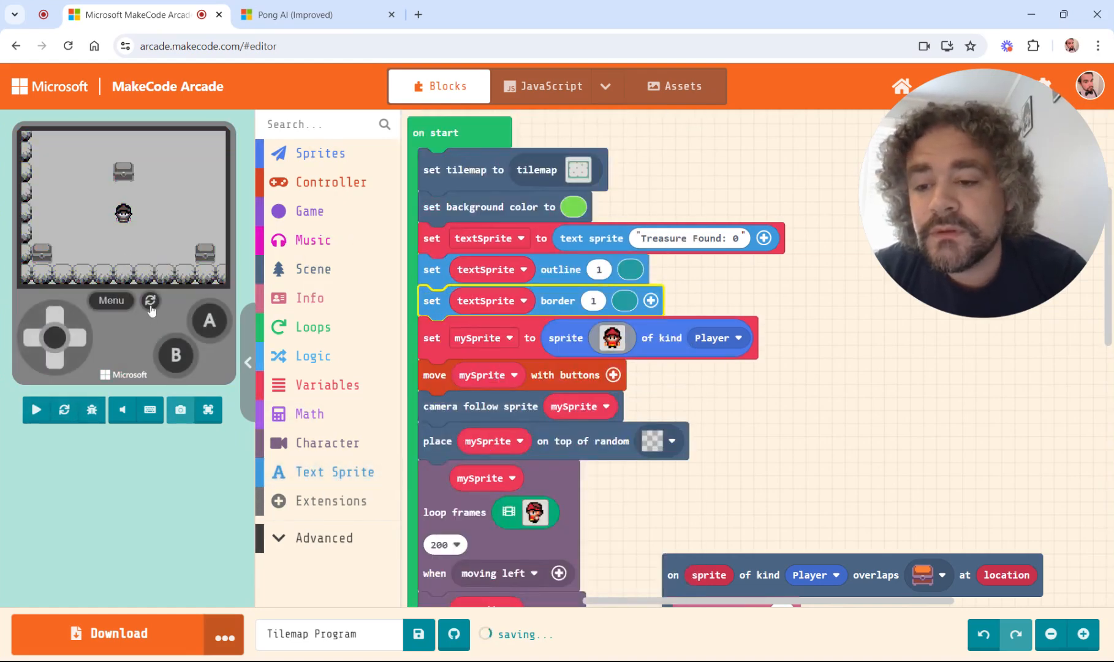
{"action": "left_click", "coordinate": [36, 410]}
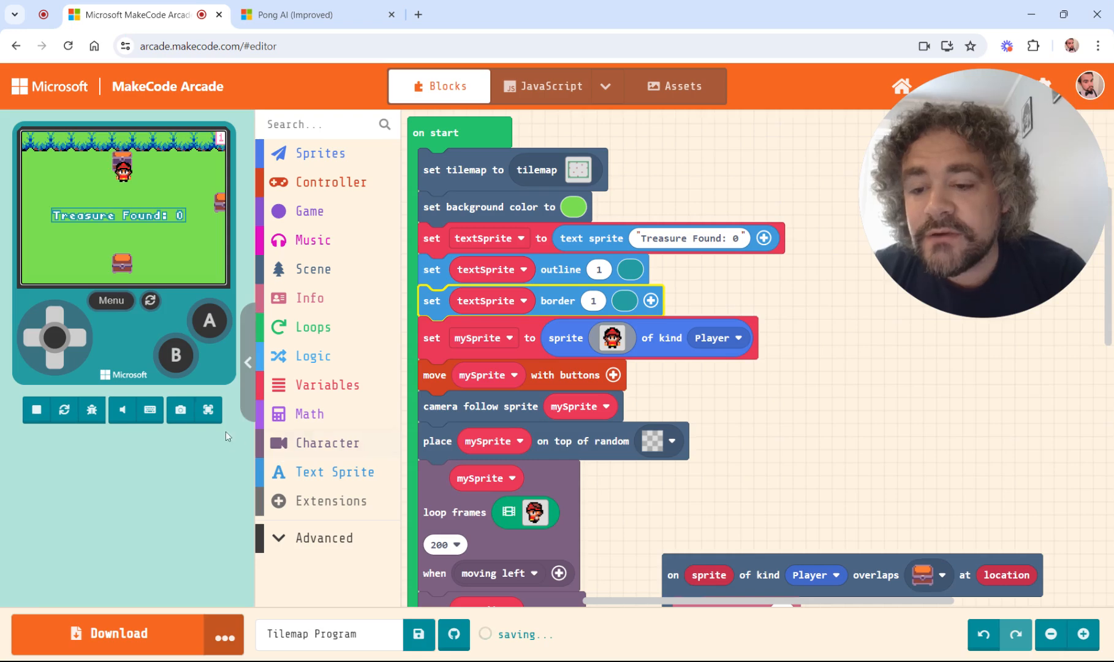
Step: Preview the outlined text full screen and try border padding, keeping only the outline
{"action": "left_click", "coordinate": [208, 409]}
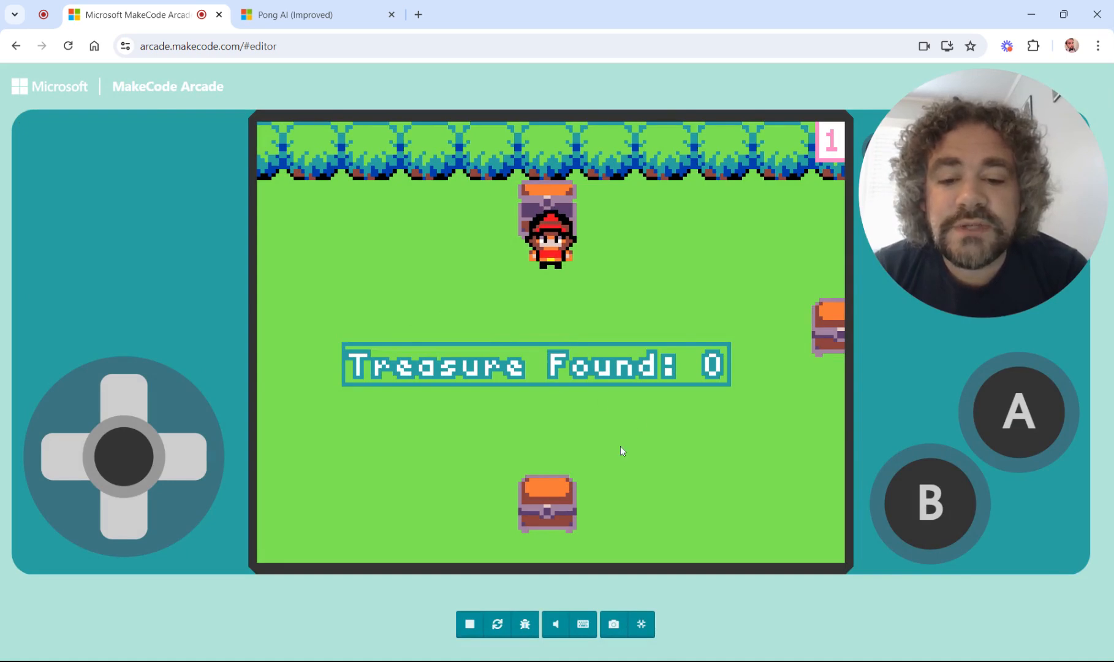
{"action": "mouse_move", "coordinate": [490, 449]}
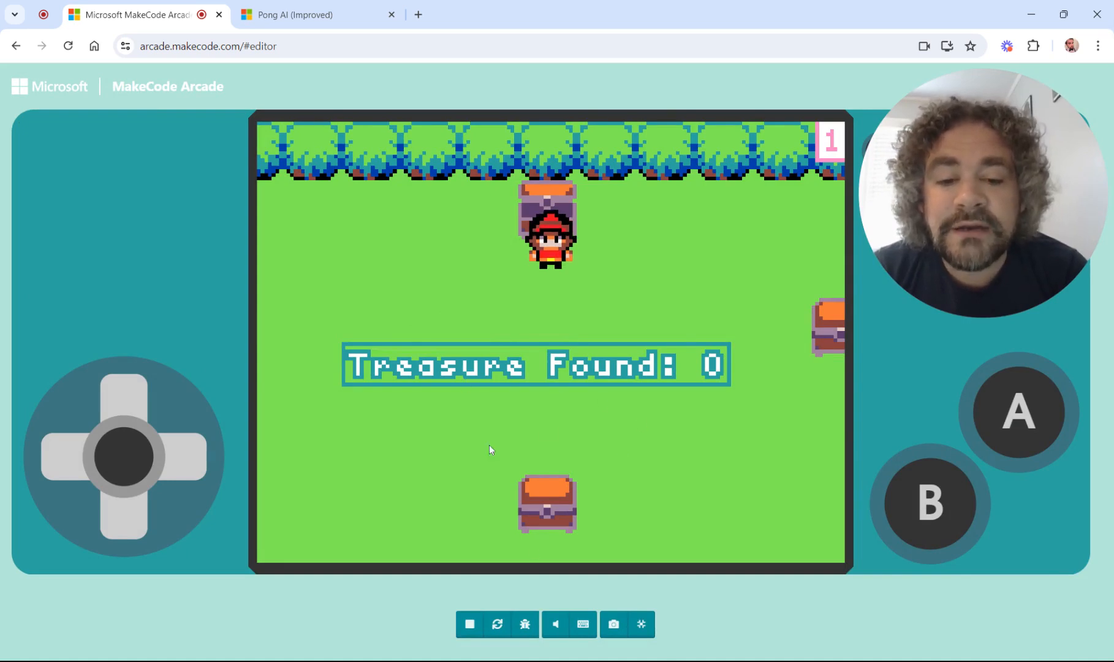
{"action": "left_click", "coordinate": [469, 624]}
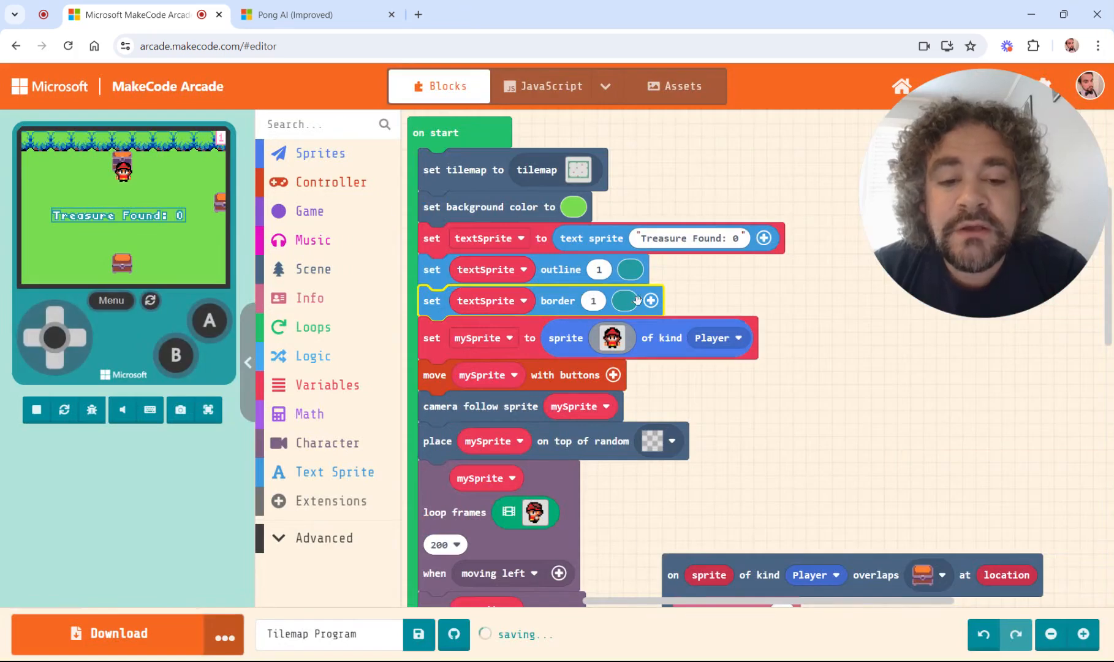
{"action": "left_click", "coordinate": [649, 301]}
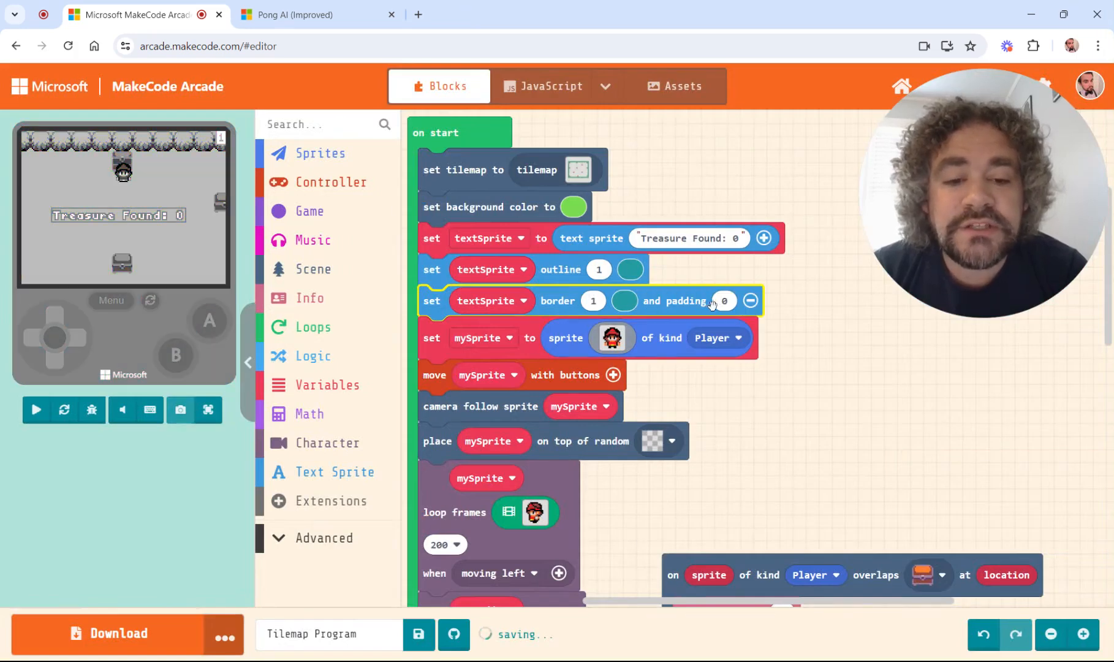
{"action": "left_click", "coordinate": [36, 411]}
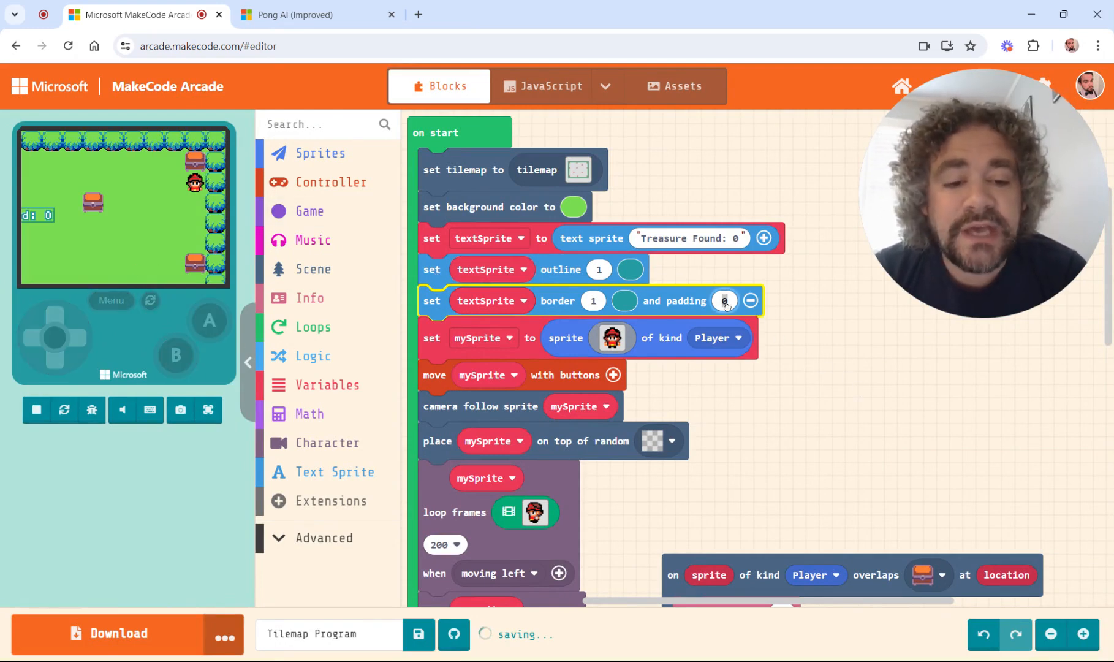
{"action": "left_click", "coordinate": [723, 300]}
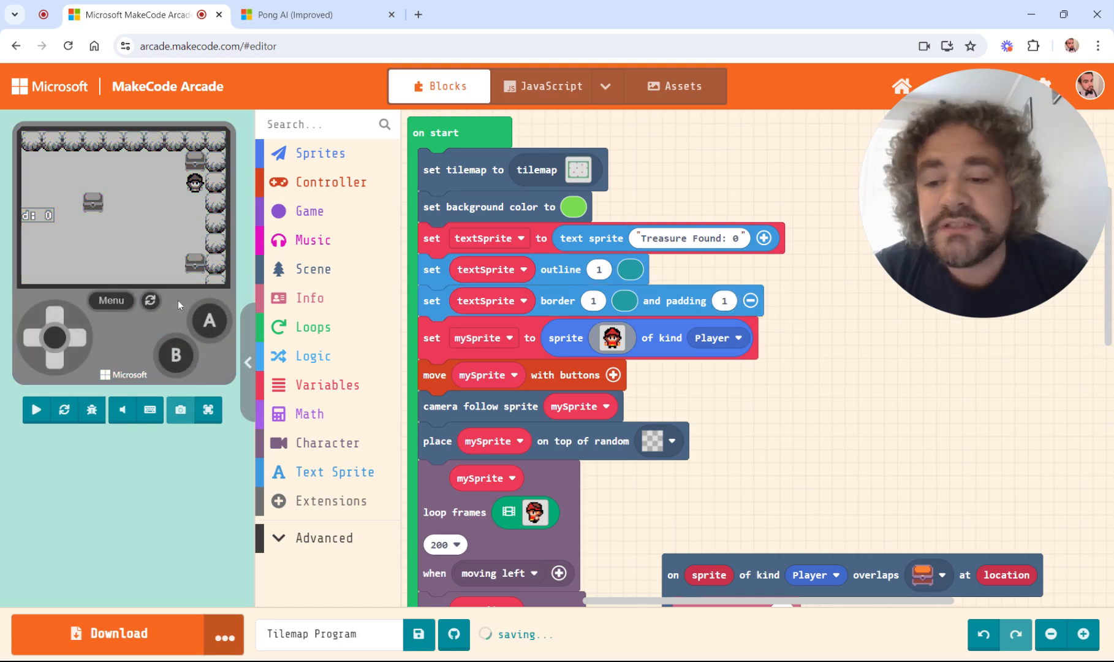
{"action": "left_click", "coordinate": [36, 410]}
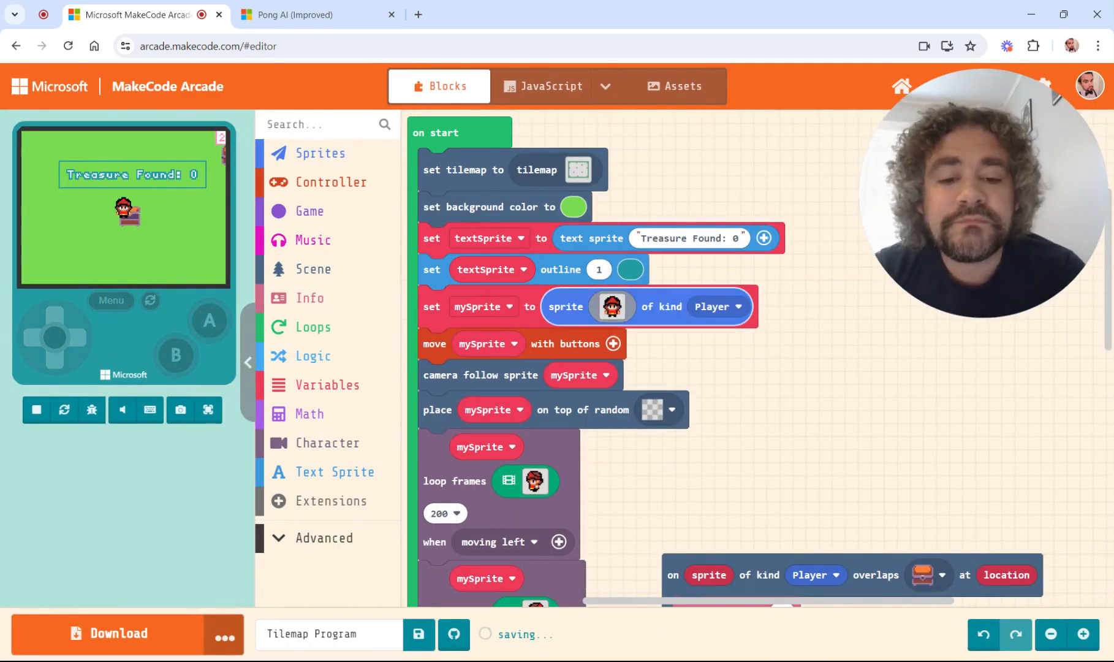
Step: Add a 'set textSprite icon' block with a blank image below the outline block
{"action": "left_click", "coordinate": [35, 410]}
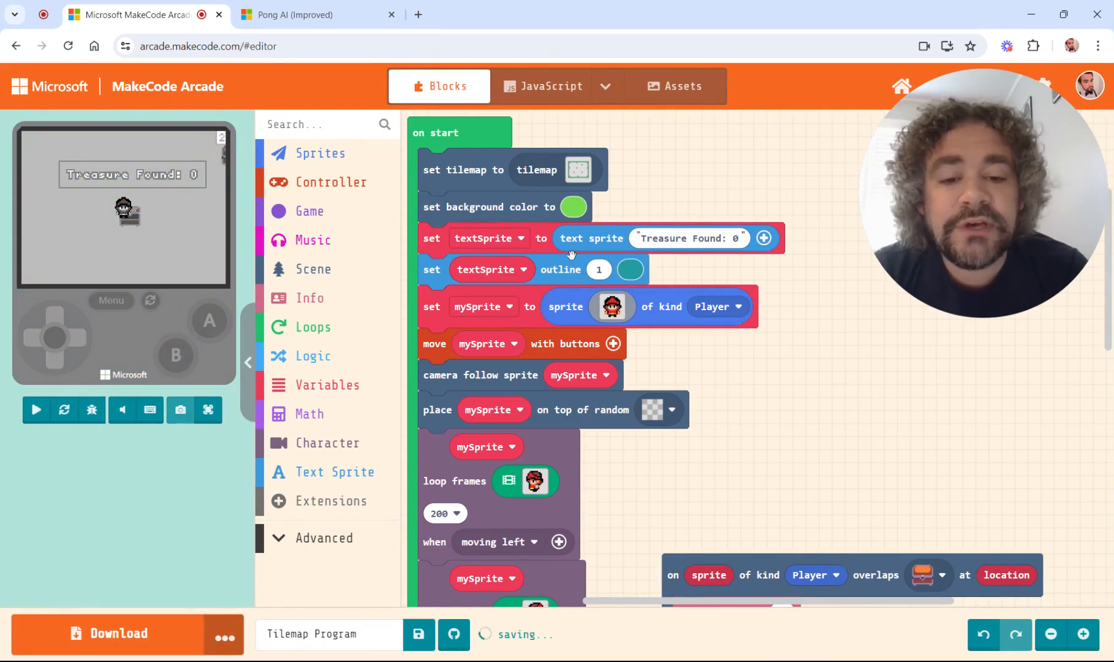
{"action": "left_click", "coordinate": [36, 409]}
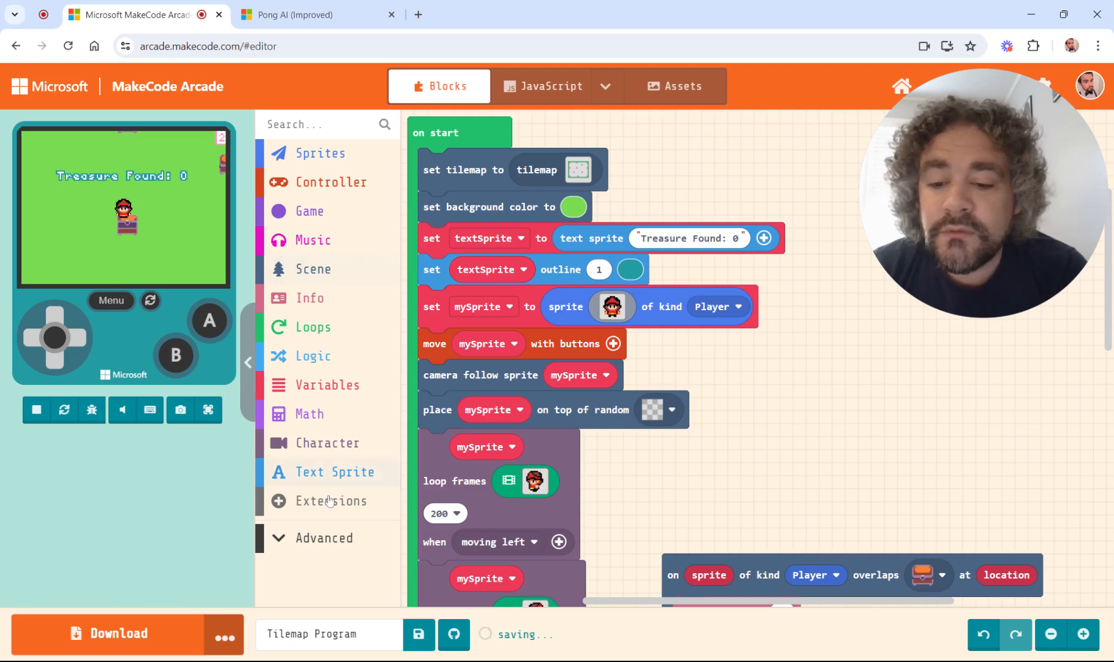
{"action": "left_click", "coordinate": [339, 471]}
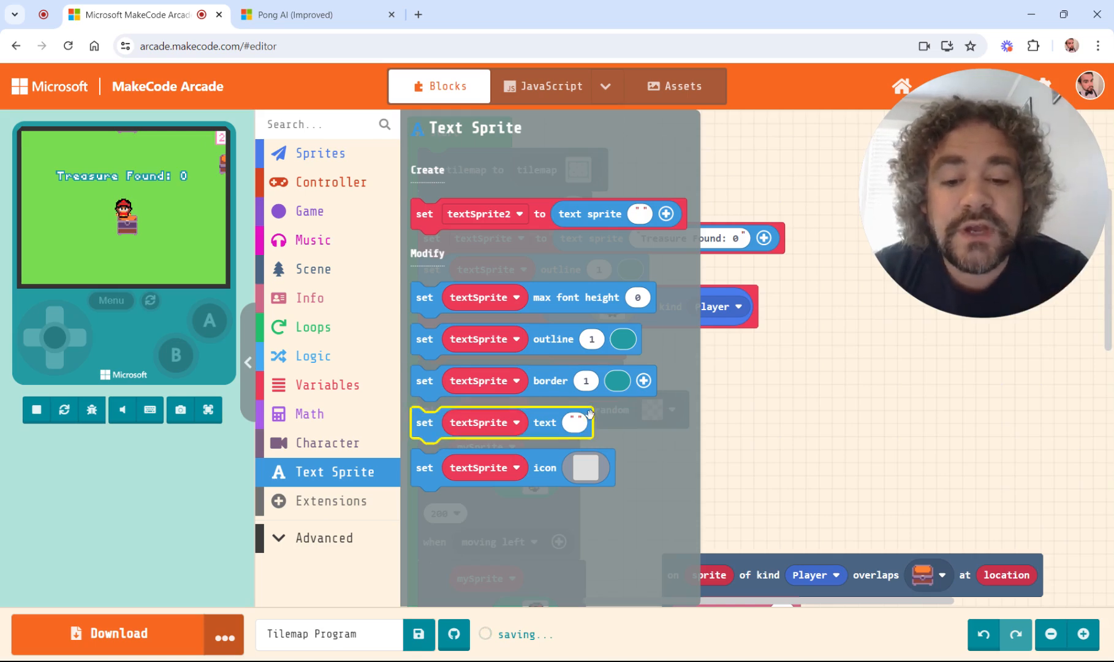
{"action": "mouse_move", "coordinate": [575, 422]}
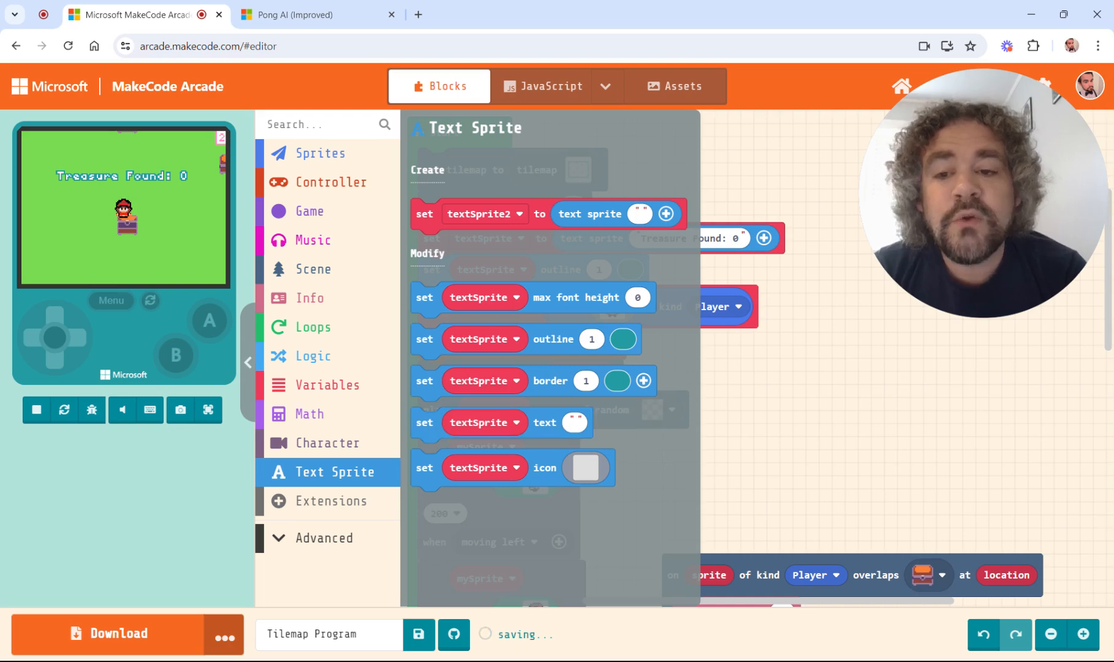
{"action": "left_click", "coordinate": [320, 152]}
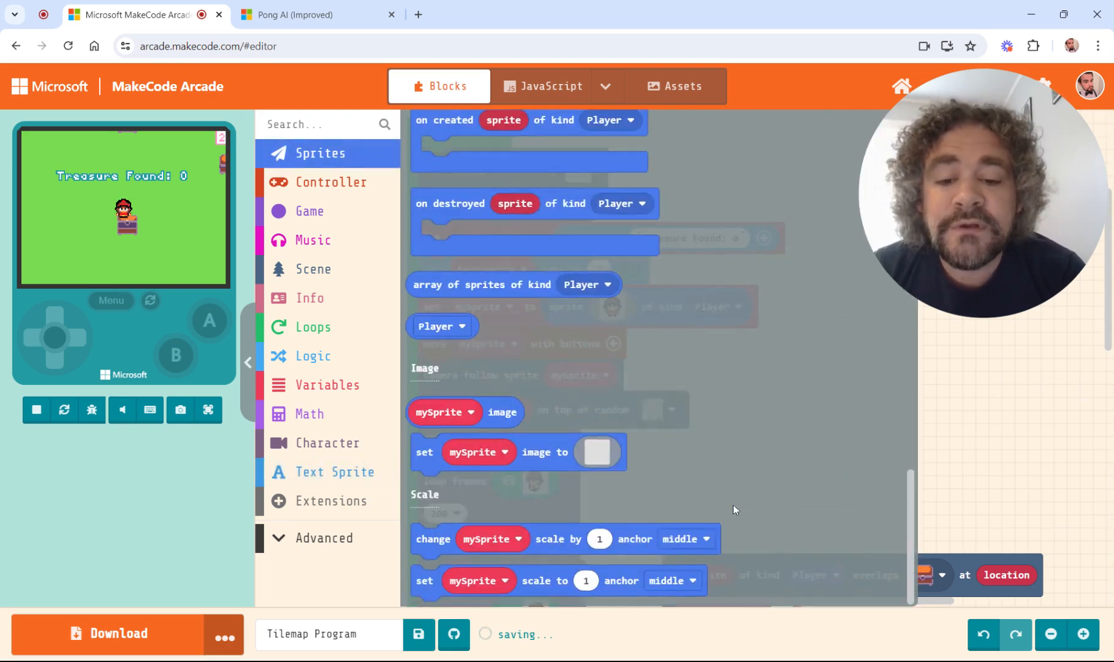
{"action": "mouse_move", "coordinate": [562, 462]}
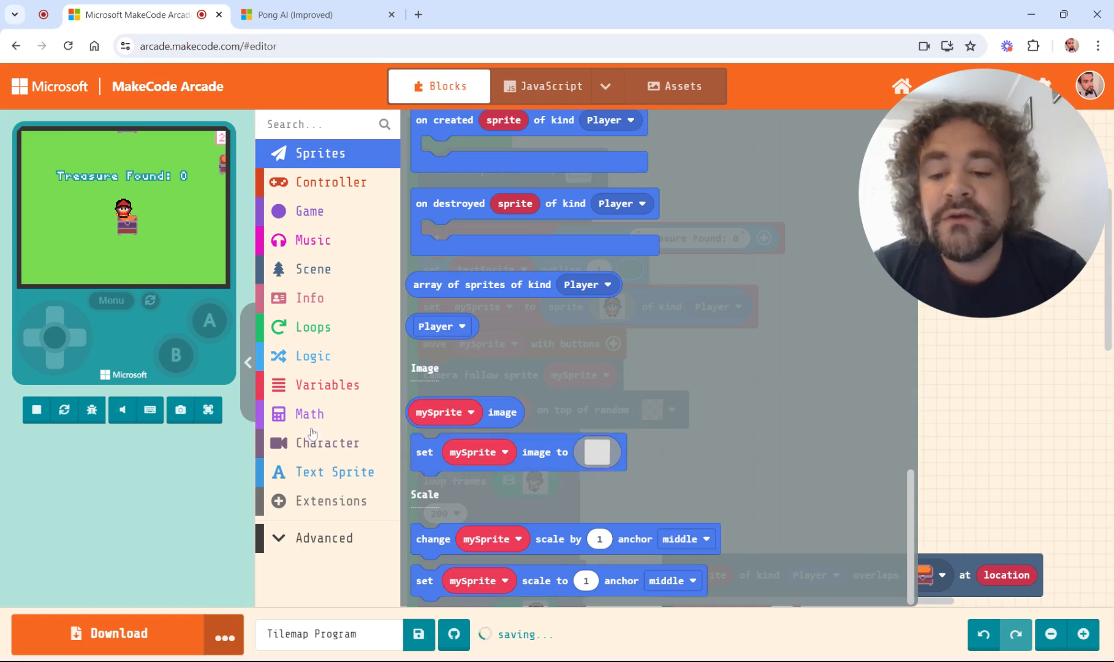
{"action": "left_click", "coordinate": [337, 471]}
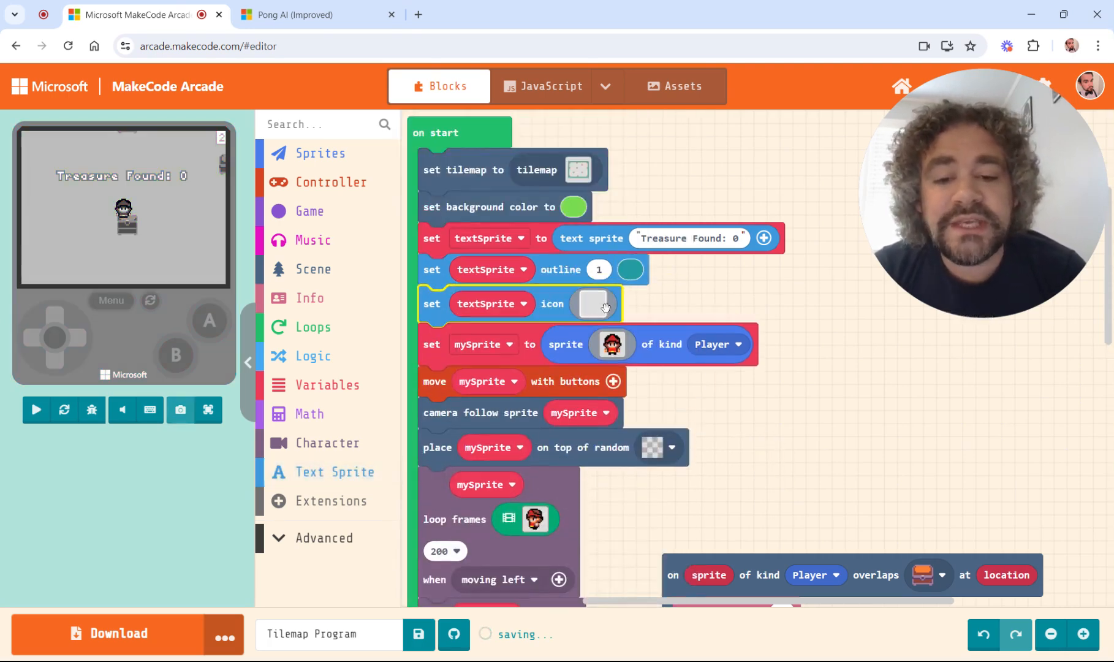
Step: Choose the treasure chest picture from the Gallery as the textSprite icon
{"action": "left_click", "coordinate": [593, 303]}
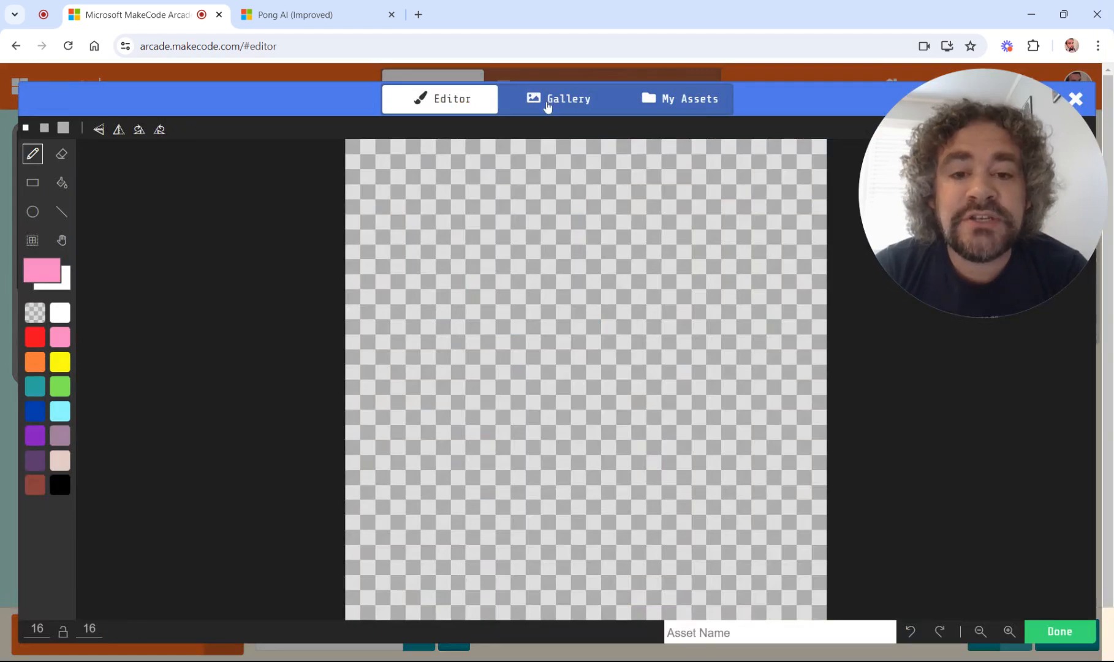
{"action": "left_click", "coordinate": [558, 99]}
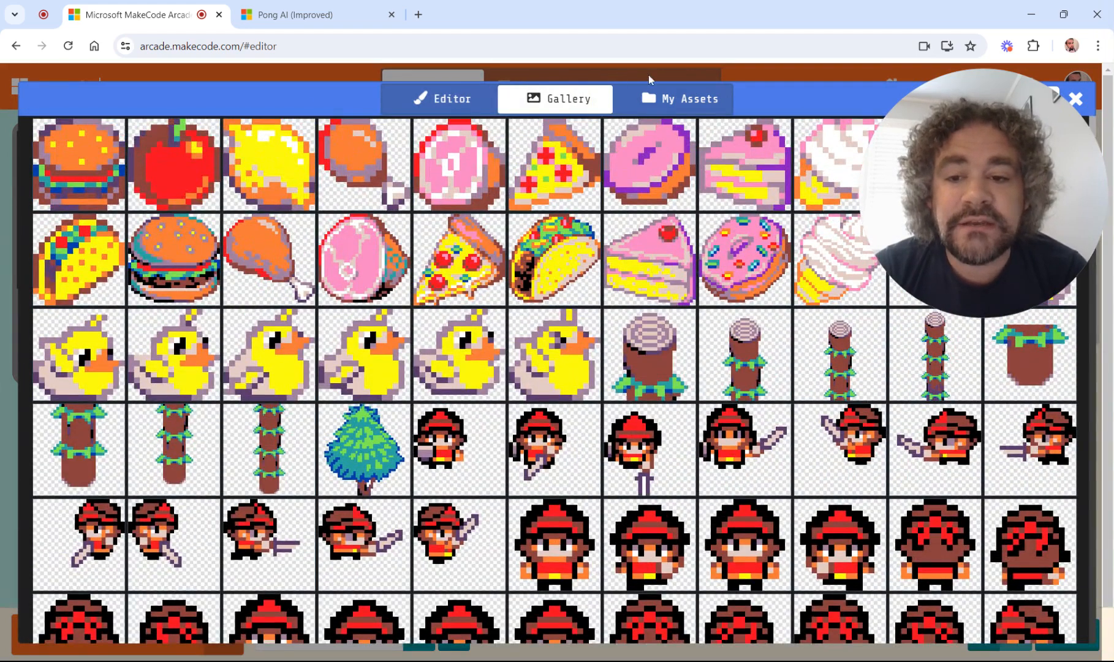
{"action": "scroll", "scroll_direction": "down", "scroll_amount": 3}
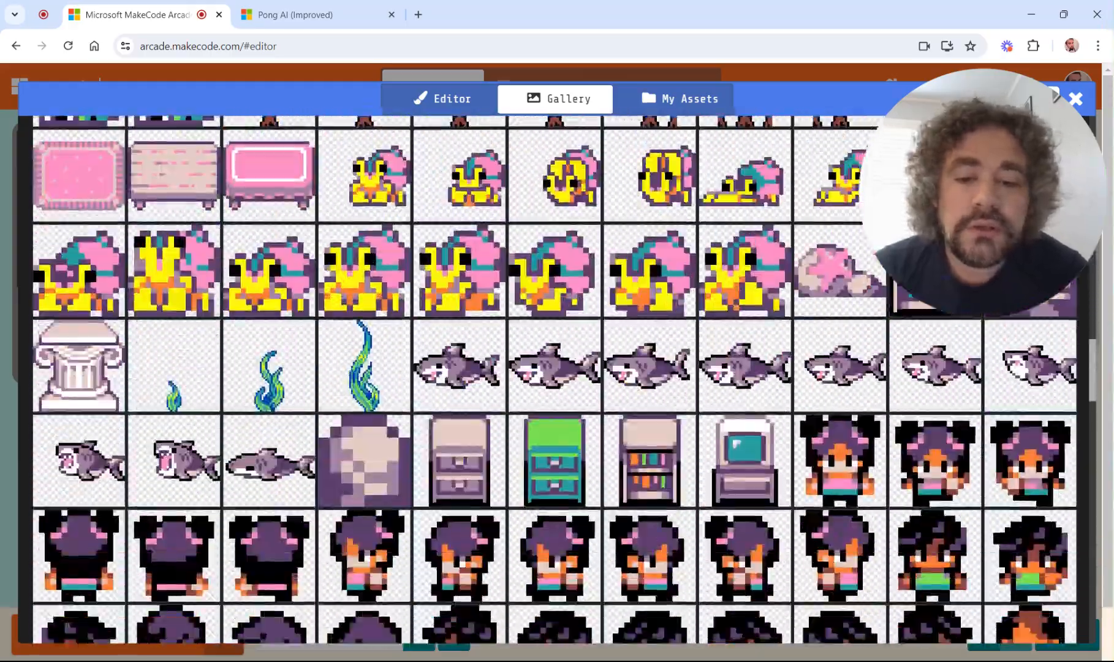
{"action": "scroll", "scroll_direction": "down", "scroll_amount": 3}
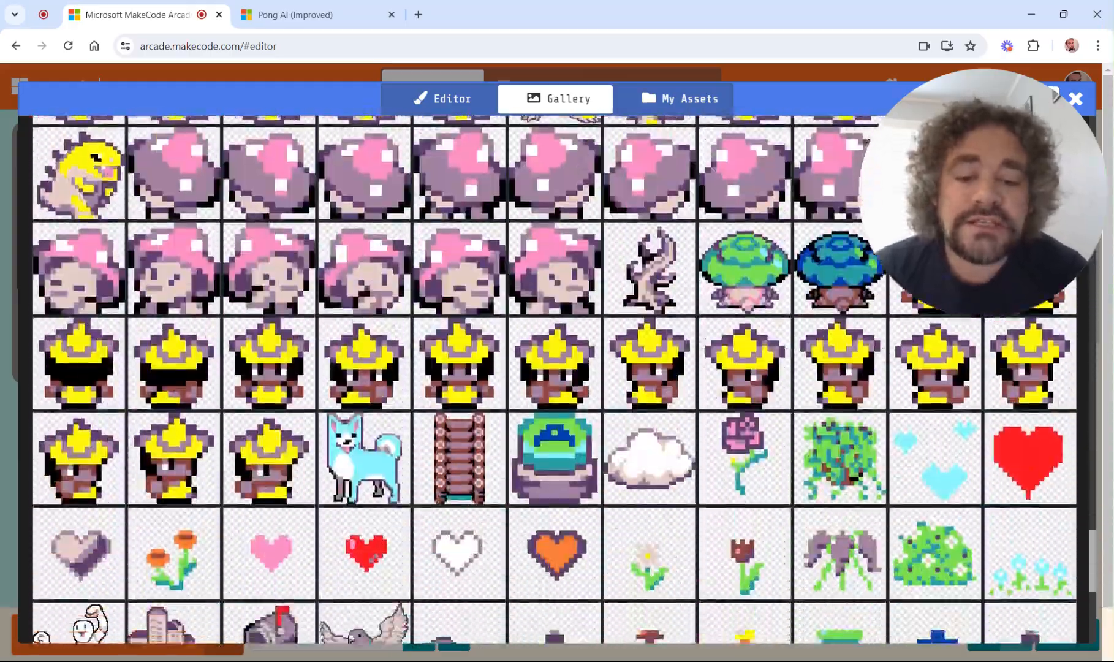
{"action": "scroll", "scroll_direction": "down", "scroll_amount": 3}
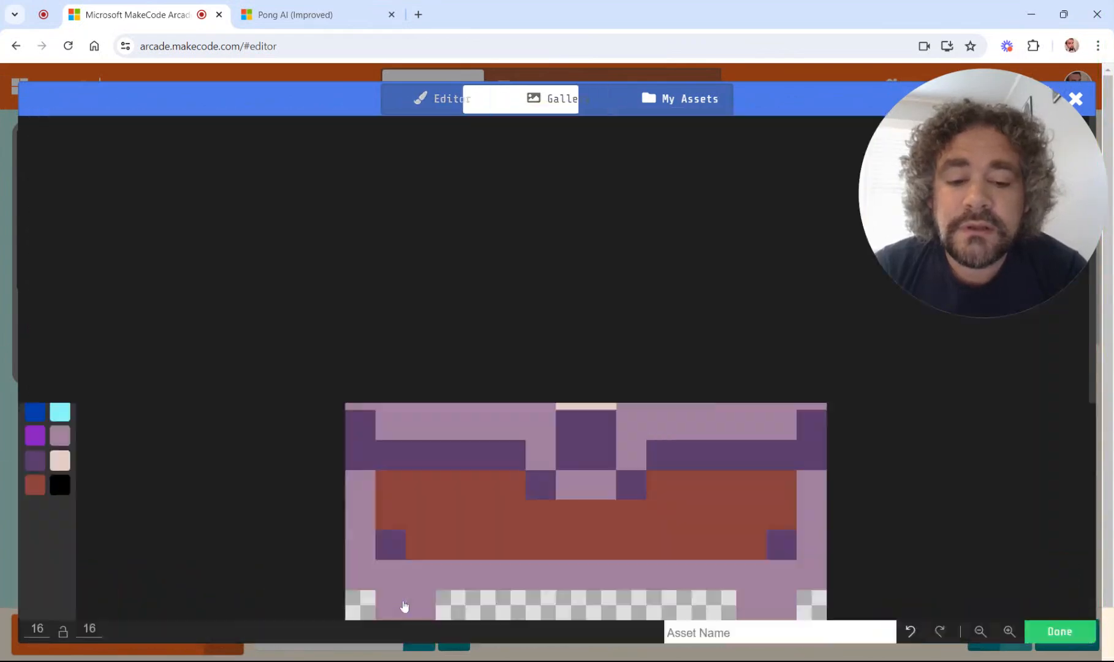
{"action": "left_click", "coordinate": [1059, 631]}
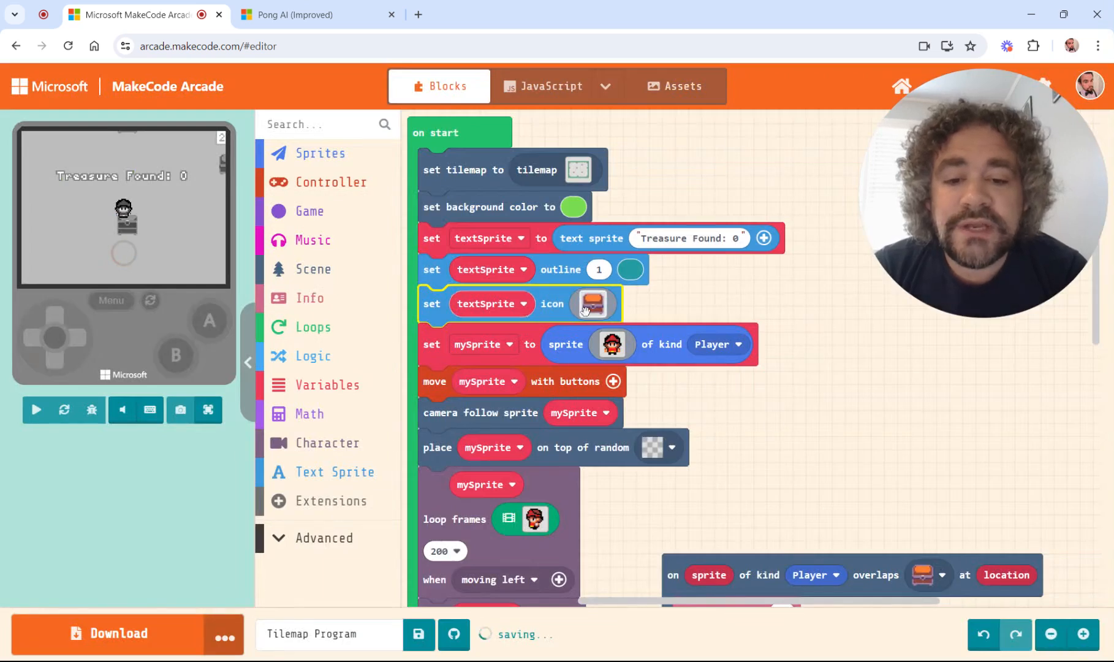
{"action": "left_click", "coordinate": [35, 410]}
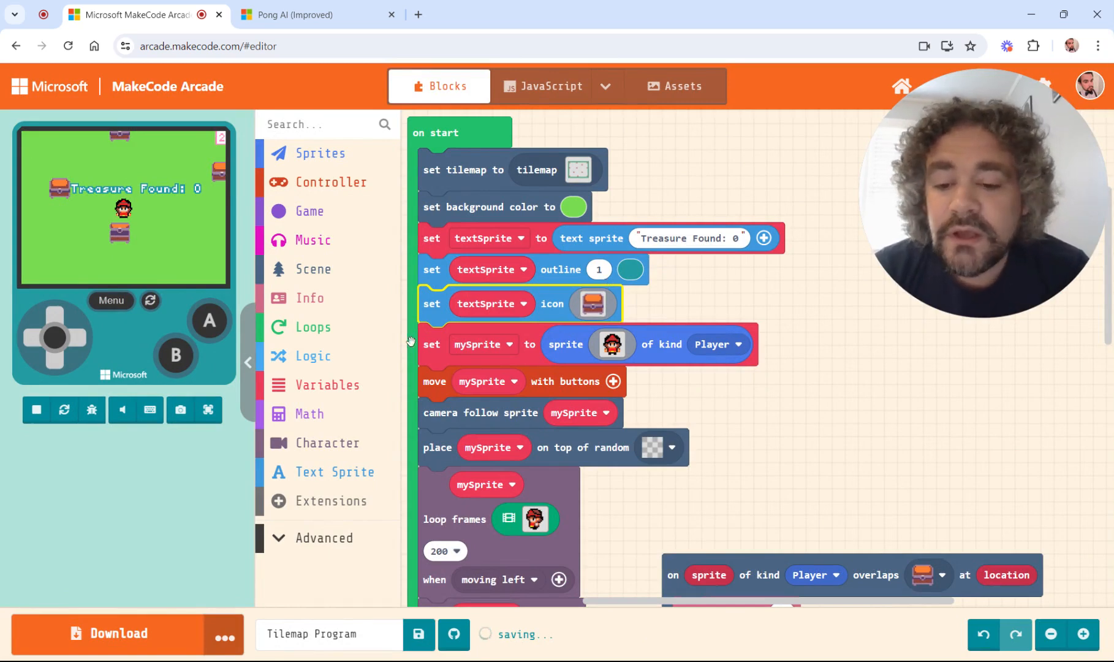
{"action": "left_click", "coordinate": [341, 471]}
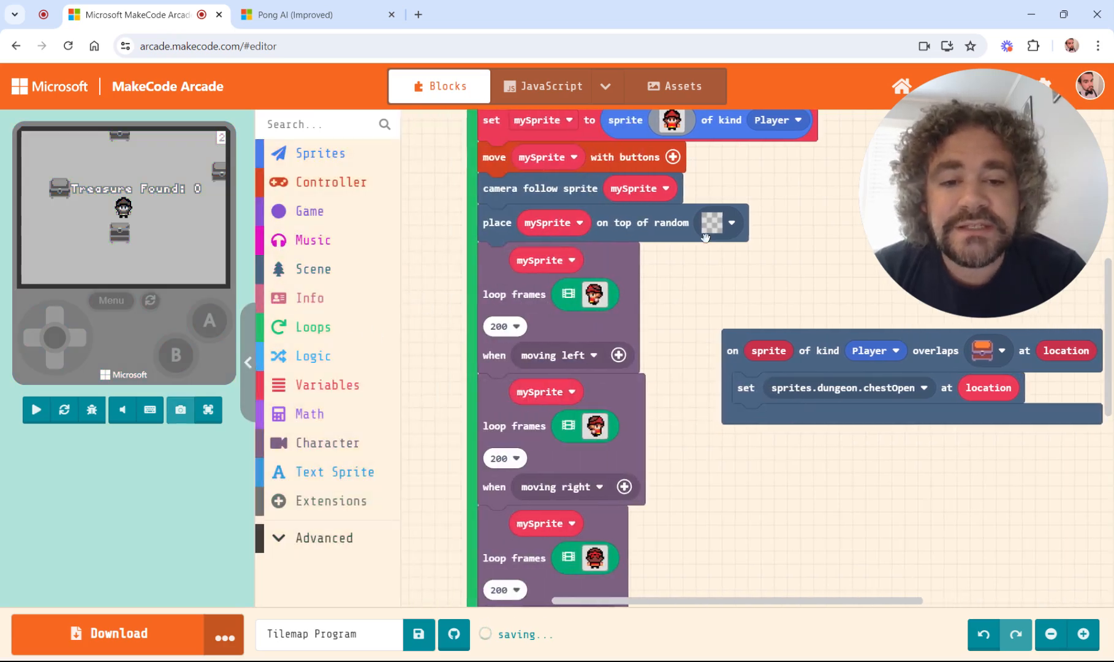
Step: Create a Treasure variable and set Treasure to 0 at the top of on start
{"action": "left_click", "coordinate": [36, 409]}
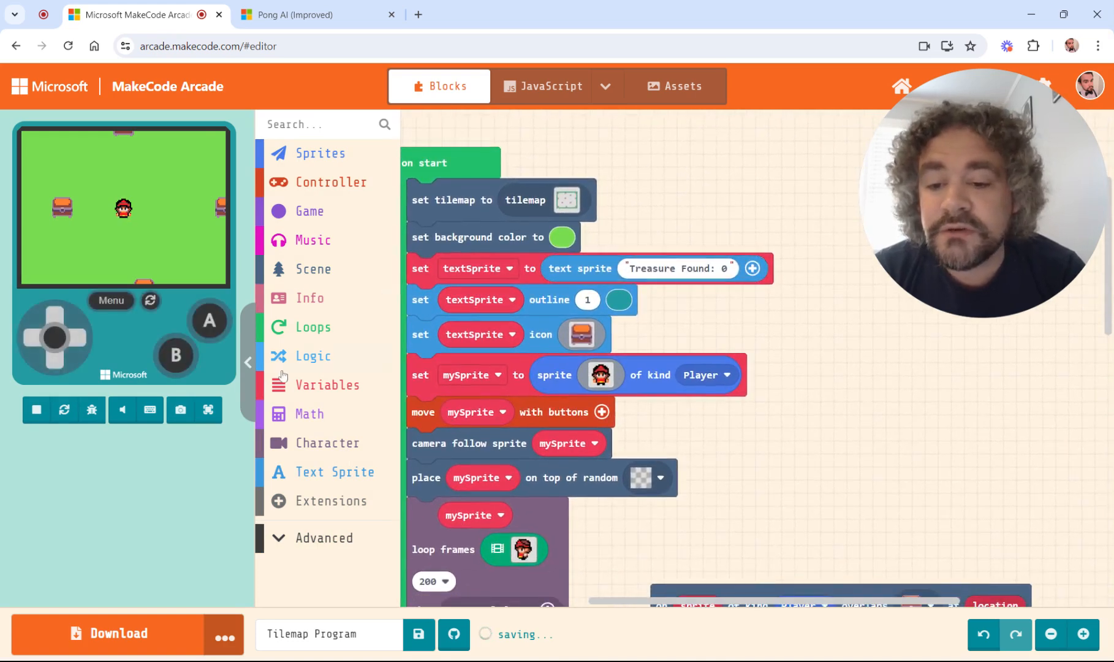
{"action": "left_click", "coordinate": [313, 385]}
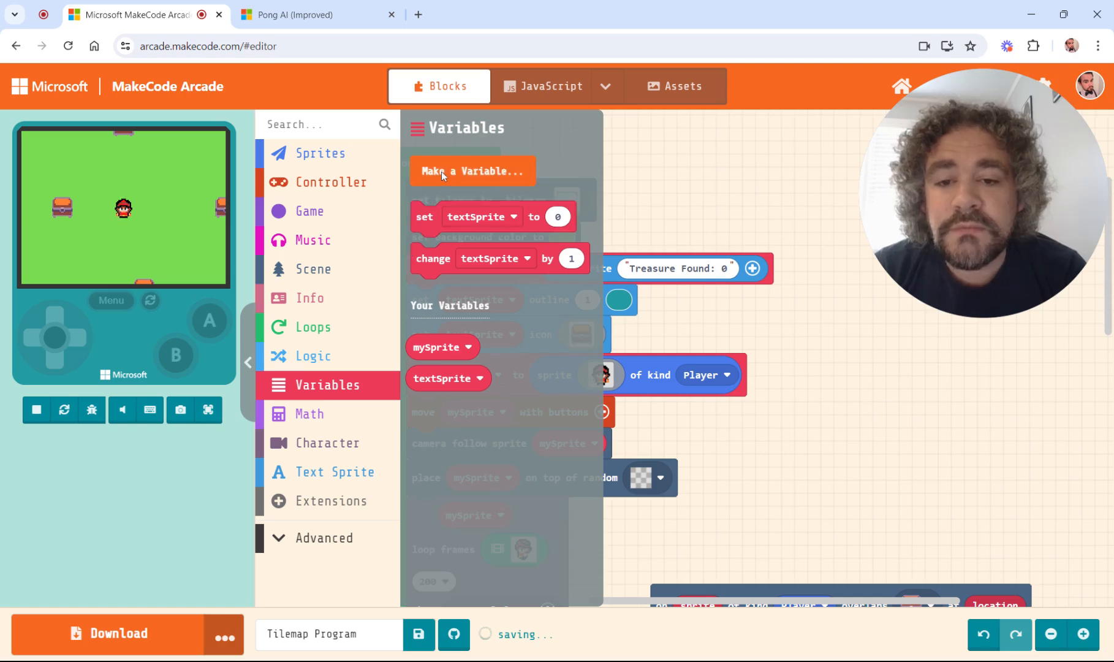
{"action": "left_click", "coordinate": [471, 171]}
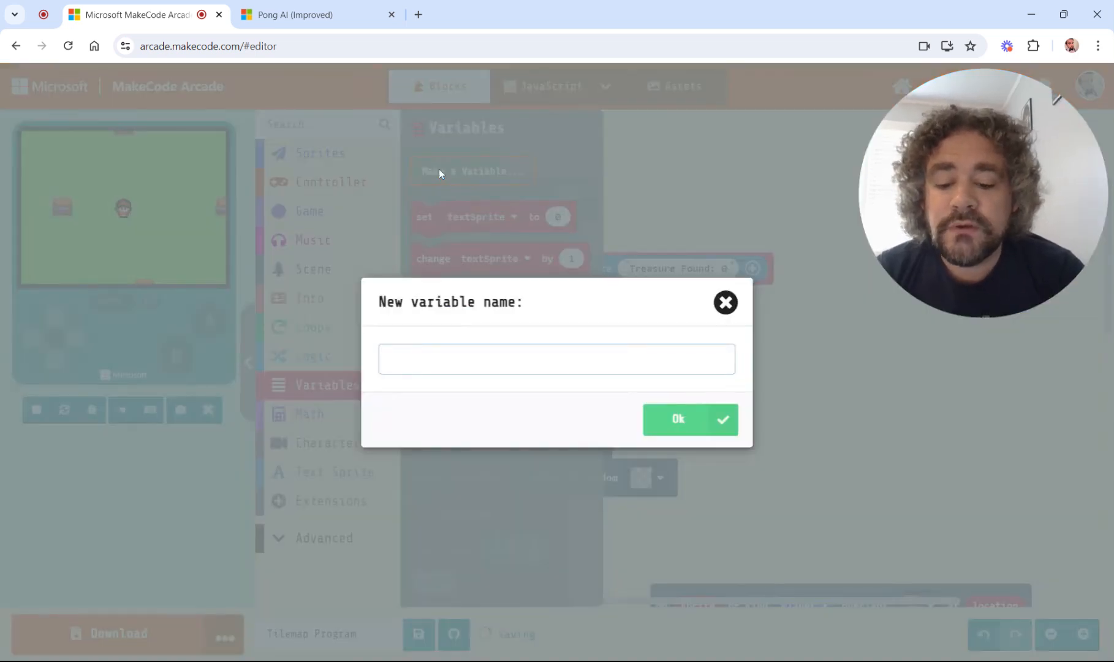
{"action": "type", "text": "Treasure"}
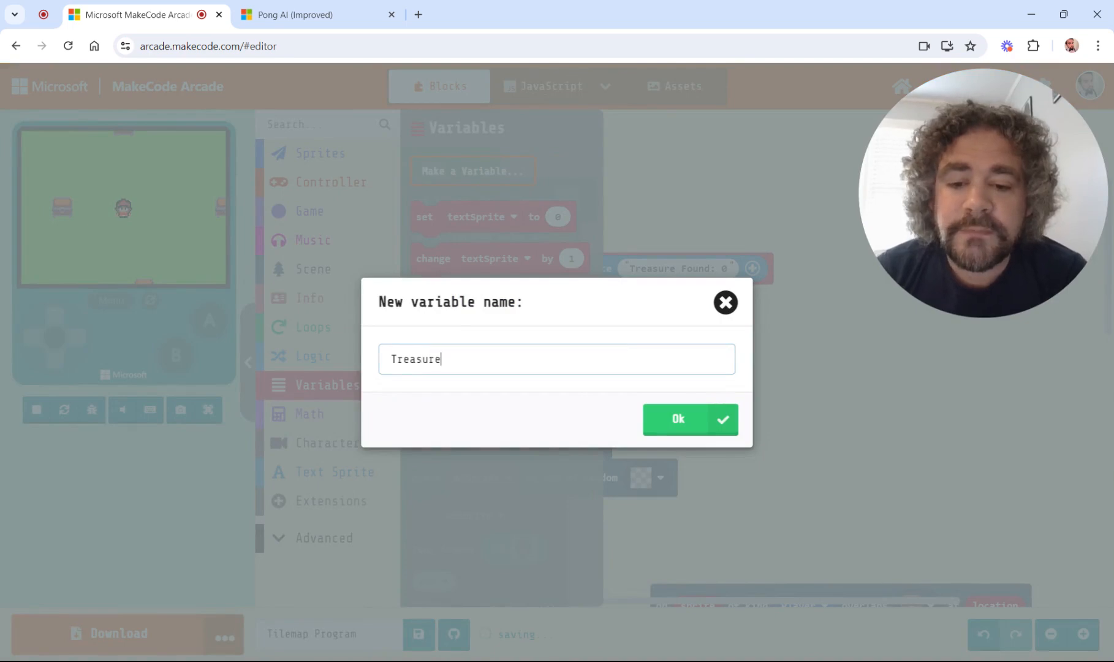
{"action": "left_click", "coordinate": [689, 418]}
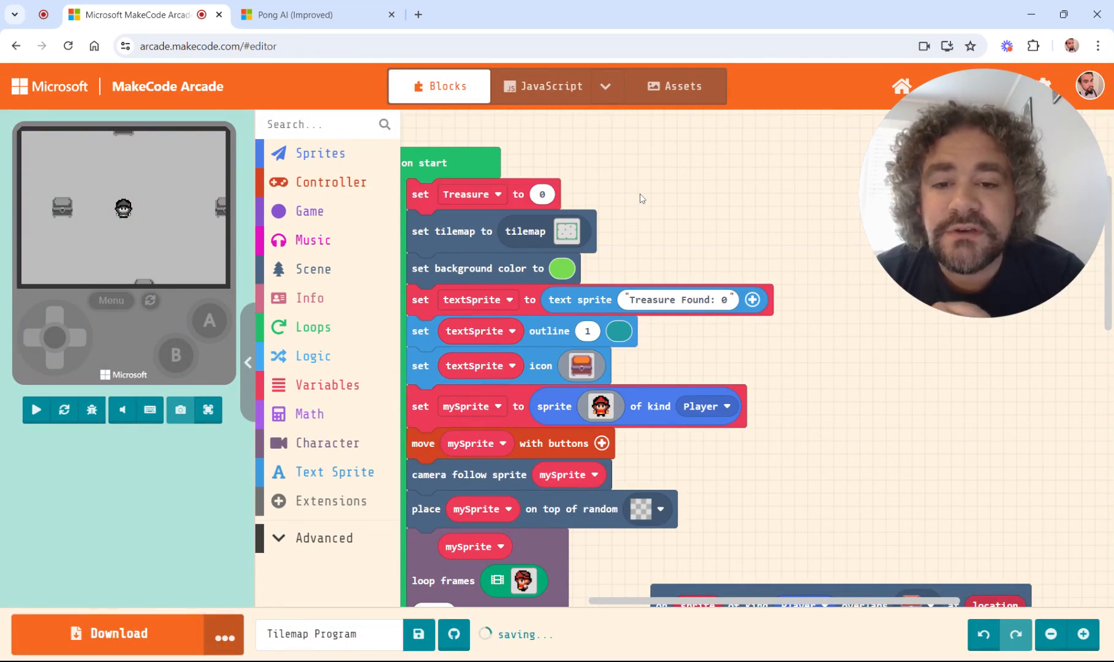
{"action": "left_click", "coordinate": [36, 409]}
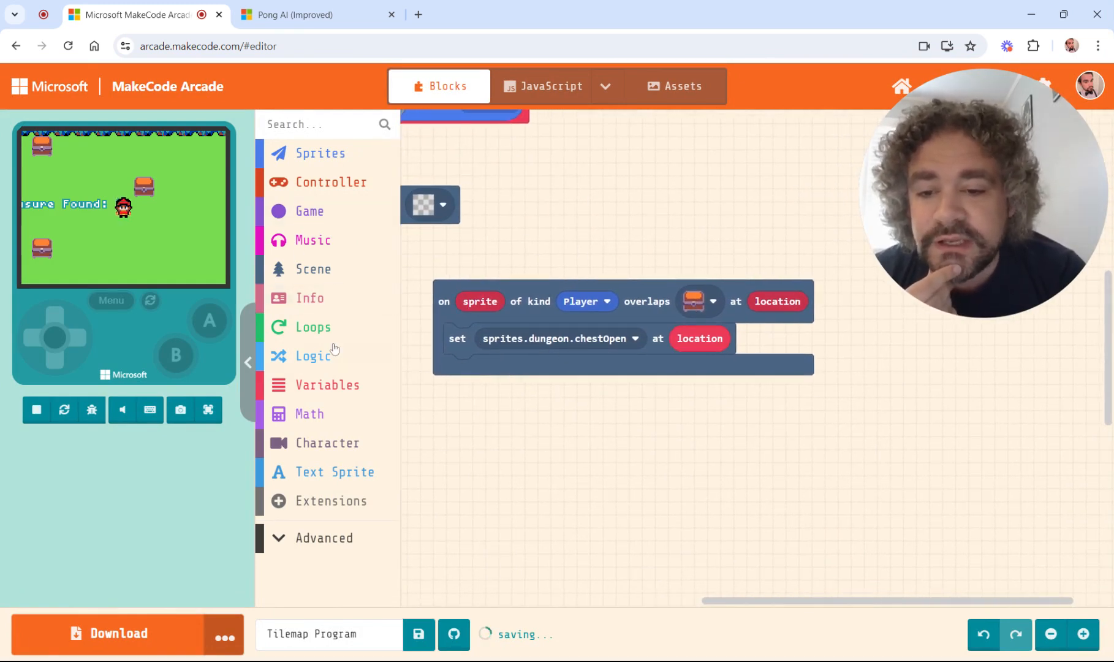
Step: When a chest is touched, add 1 to Treasure and set textSprite's text to 'Treasure Found:'
{"action": "left_click", "coordinate": [330, 385]}
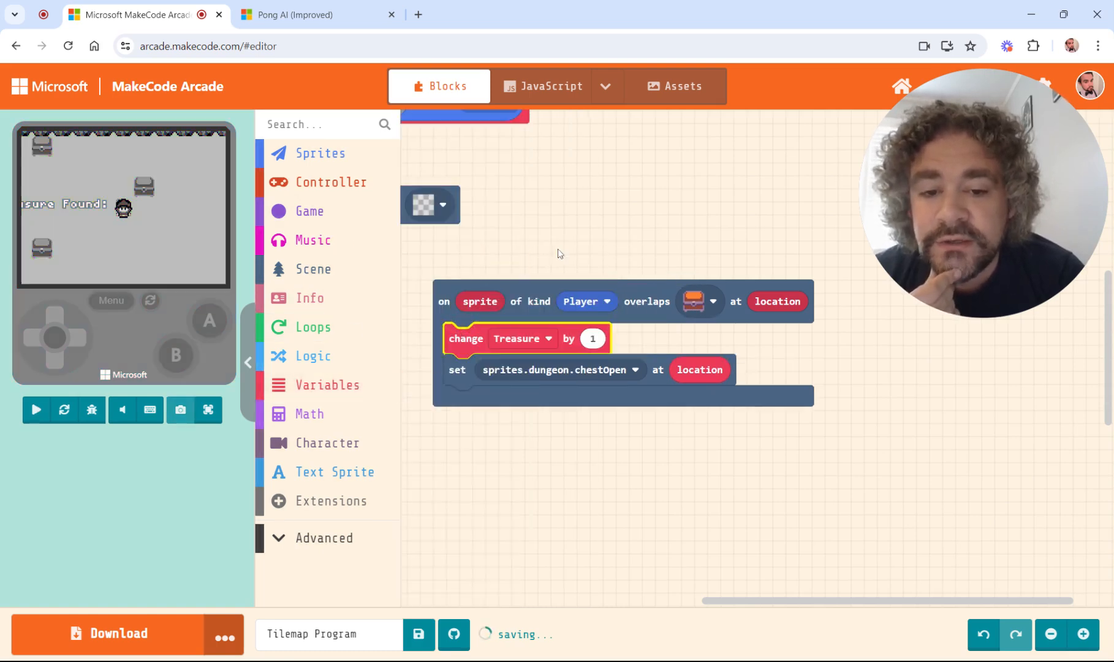
{"action": "mouse_move", "coordinate": [318, 419]}
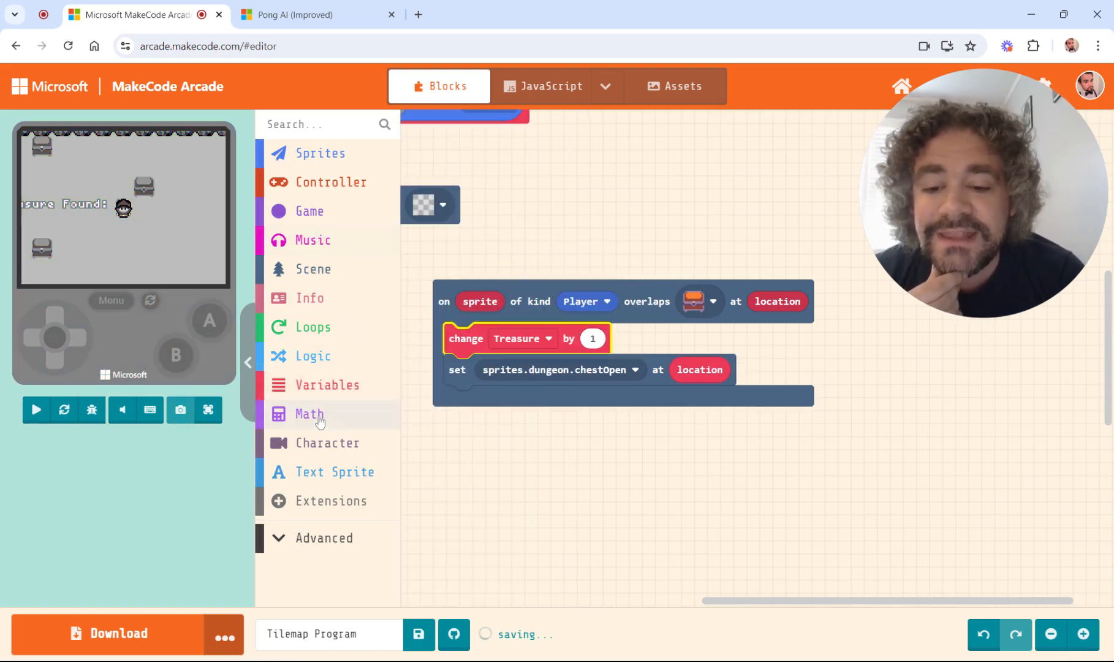
{"action": "left_click", "coordinate": [36, 409]}
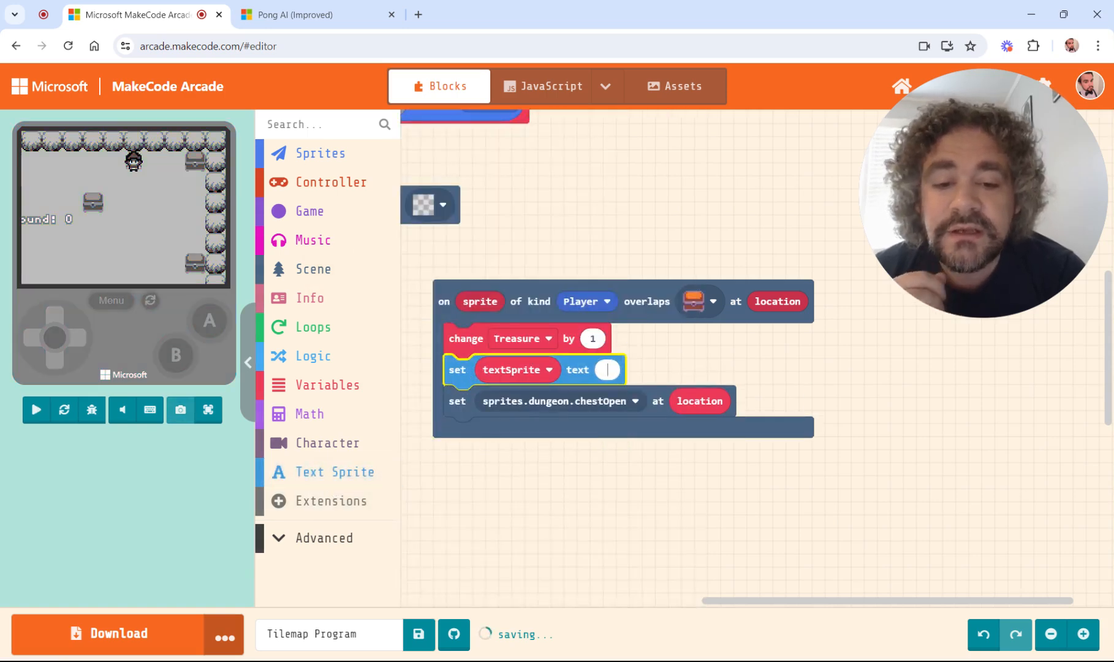
{"action": "type", "text": "Tra"}
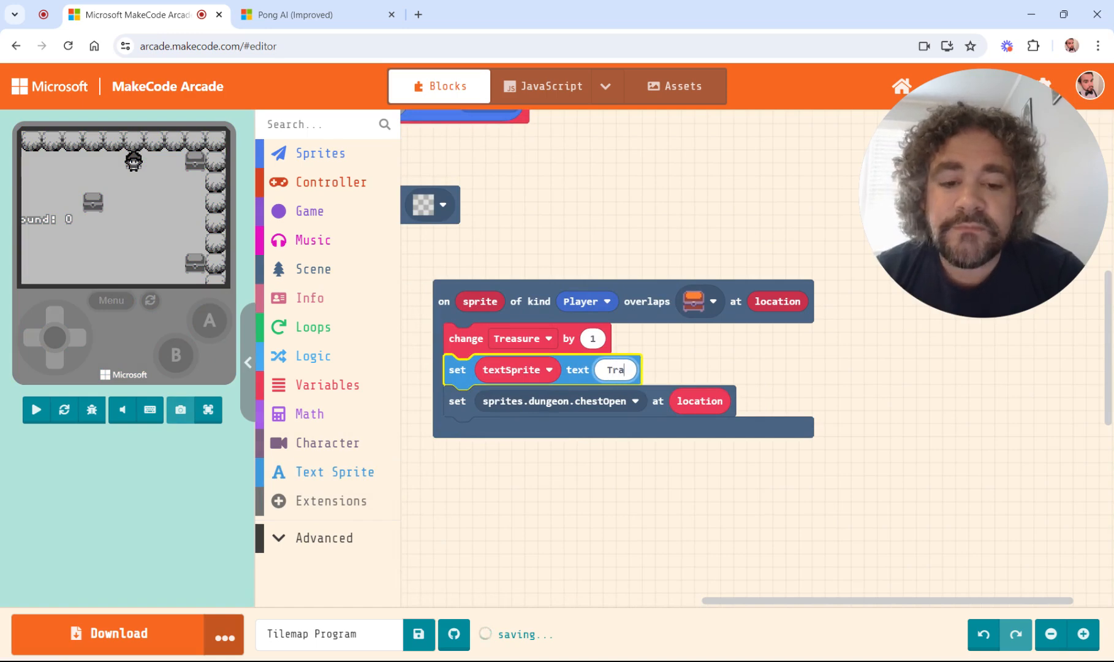
{"action": "type", "text": "Treasure Found"}
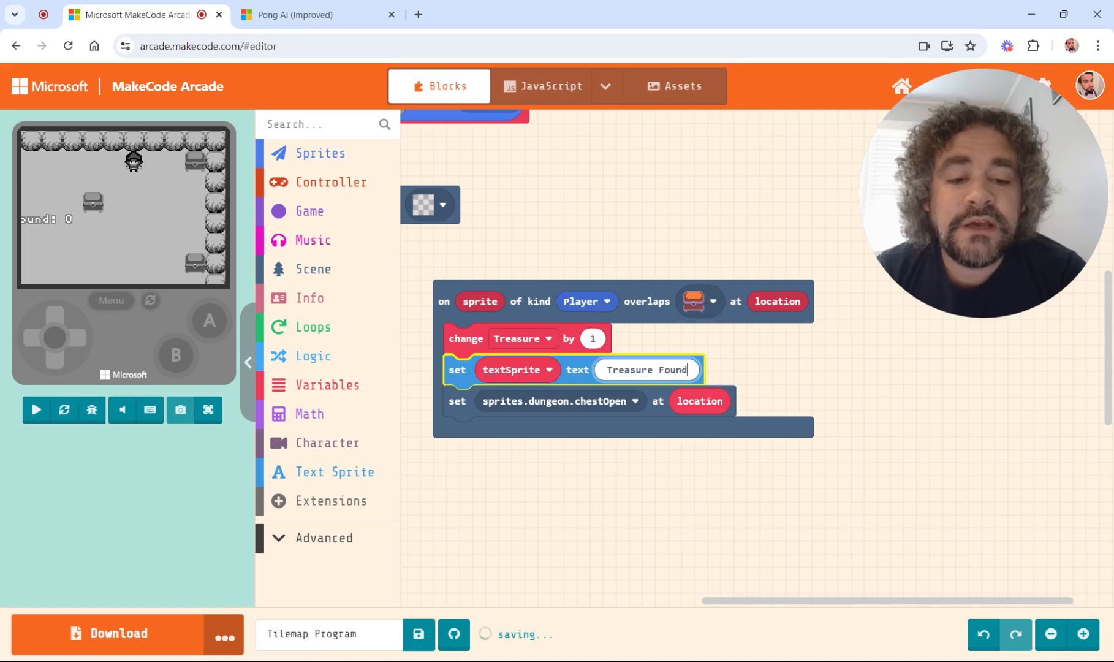
{"action": "type", "text": ":"}
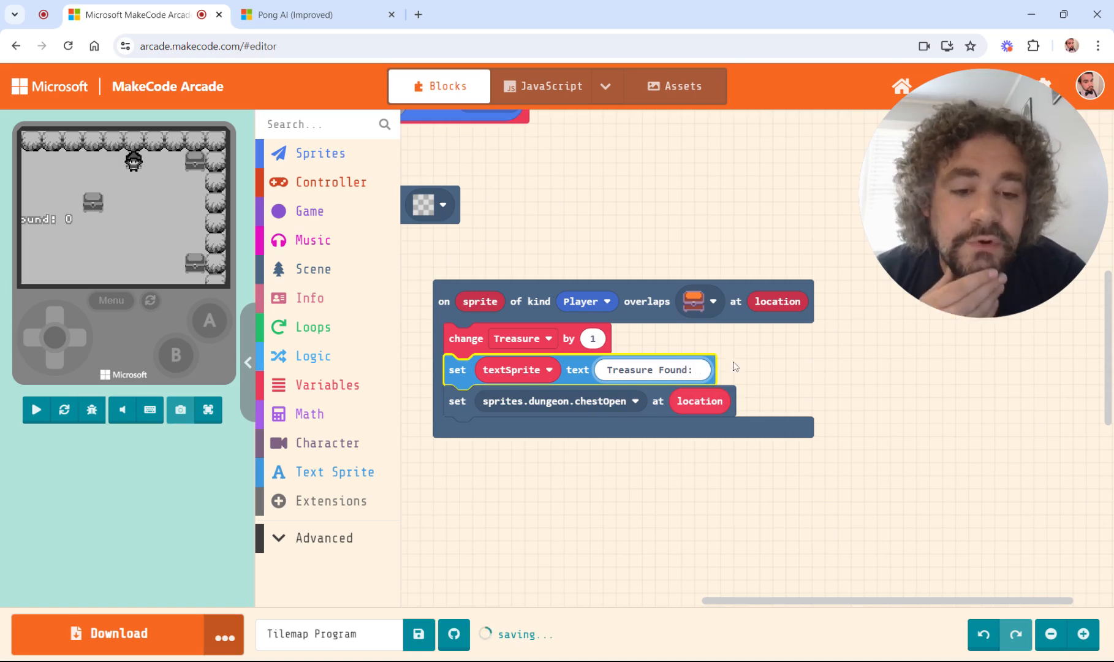
{"action": "left_click", "coordinate": [36, 410]}
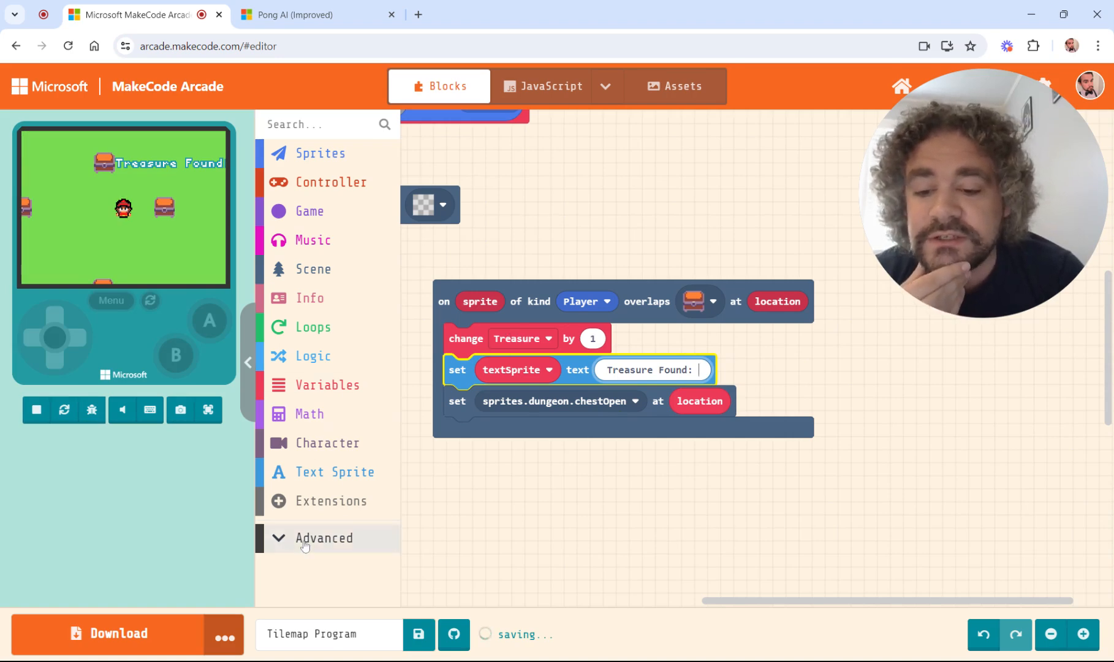
Step: Replace textSprite's text with a join of 'Treasure Found:' and the Treasure variable
{"action": "left_click", "coordinate": [308, 559]}
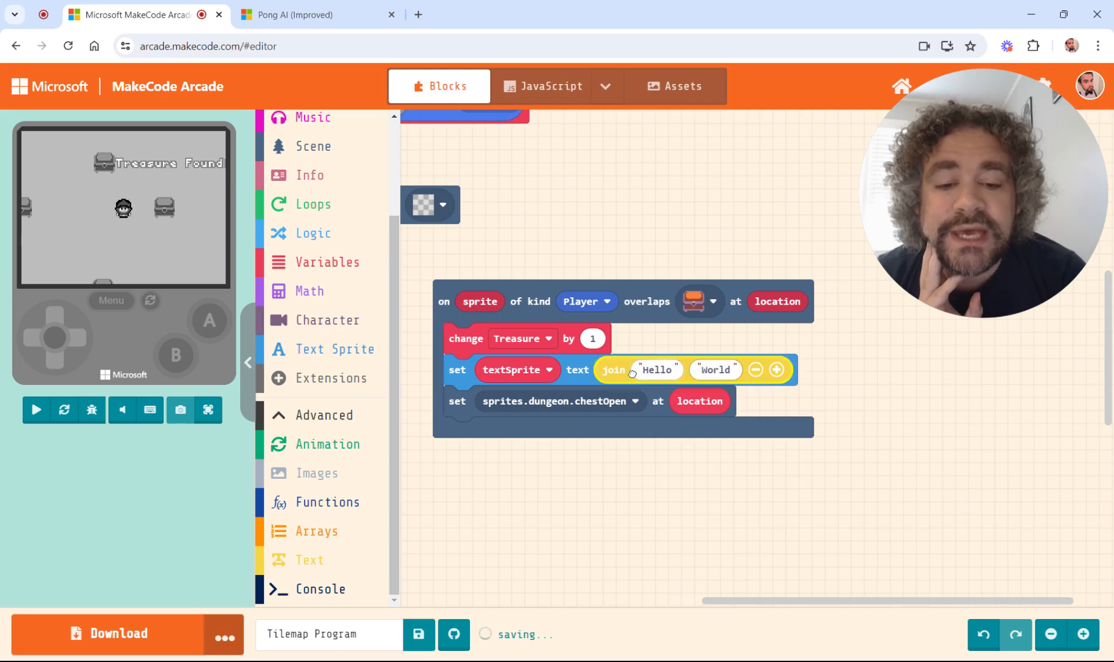
{"action": "type", "text": "Treasure Found:"}
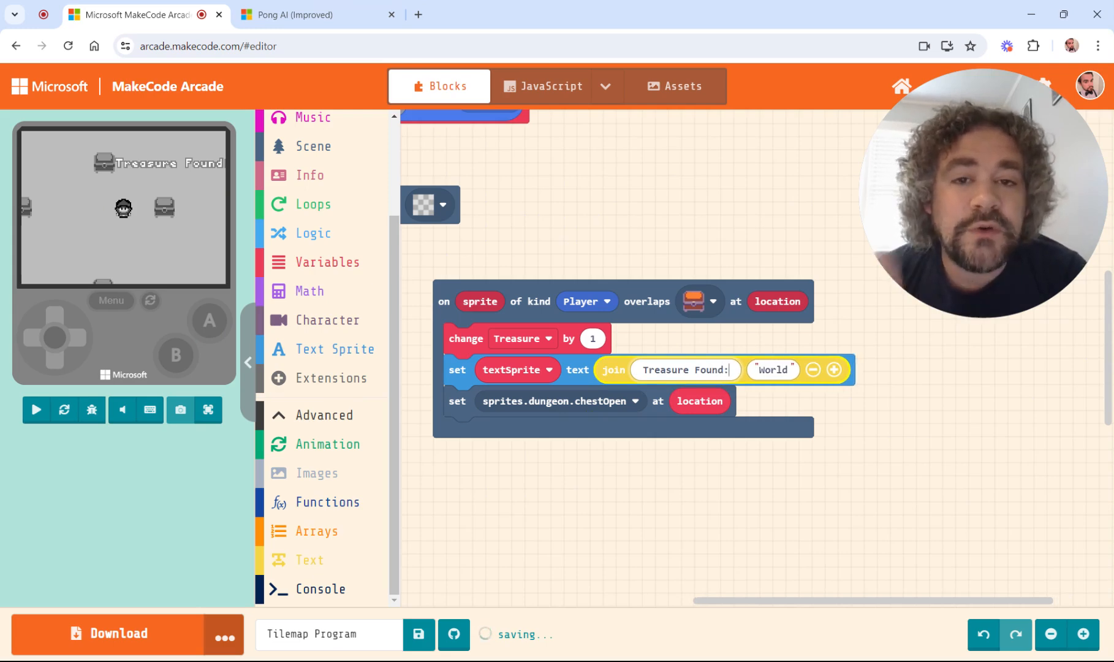
{"action": "left_click", "coordinate": [37, 409]}
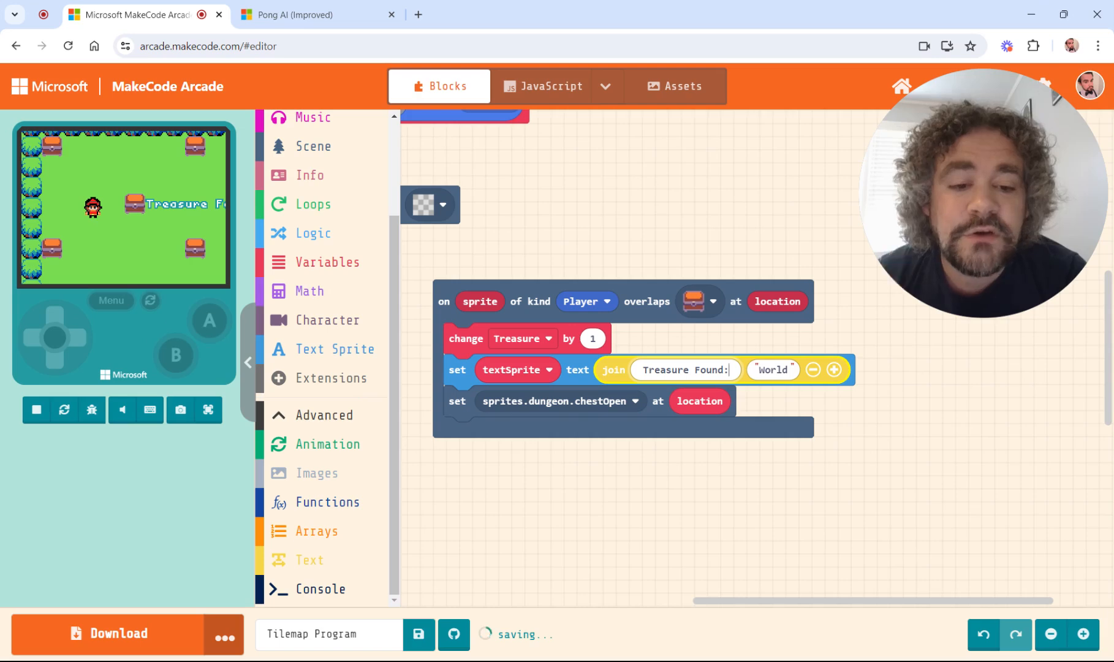
{"action": "left_click", "coordinate": [36, 410]}
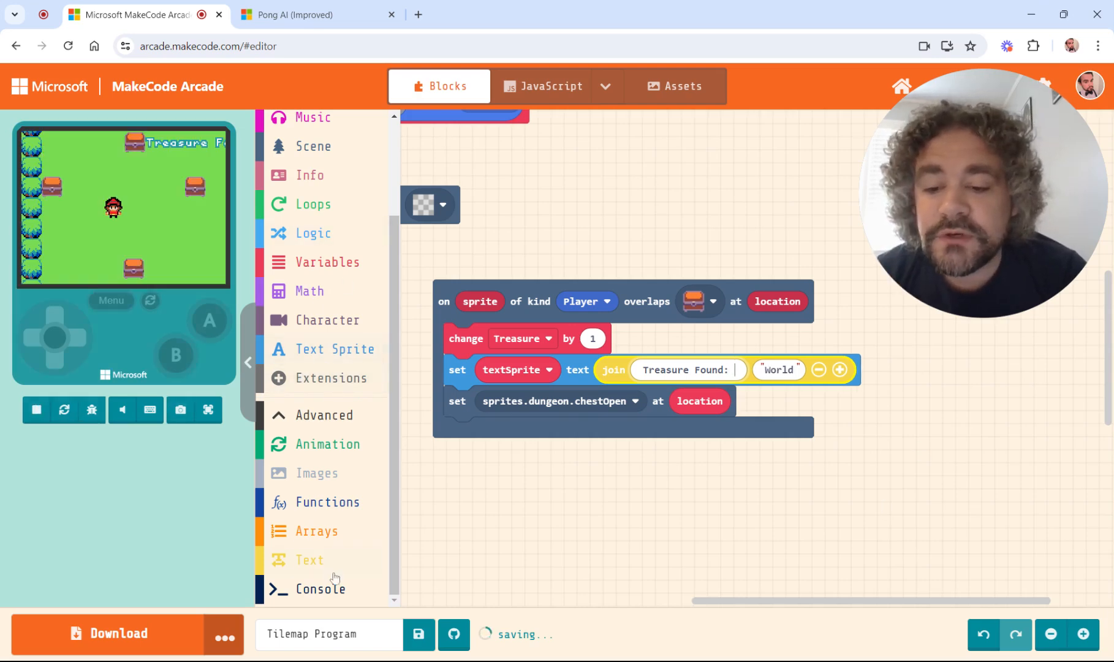
{"action": "left_click", "coordinate": [328, 262]}
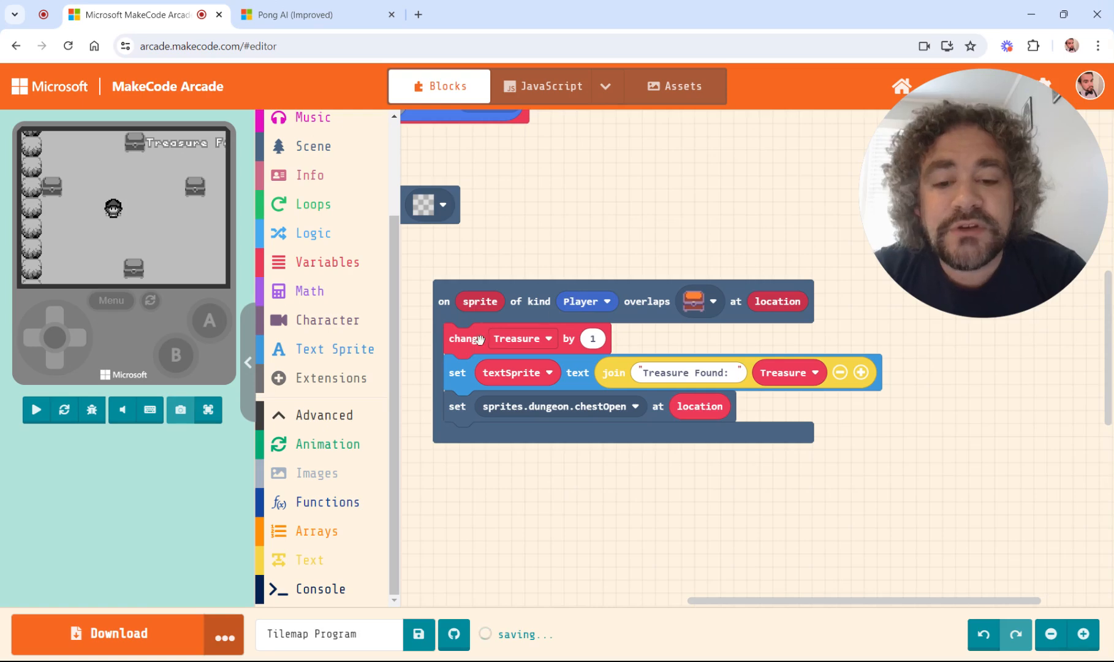
{"action": "left_click", "coordinate": [36, 410]}
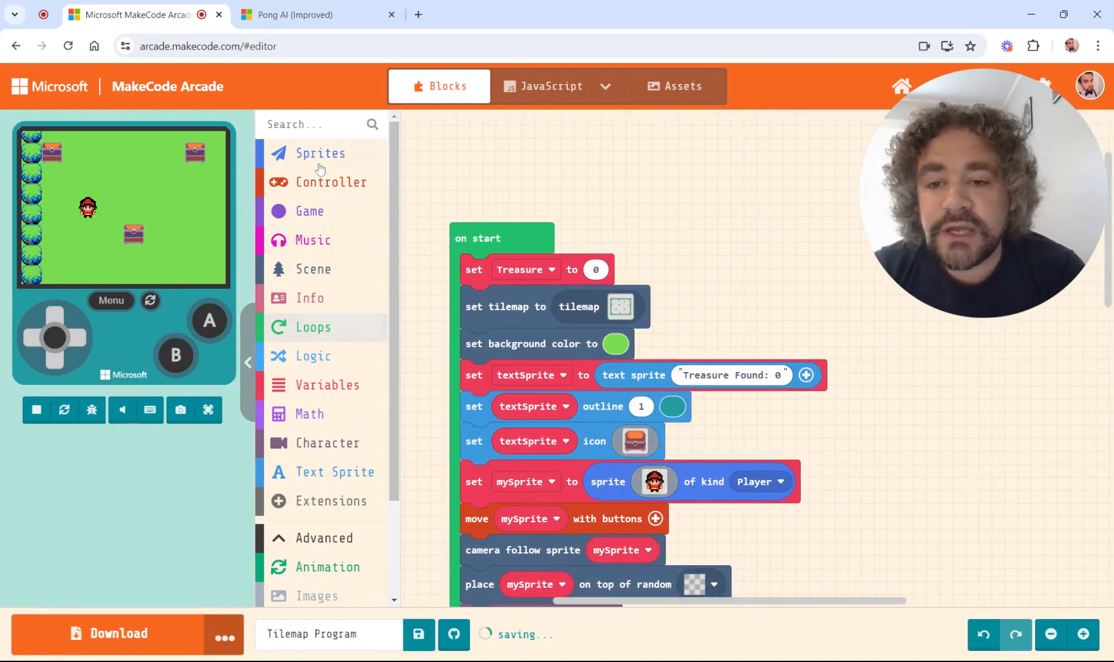
Step: Browse the Sprites and Scene tilemap block categories before playing full-screen
{"action": "left_click", "coordinate": [320, 153]}
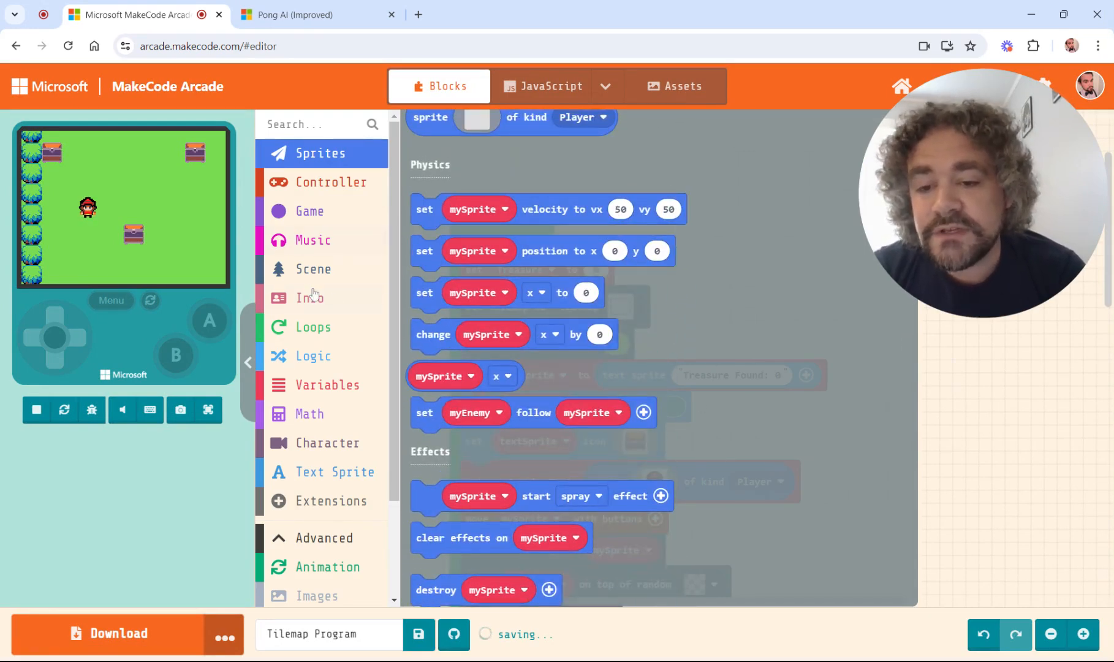
{"action": "left_click", "coordinate": [313, 268]}
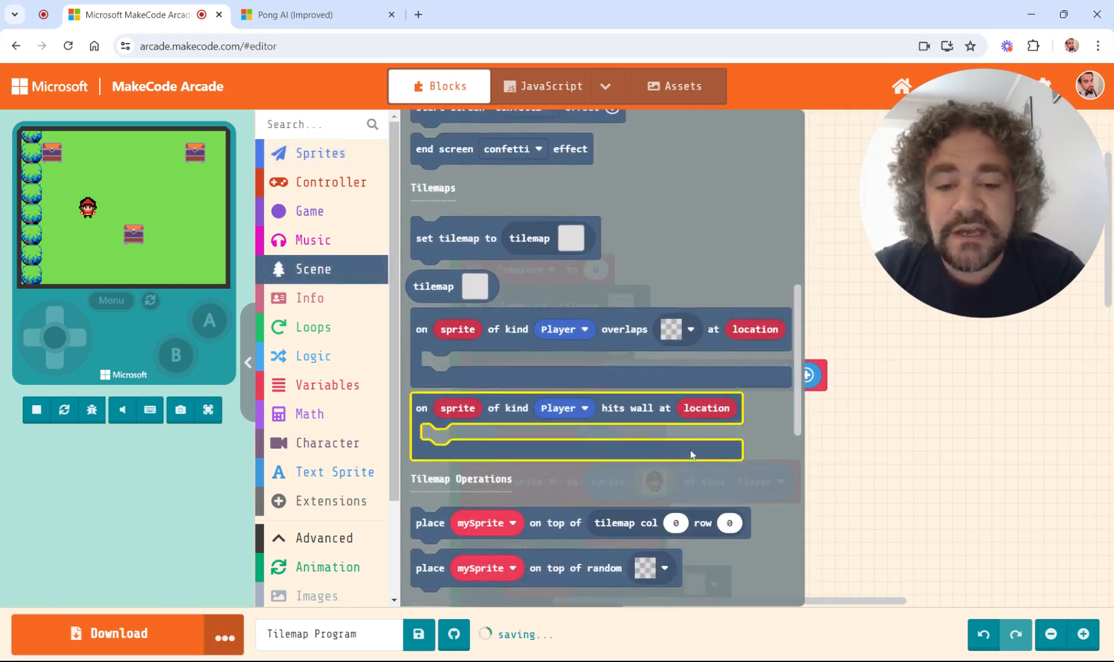
{"action": "scroll", "scroll_direction": "down", "scroll_amount": 3}
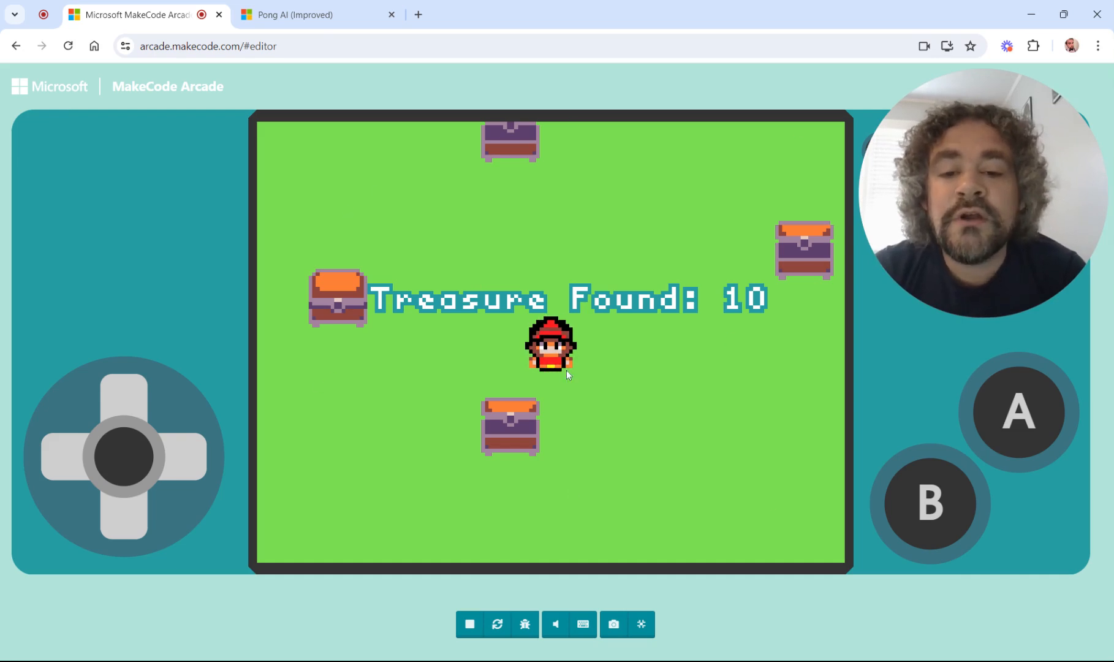
{"action": "mouse_move", "coordinate": [363, 147]}
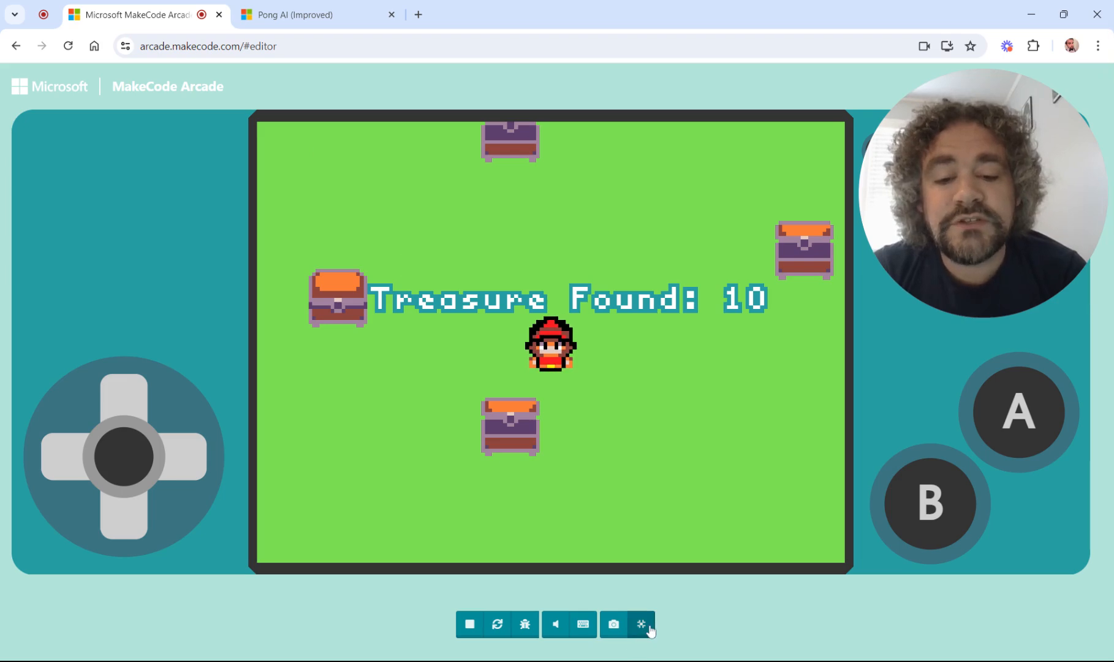
Step: Leave full-screen play and add an on game update every 1 ms event
{"action": "left_click", "coordinate": [641, 625]}
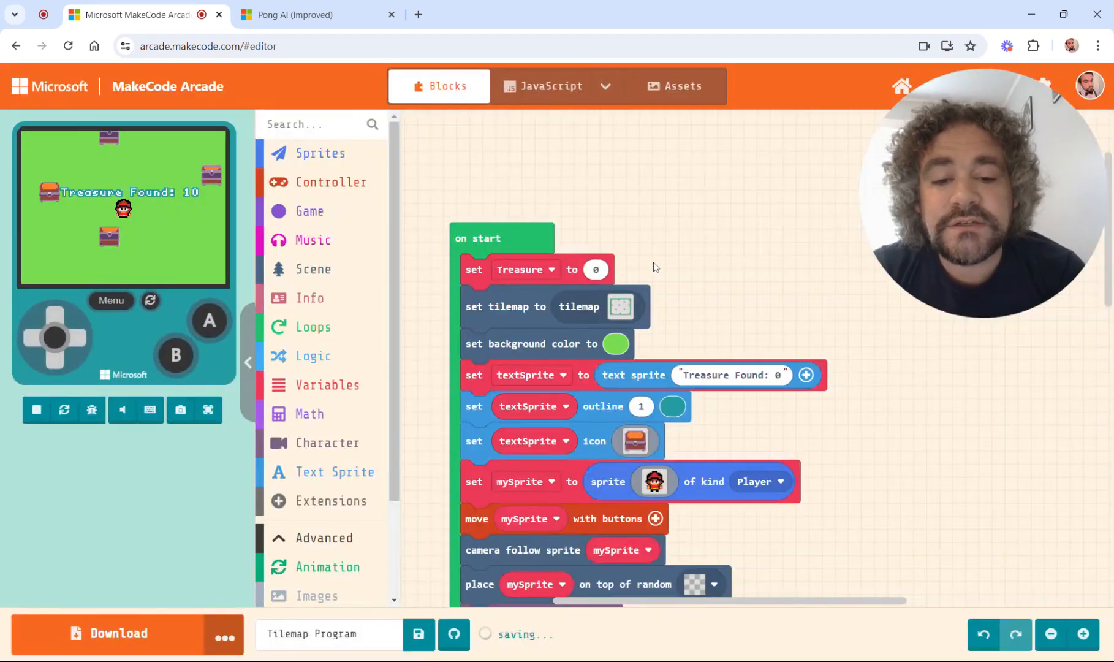
{"action": "mouse_move", "coordinate": [310, 212]}
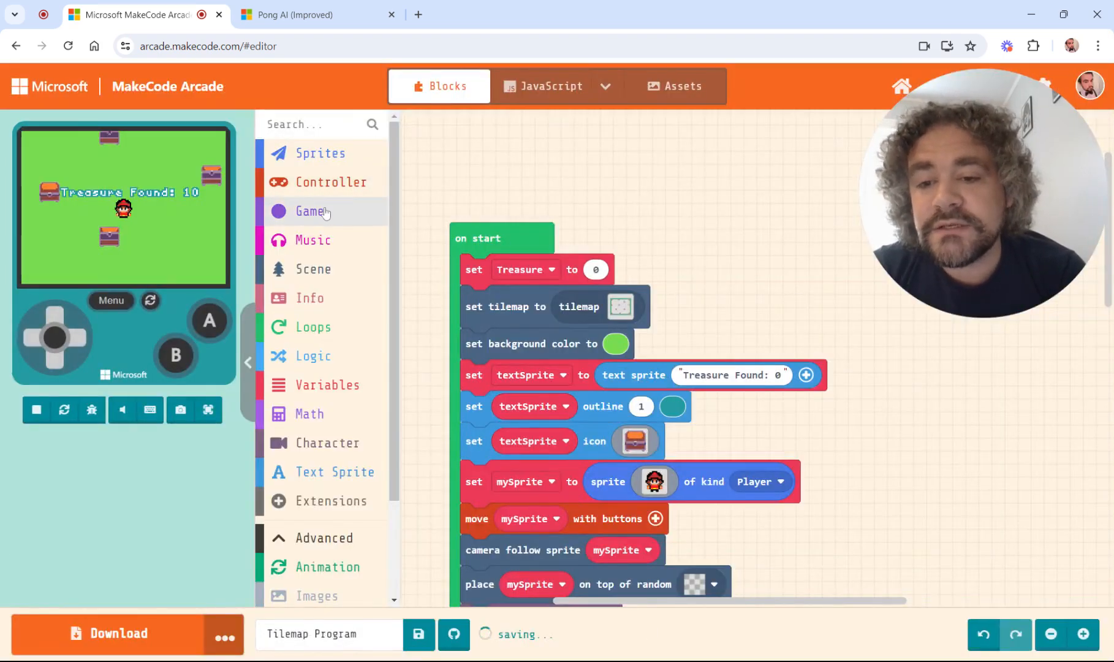
{"action": "left_click", "coordinate": [309, 211]}
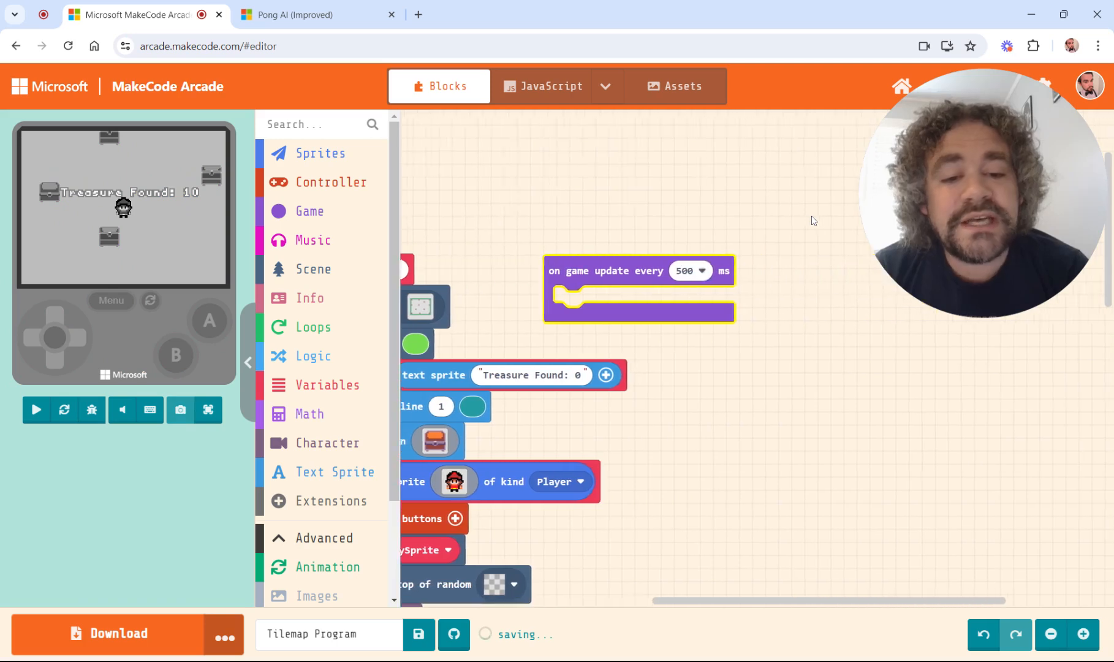
{"action": "left_click", "coordinate": [687, 270]}
{"action": "type", "text": "1"}
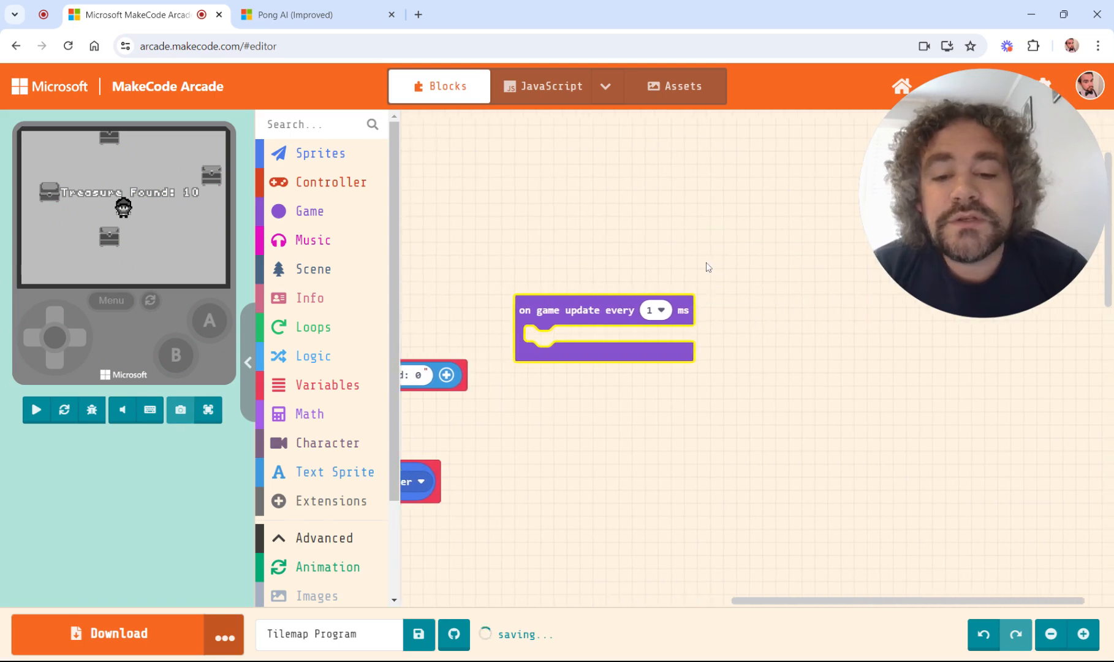
{"action": "left_click", "coordinate": [36, 410]}
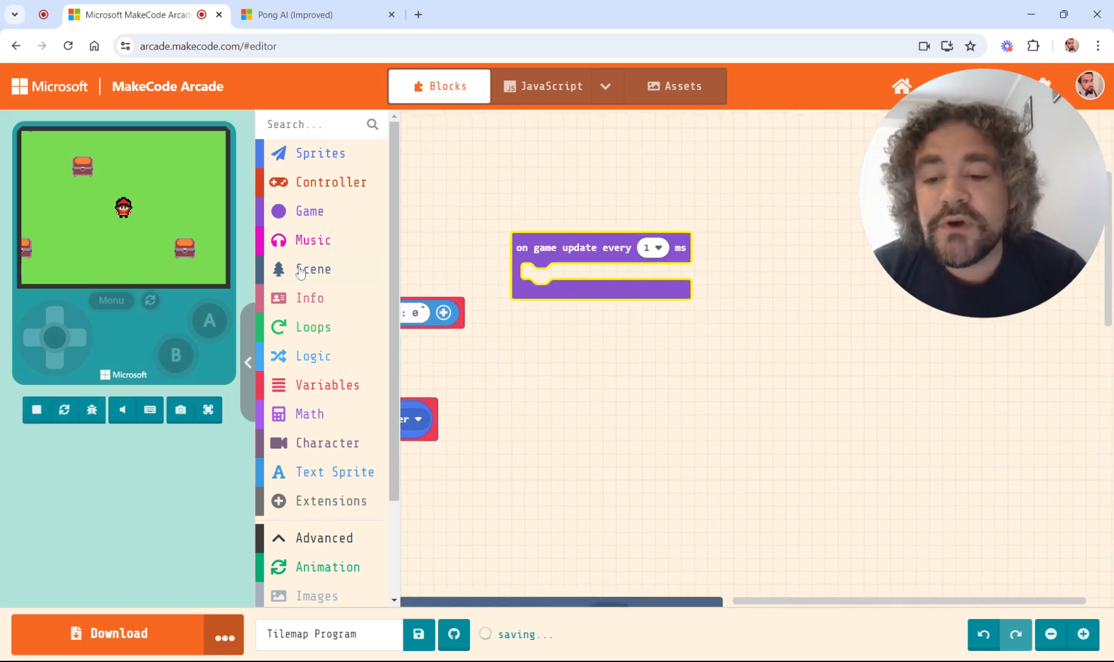
{"action": "mouse_move", "coordinate": [329, 151]}
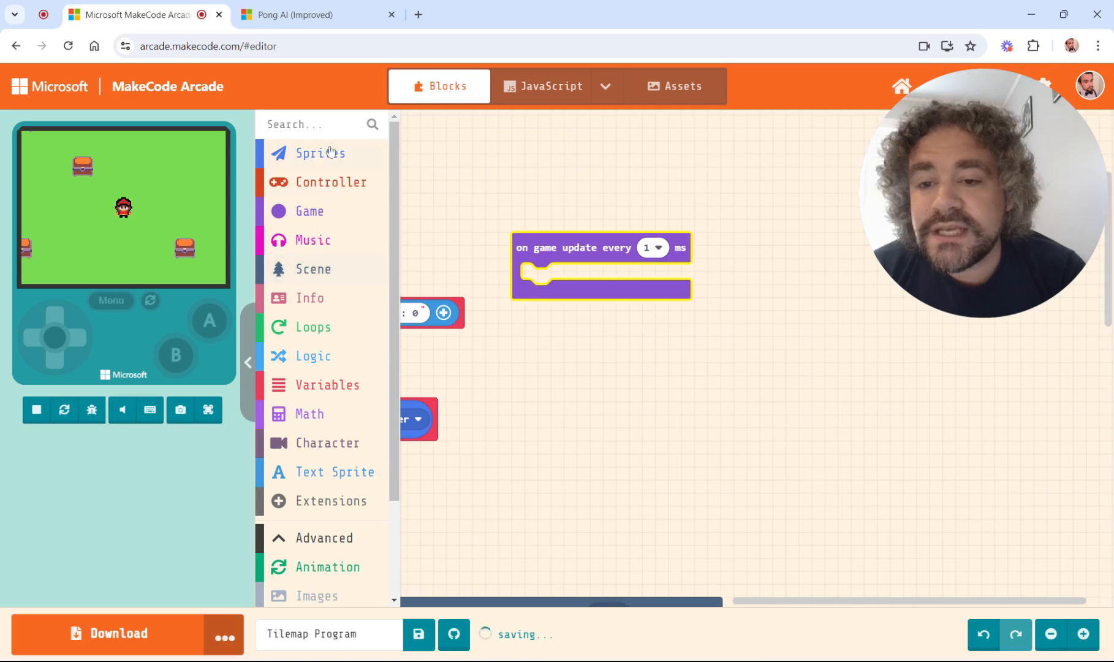
Step: Inside the update loop, set textSprite's position to x 0, y 0
{"action": "left_click", "coordinate": [321, 153]}
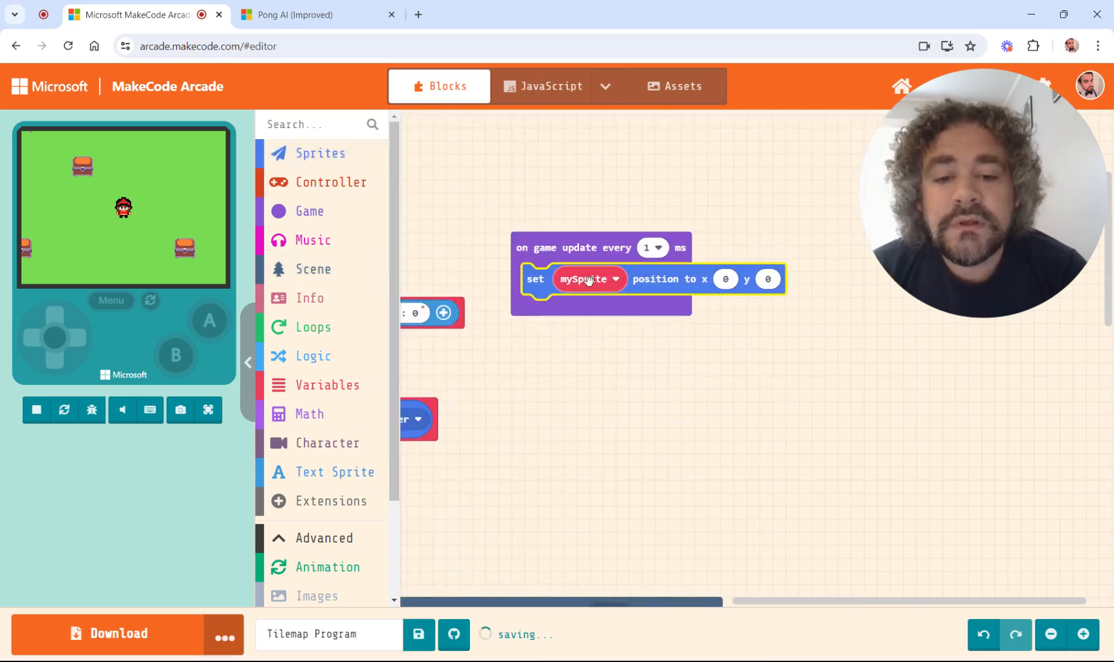
{"action": "left_click", "coordinate": [588, 279]}
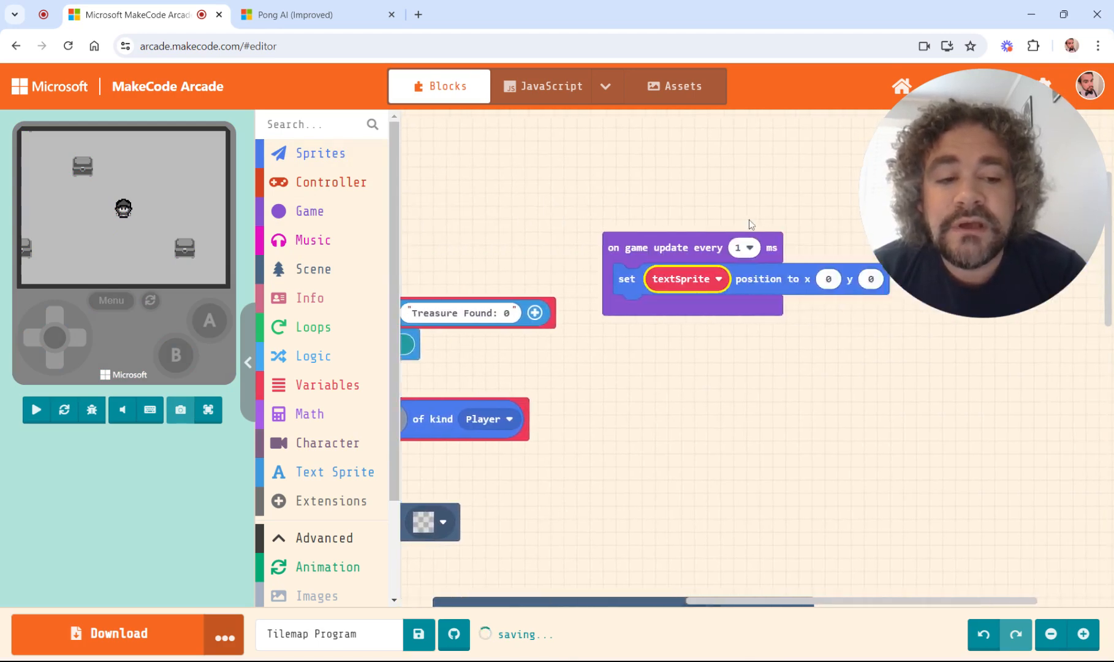
{"action": "left_click", "coordinate": [312, 268]}
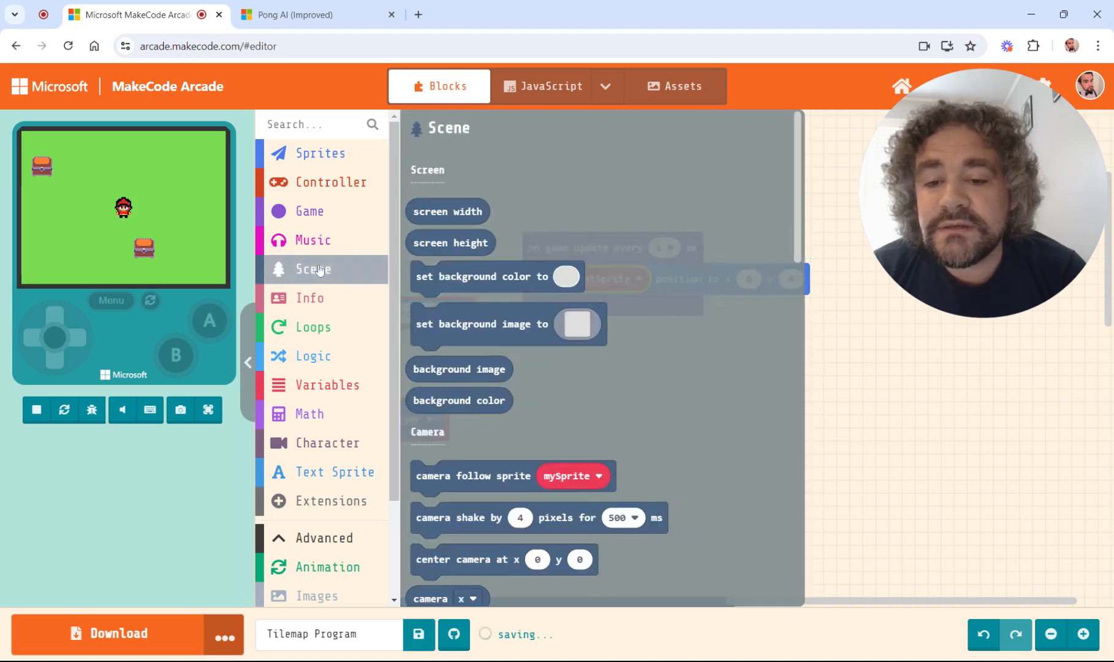
Step: Feed camera x minus 0 into textSprite's x position and copy it for y
{"action": "scroll", "scroll_direction": "down", "scroll_amount": 3}
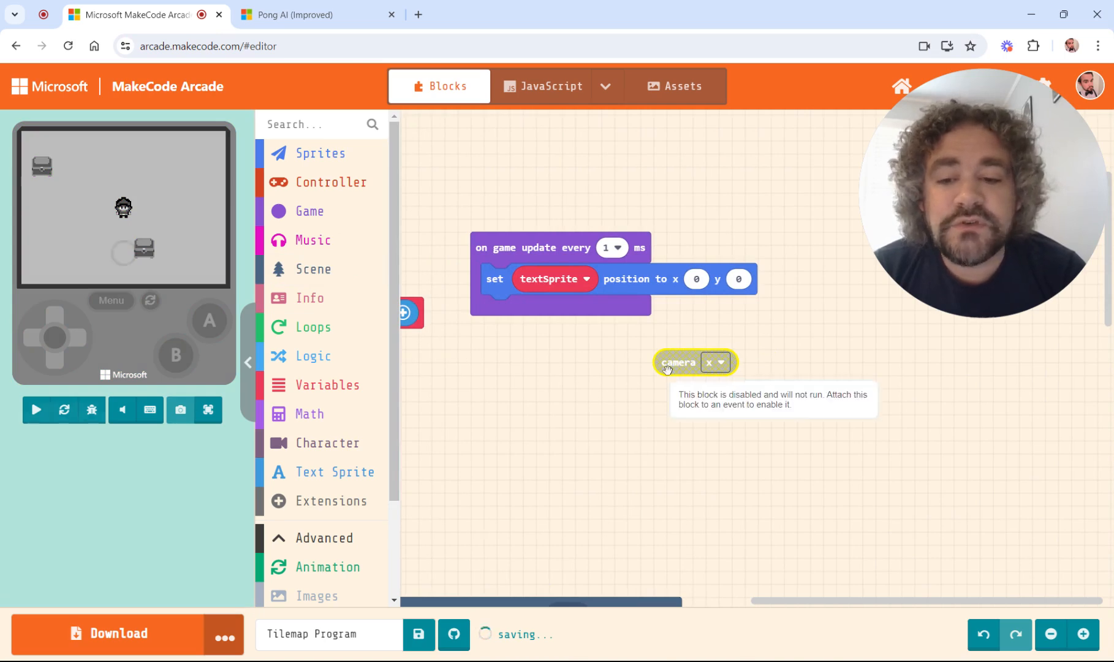
{"action": "left_click", "coordinate": [36, 409]}
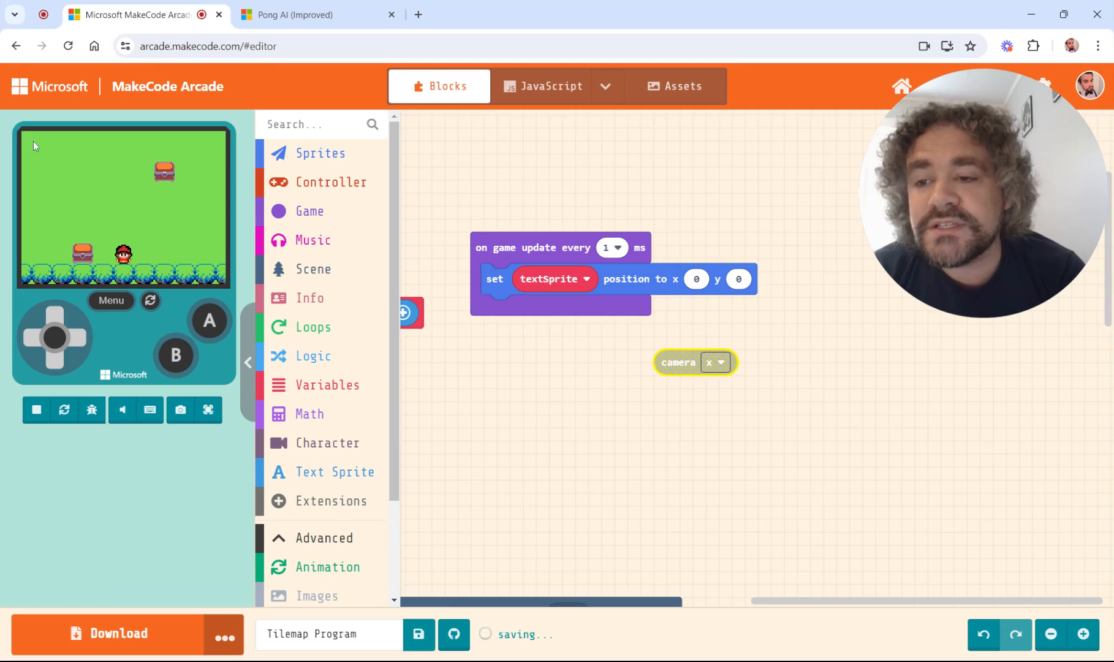
{"action": "mouse_move", "coordinate": [119, 200]}
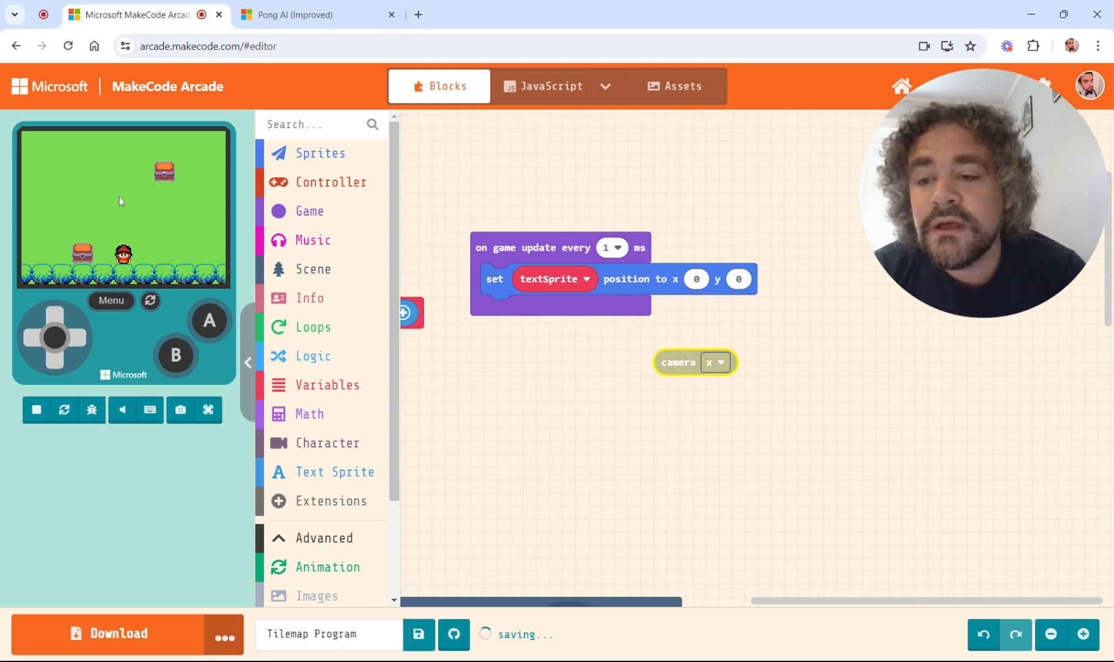
{"action": "mouse_move", "coordinate": [91, 188]}
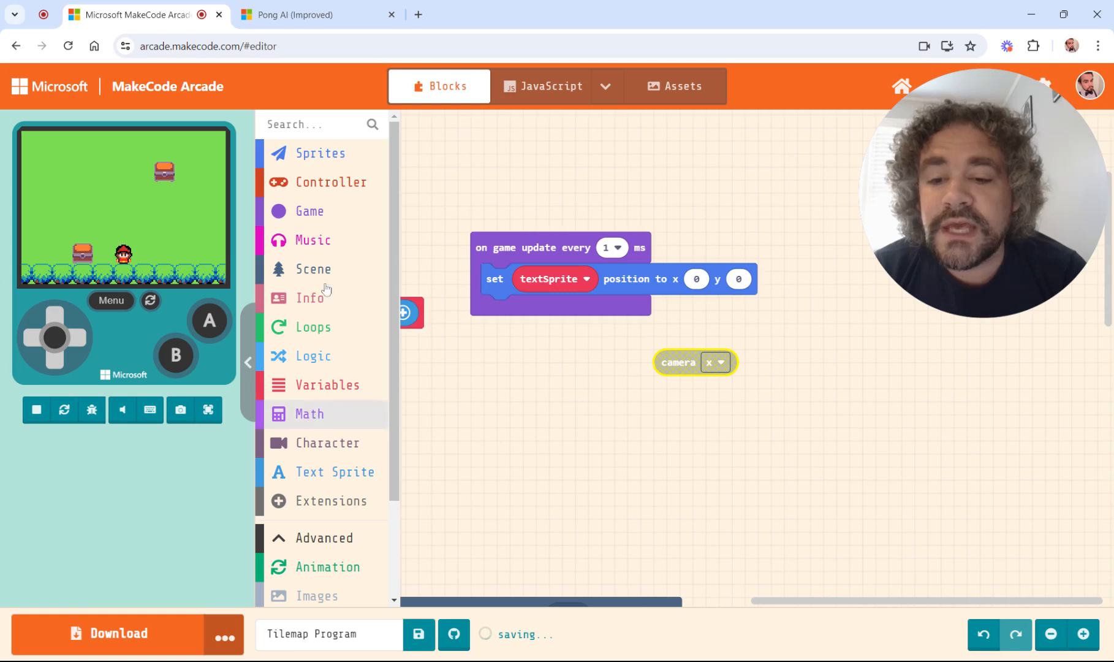
{"action": "left_click", "coordinate": [309, 414]}
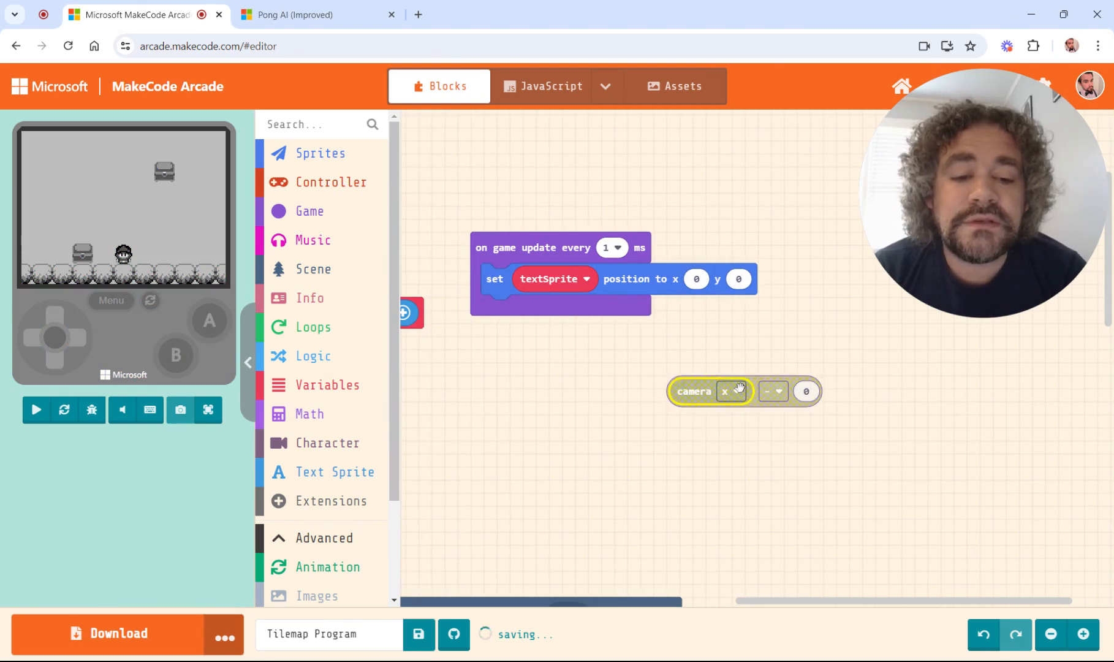
{"action": "left_click_drag", "start_coordinate": [710, 391], "coordinate": [717, 281]}
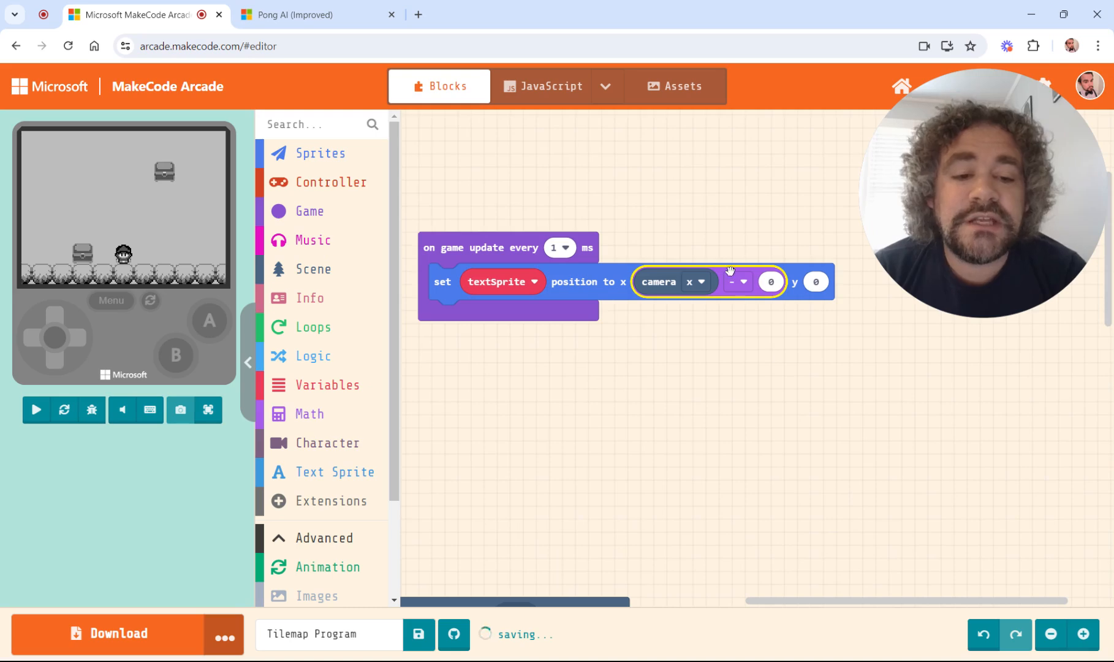
{"action": "right_click", "coordinate": [738, 281]}
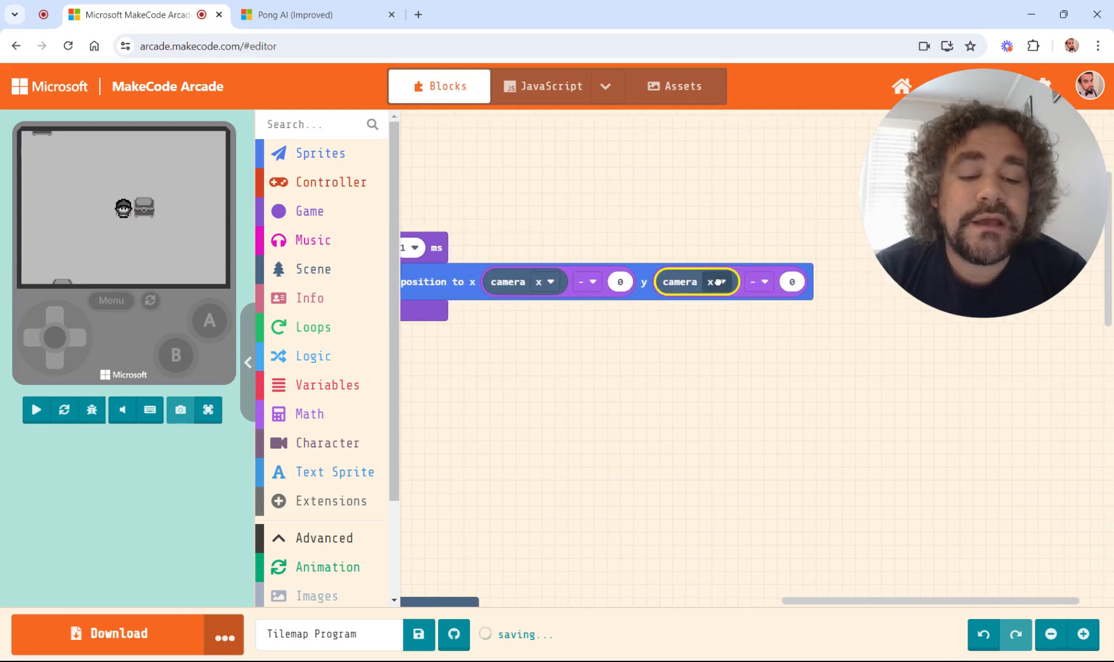
Step: Position textSprite at camera x minus 20 and camera y minus 52, then test
{"action": "left_click", "coordinate": [711, 281]}
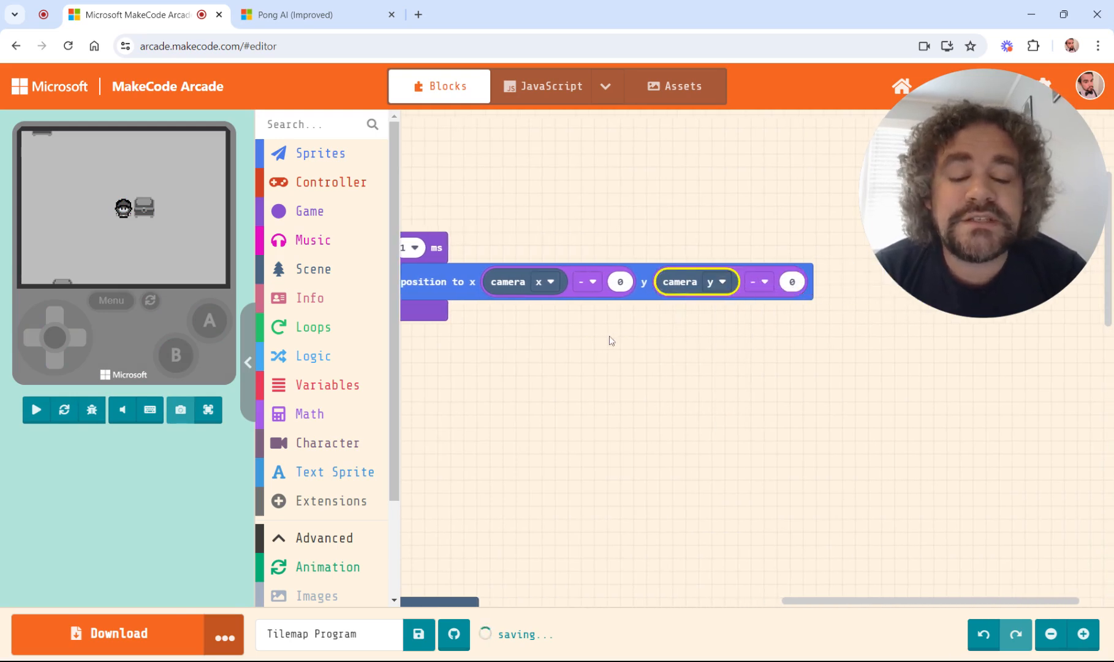
{"action": "left_click", "coordinate": [36, 409]}
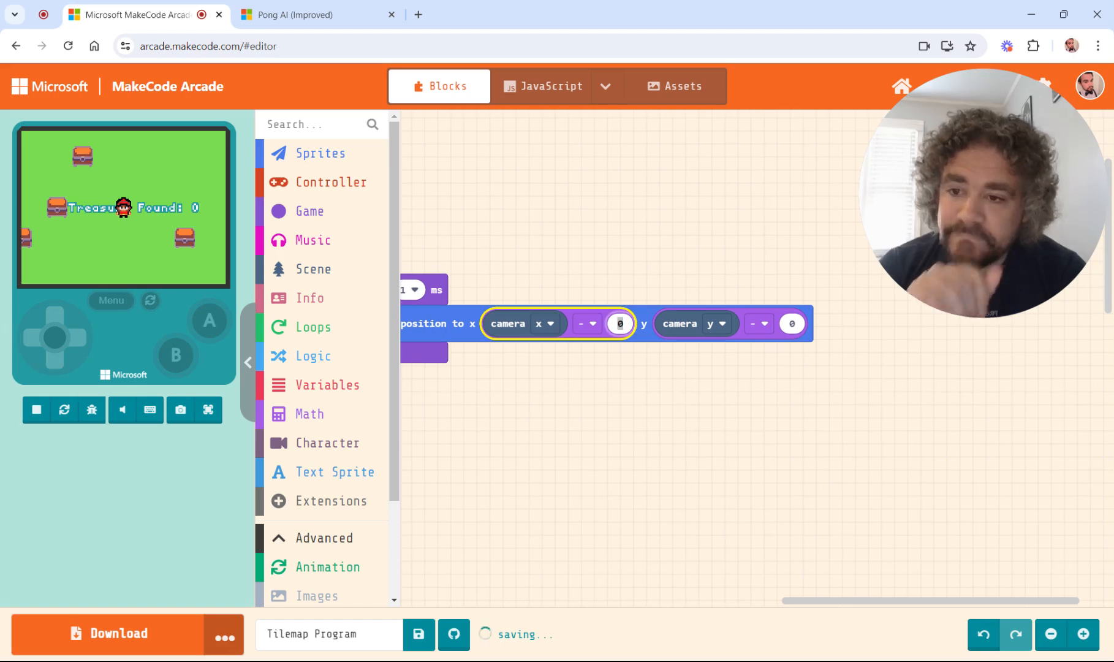
{"action": "type", "text": "2"}
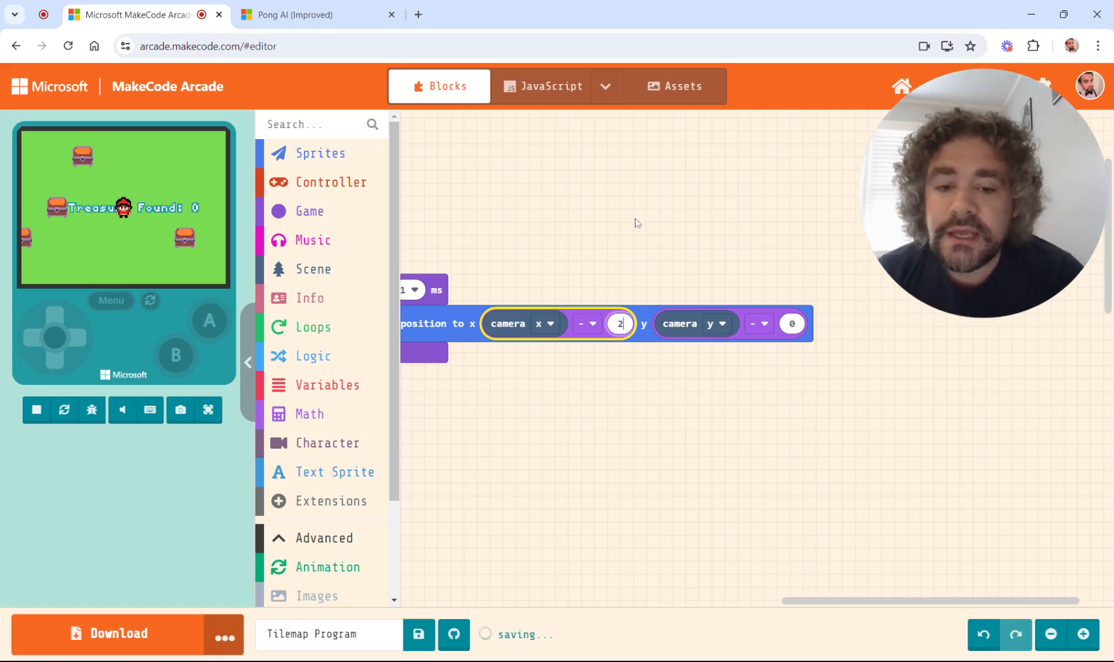
{"action": "type", "text": "0"}
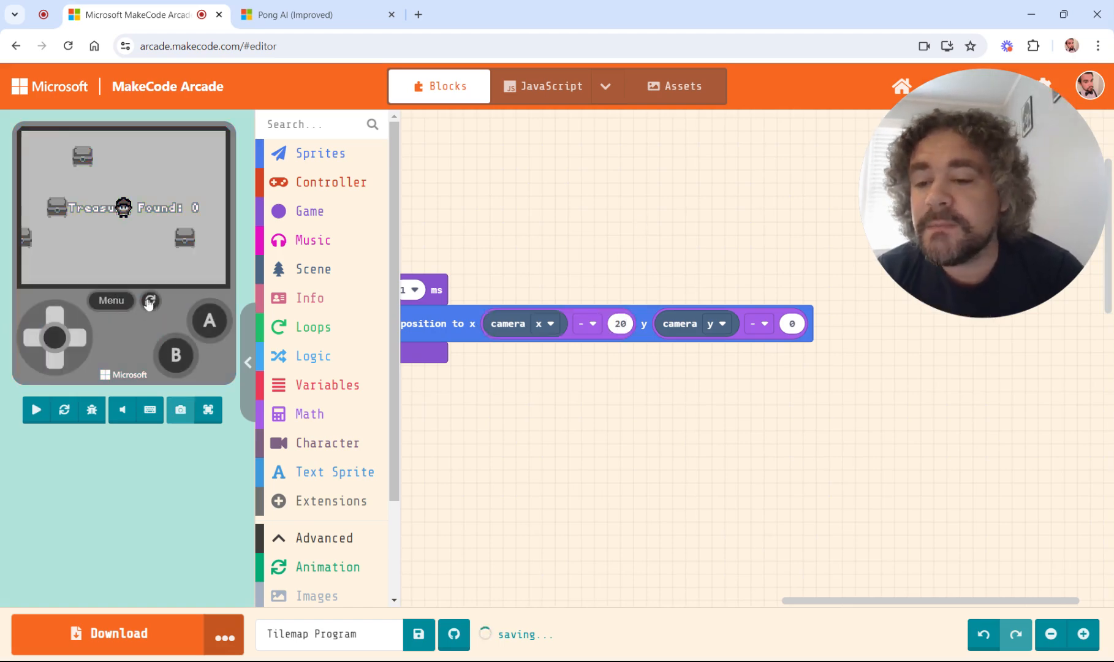
{"action": "left_click", "coordinate": [36, 409]}
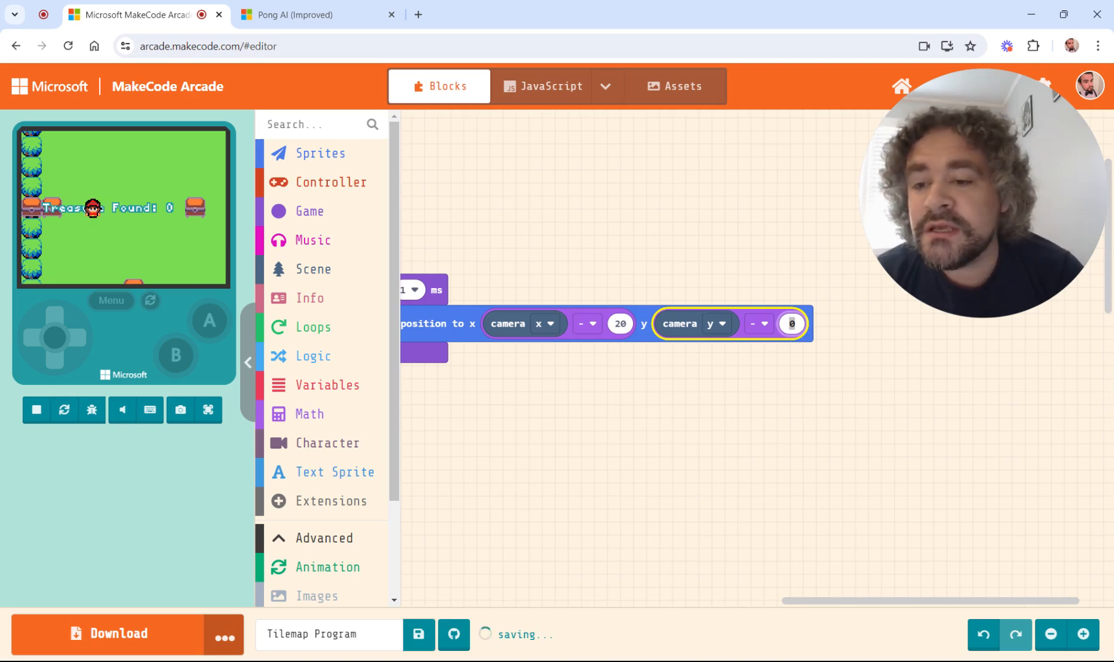
{"action": "type", "text": "50"}
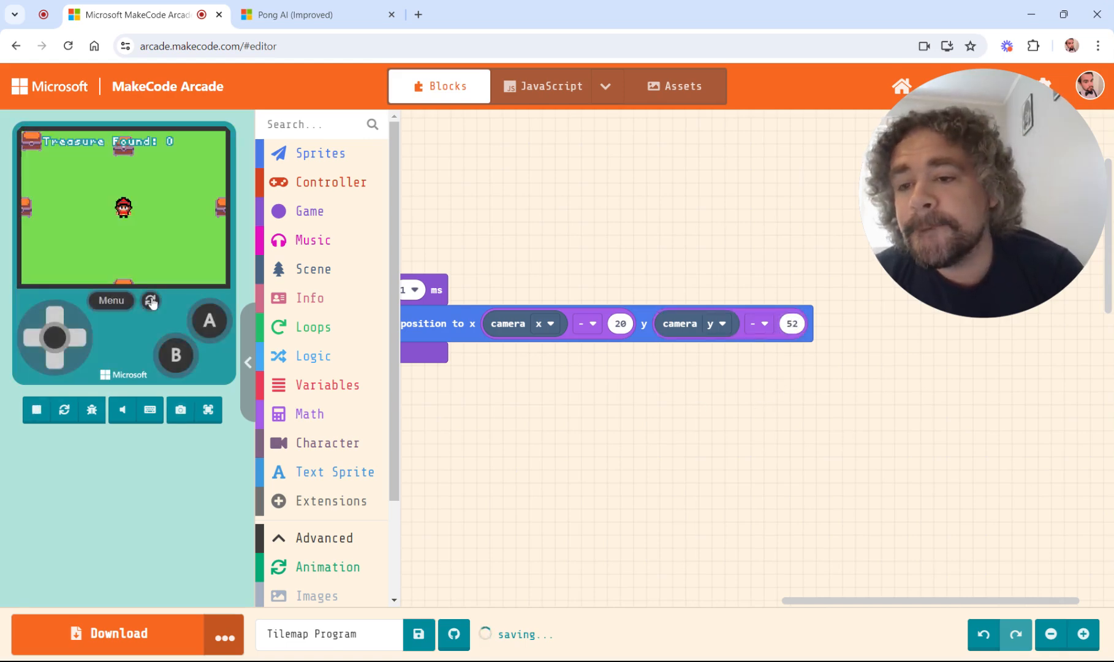
{"action": "mouse_move", "coordinate": [197, 374]}
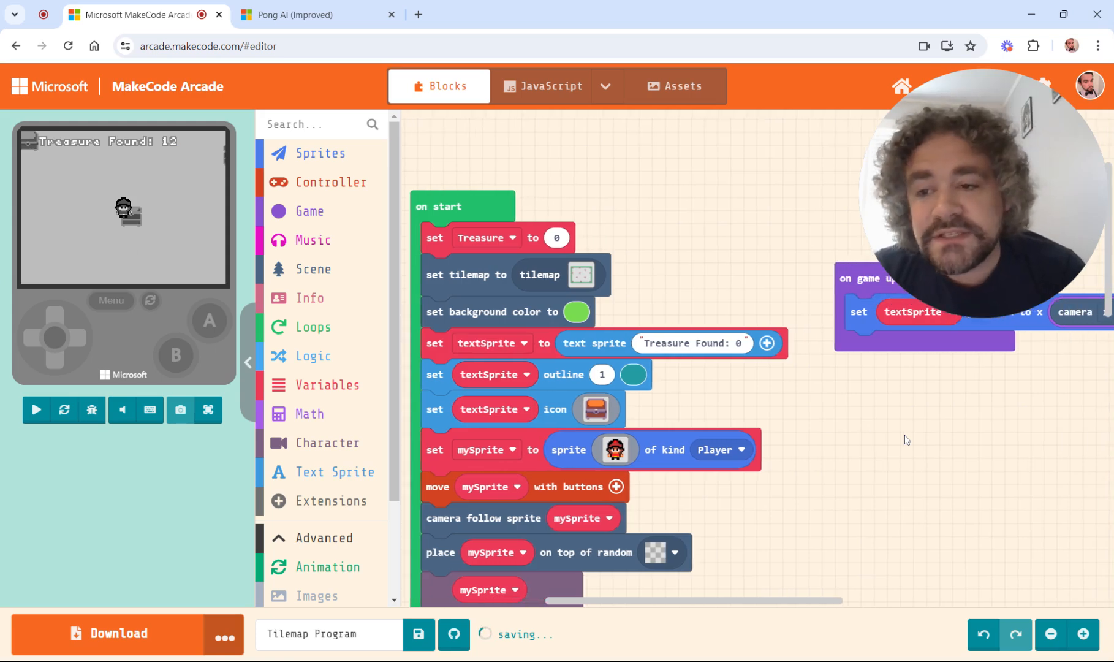
{"action": "left_click", "coordinate": [35, 409]}
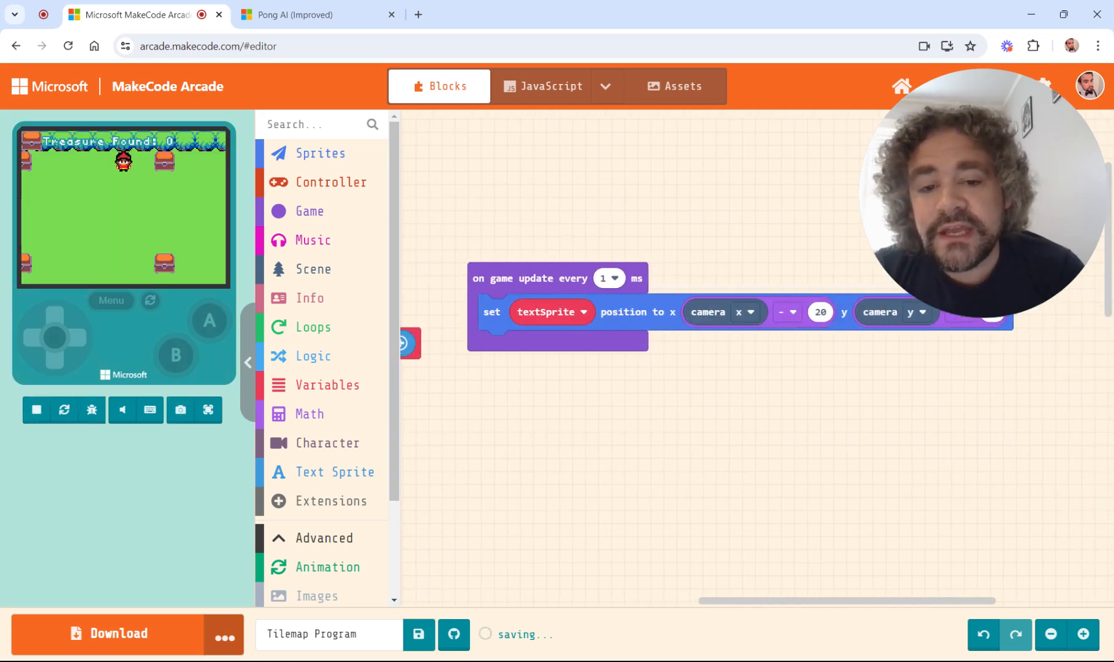